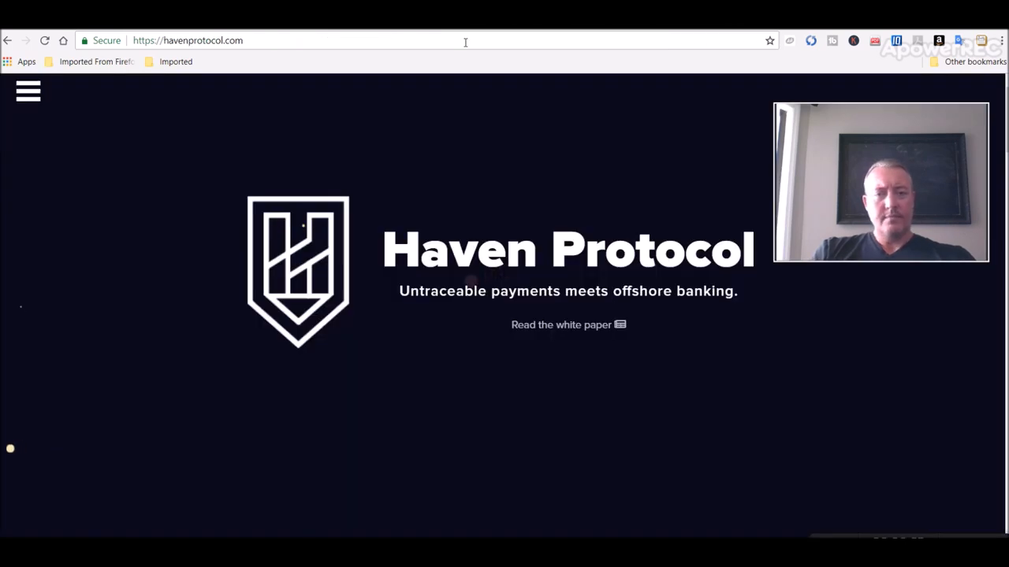
{"action": "mouse_move", "coordinate": [300, 355]}
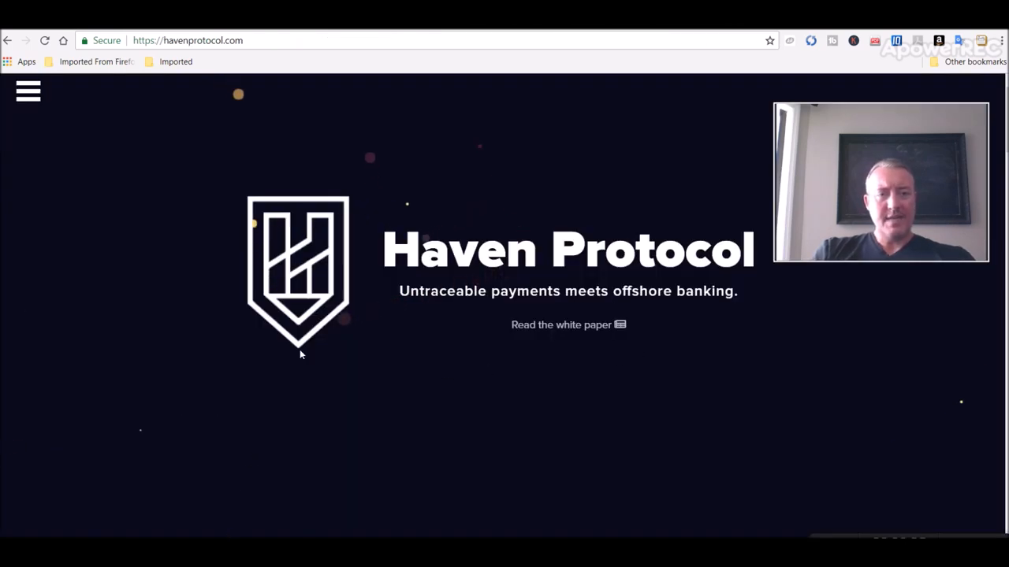
- Scroll the Haven Protocol homepage to the 'What is Haven Protocol?' and Offshore Storage sections
{"action": "scroll", "scroll_direction": "down", "scroll_amount": 3}
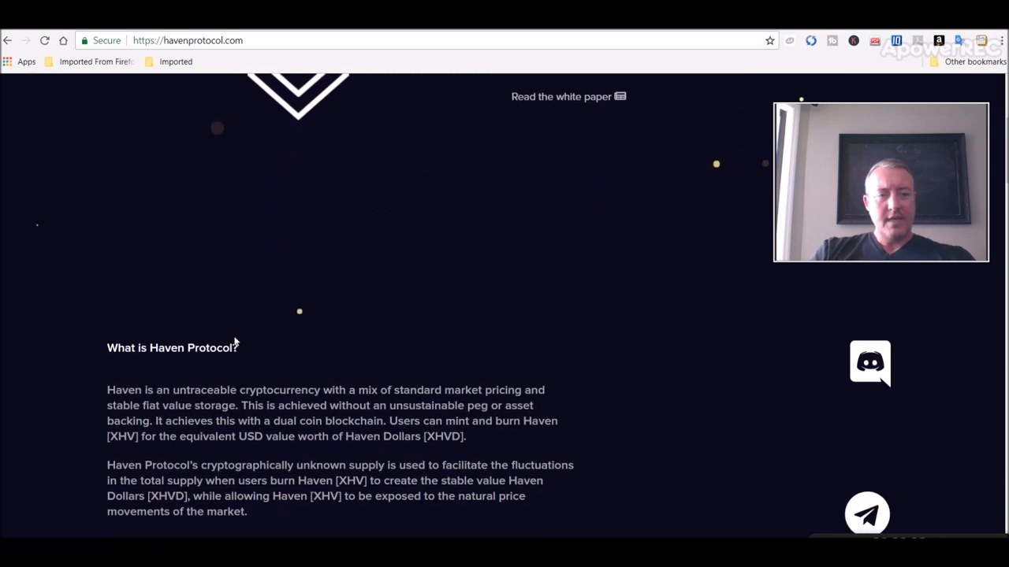
{"action": "scroll", "scroll_direction": "down", "scroll_amount": 3}
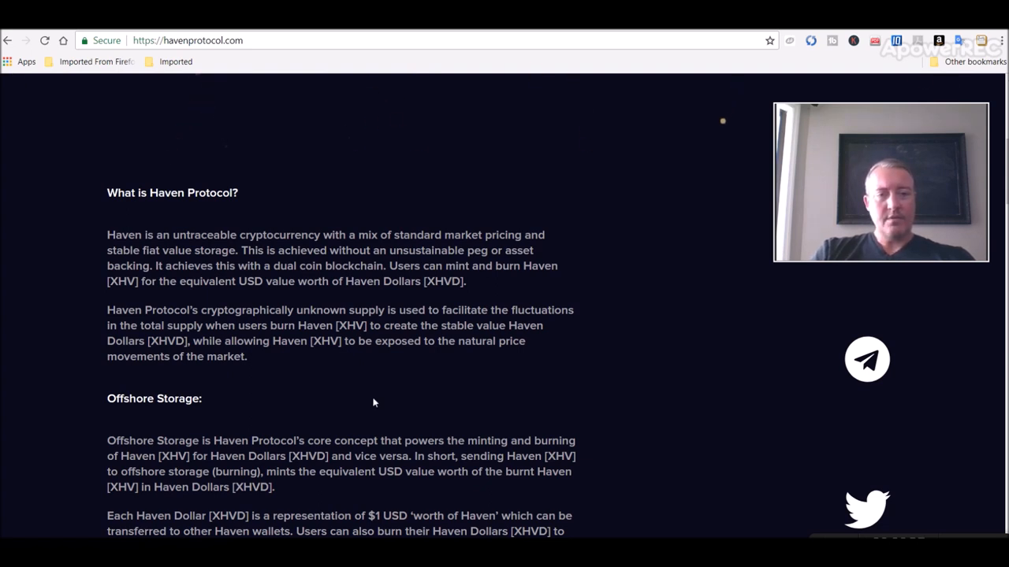
{"action": "mouse_move", "coordinate": [372, 398]}
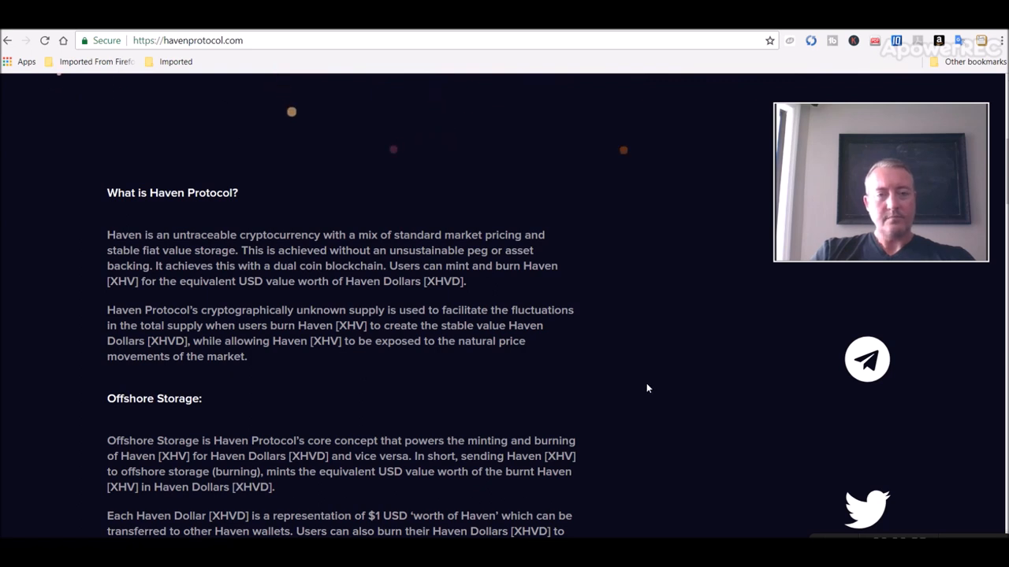
{"action": "scroll", "scroll_direction": "down", "scroll_amount": 3}
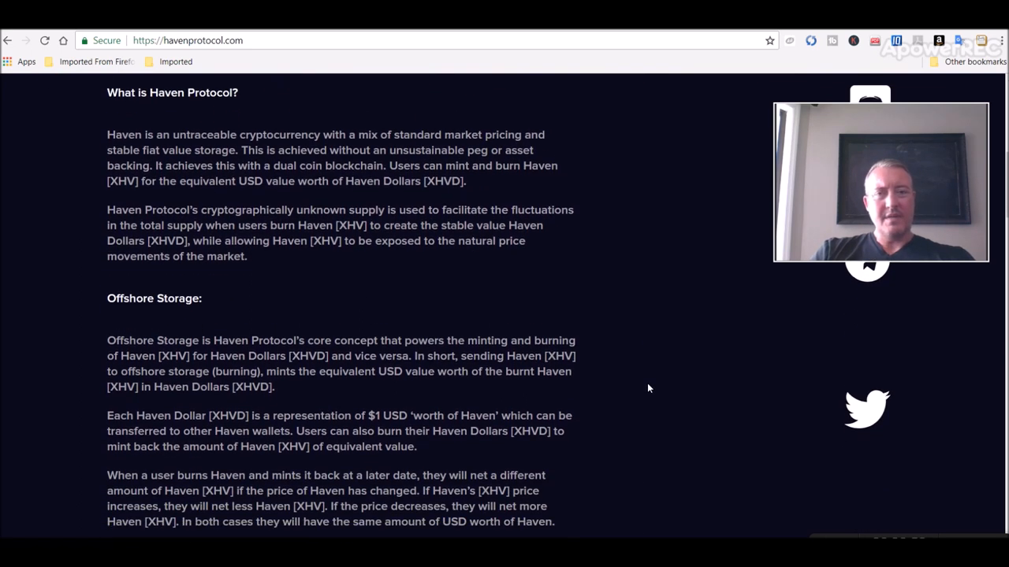
{"action": "scroll", "scroll_direction": "down", "scroll_amount": 3}
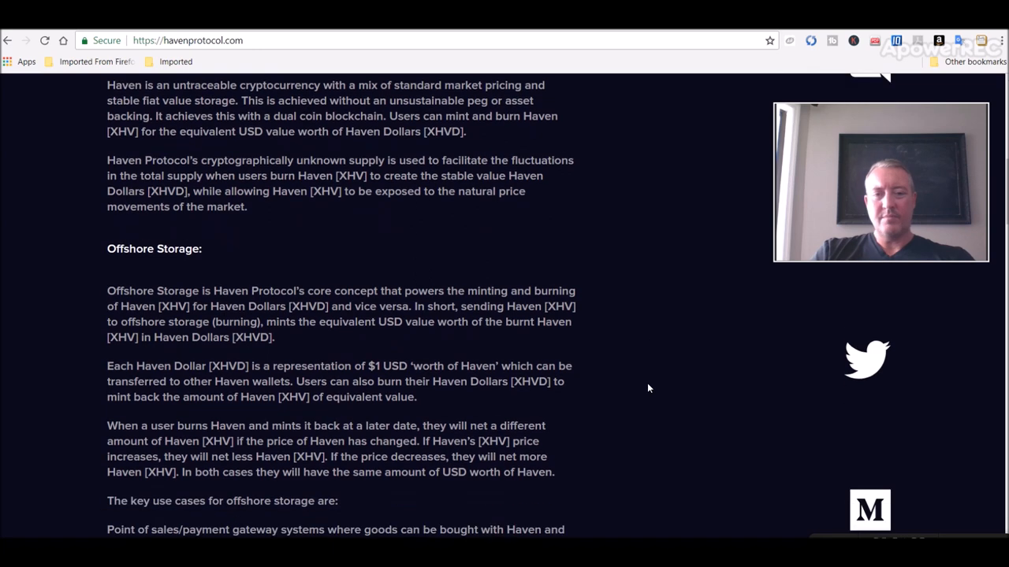
{"action": "mouse_move", "coordinate": [586, 375]}
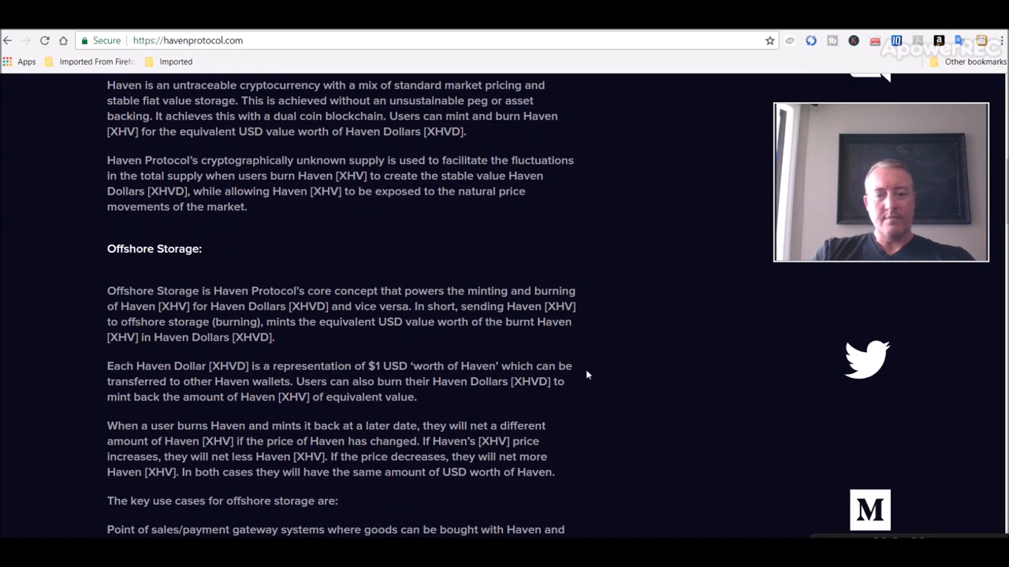
{"action": "scroll", "scroll_direction": "down", "scroll_amount": 3}
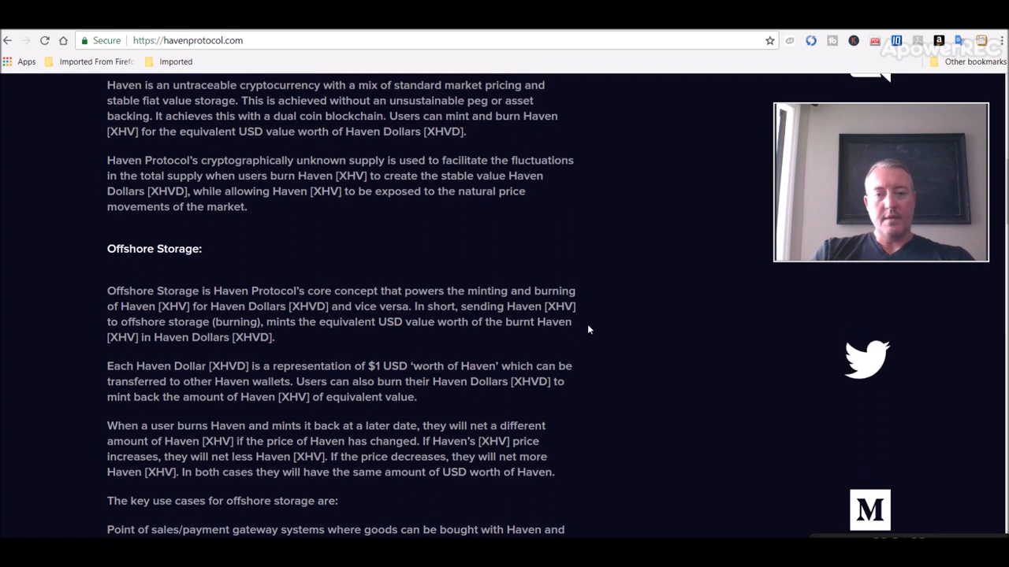
{"action": "scroll", "scroll_direction": "down", "scroll_amount": 3}
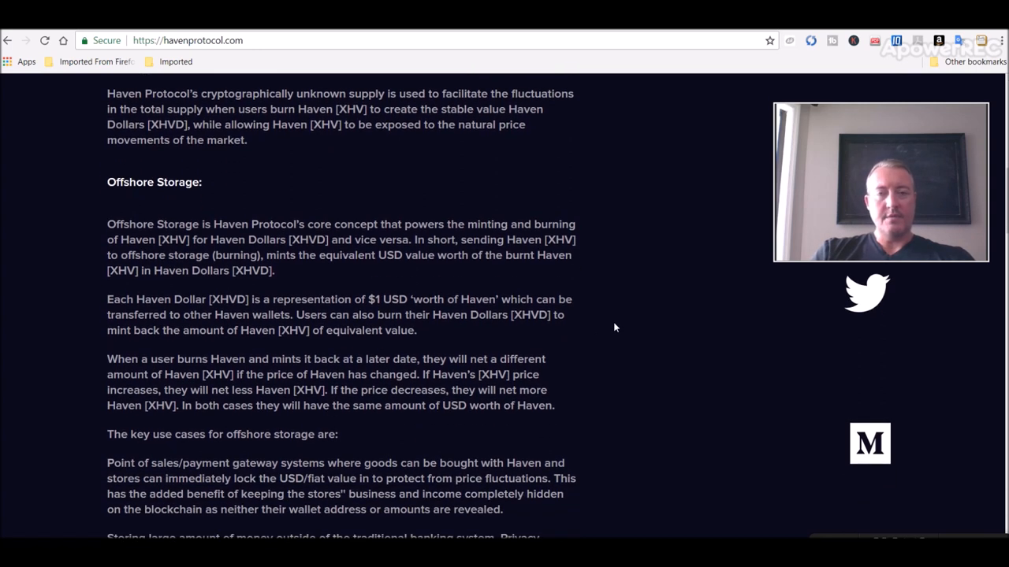
{"action": "mouse_move", "coordinate": [323, 268]}
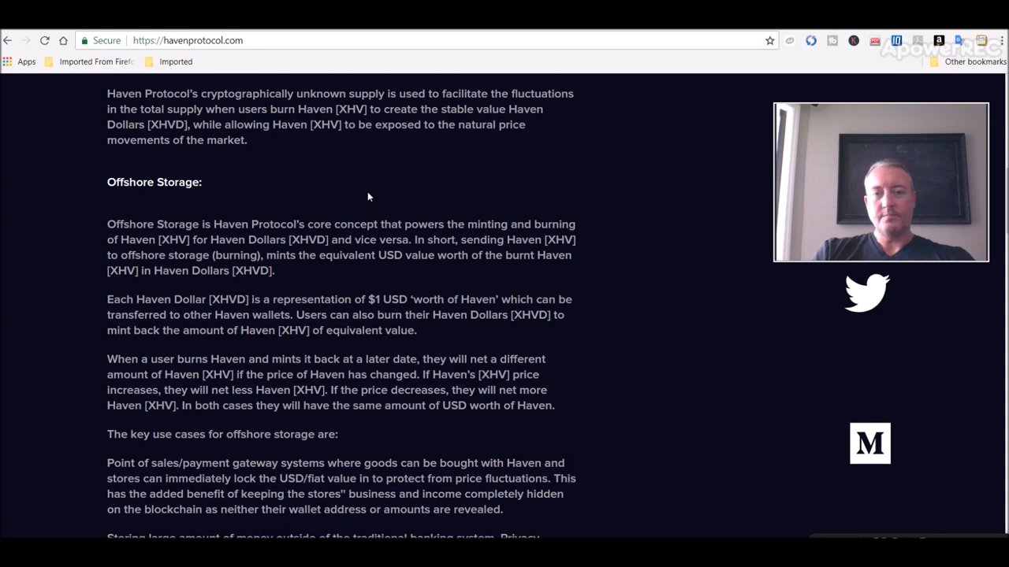
{"action": "mouse_move", "coordinate": [378, 197]}
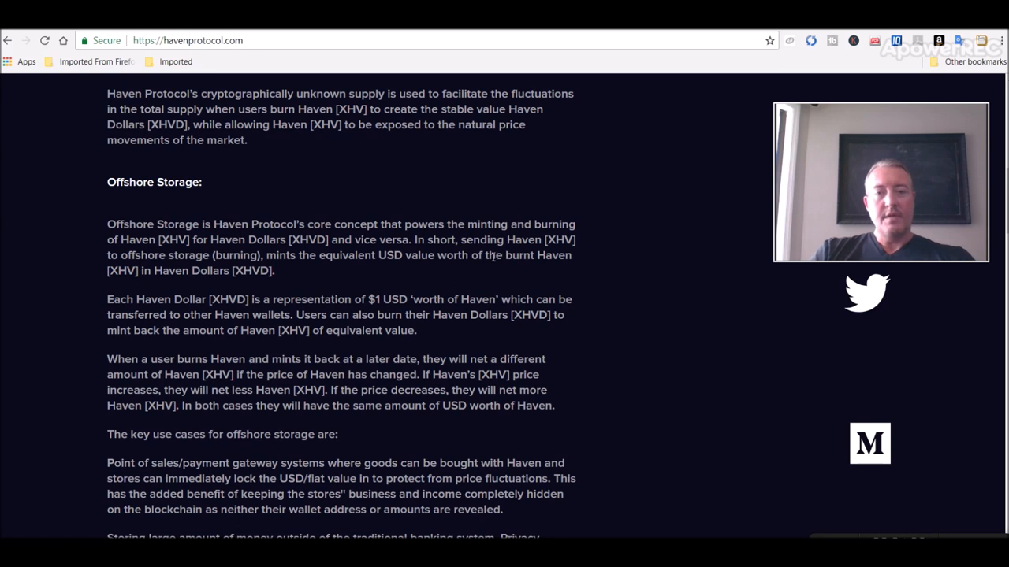
{"action": "mouse_move", "coordinate": [643, 298]}
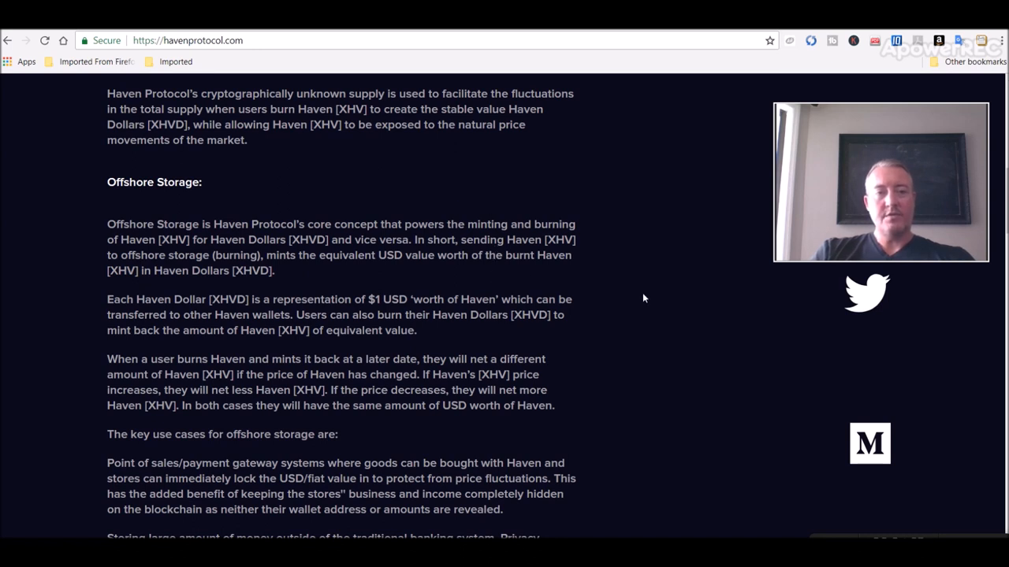
{"action": "mouse_move", "coordinate": [633, 295]}
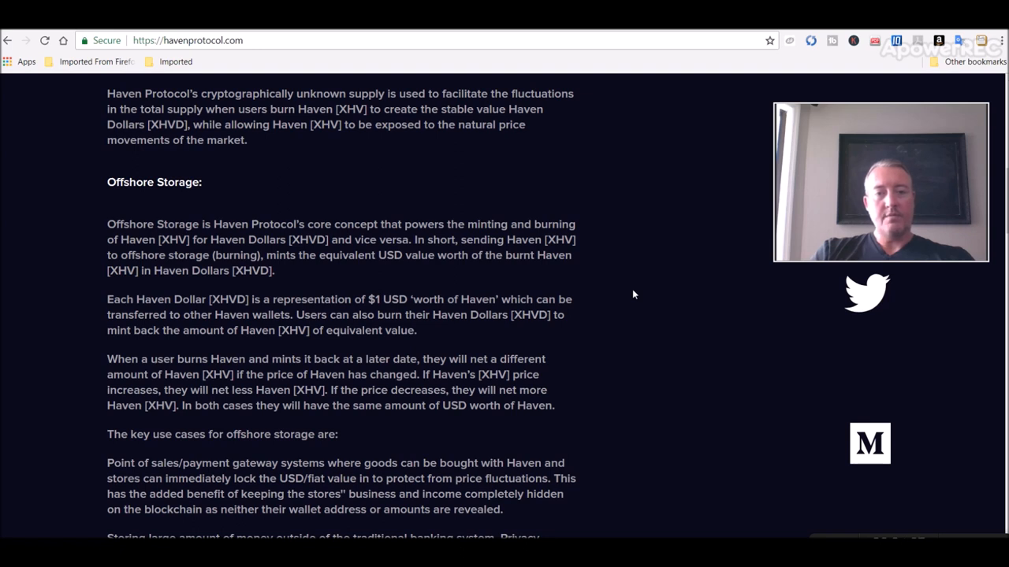
{"action": "mouse_move", "coordinate": [622, 294]}
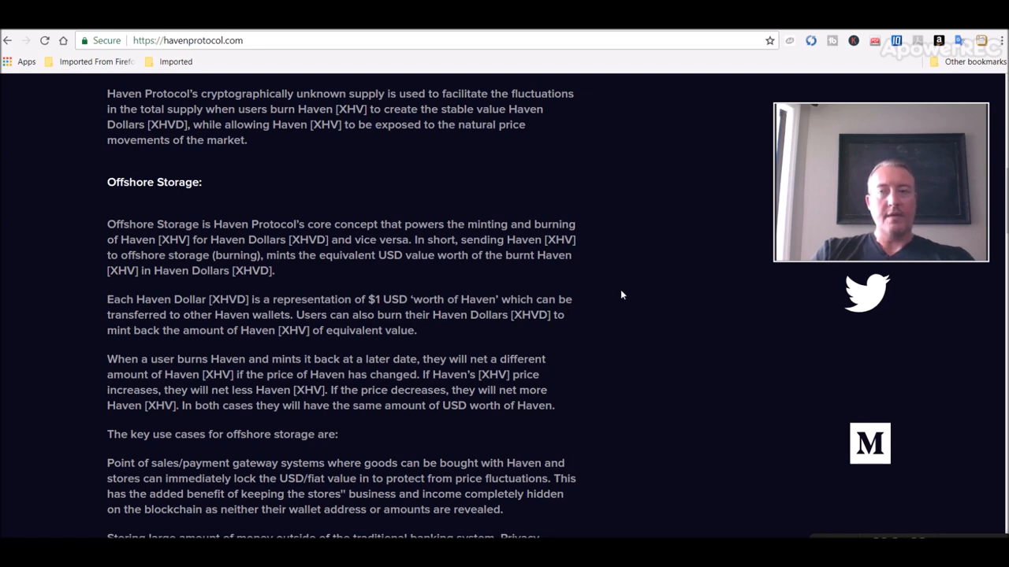
{"action": "mouse_move", "coordinate": [608, 316]}
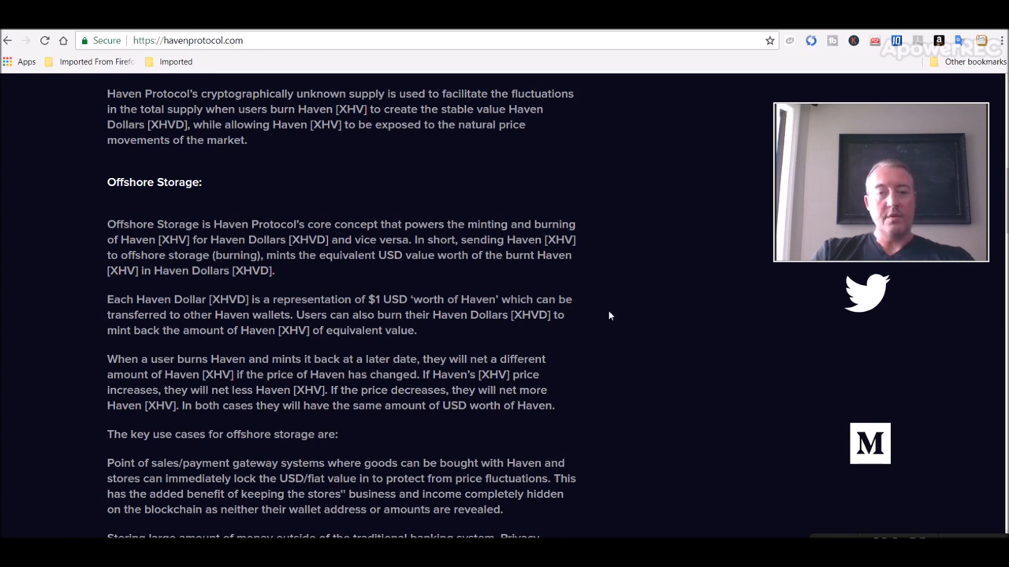
{"action": "mouse_move", "coordinate": [607, 318]}
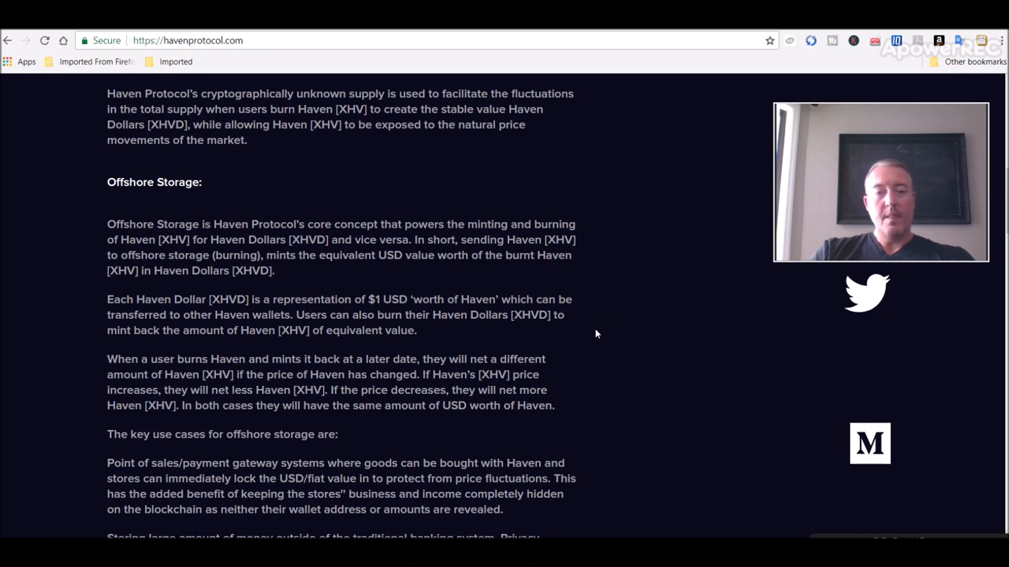
{"action": "mouse_move", "coordinate": [593, 338]}
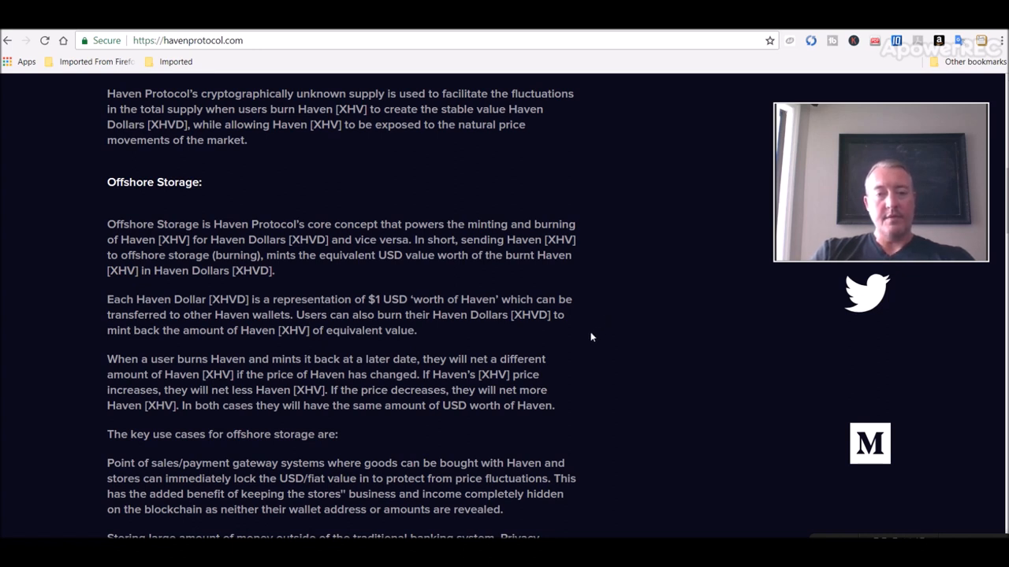
{"action": "mouse_move", "coordinate": [587, 339]}
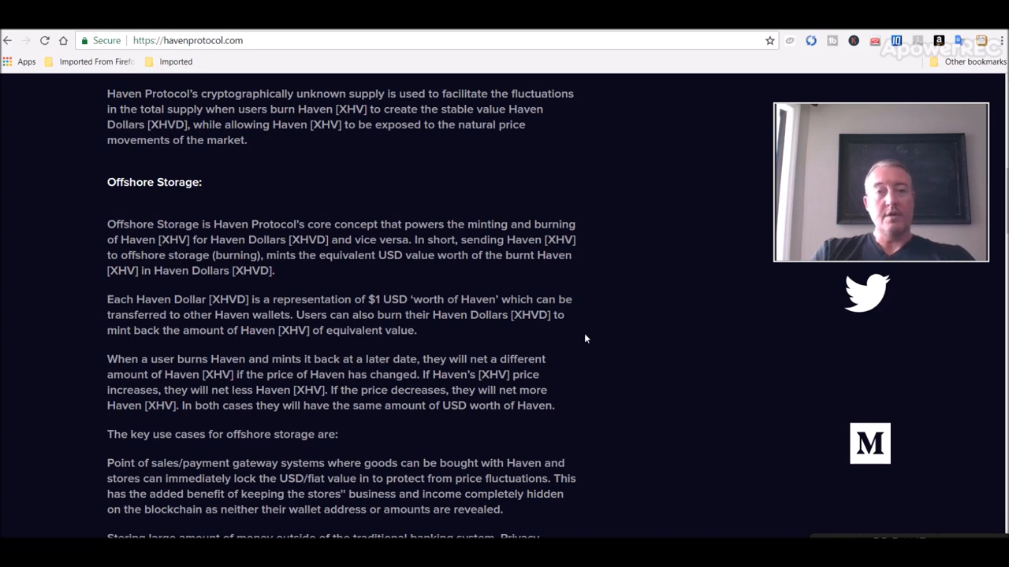
{"action": "scroll", "scroll_direction": "up", "scroll_amount": 3}
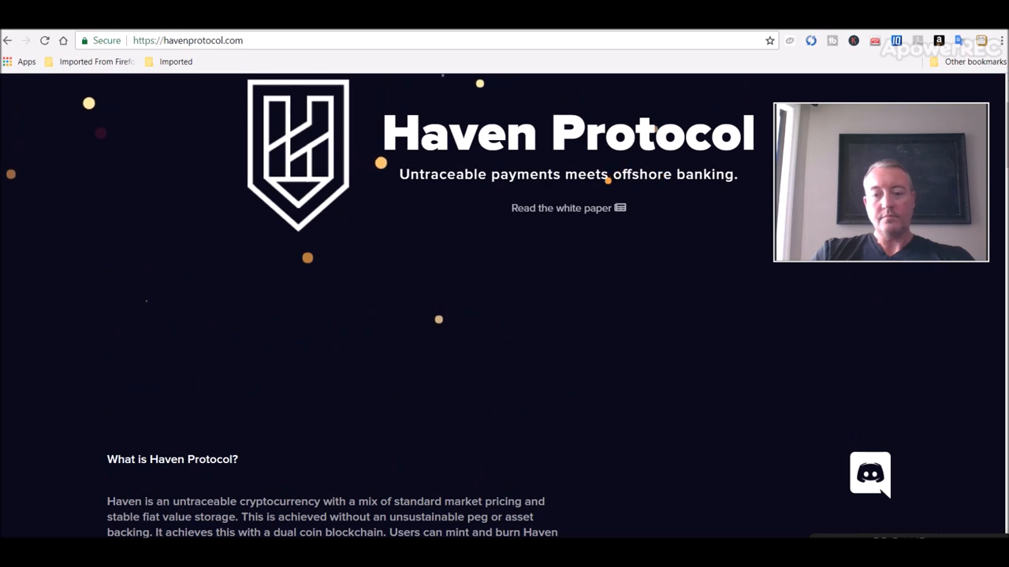
{"action": "scroll", "scroll_direction": "down", "scroll_amount": 3}
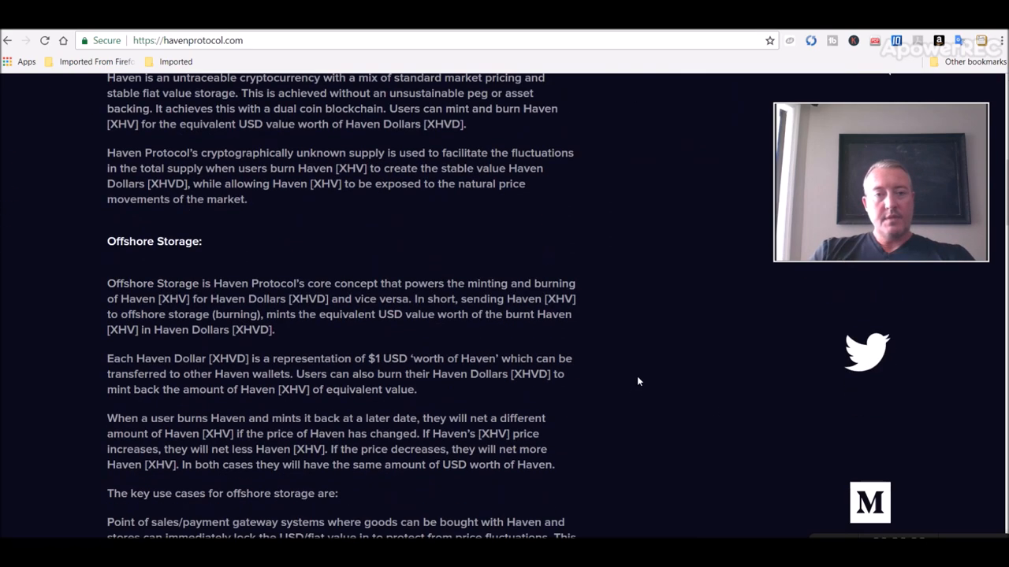
{"action": "scroll", "scroll_direction": "down", "scroll_amount": 3}
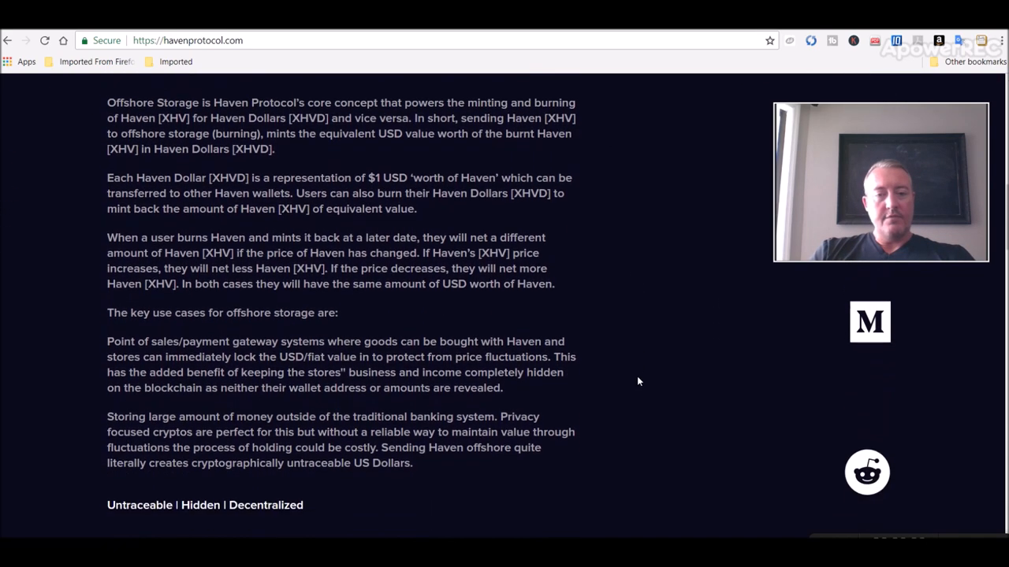
{"action": "scroll", "scroll_direction": "up", "scroll_amount": 3}
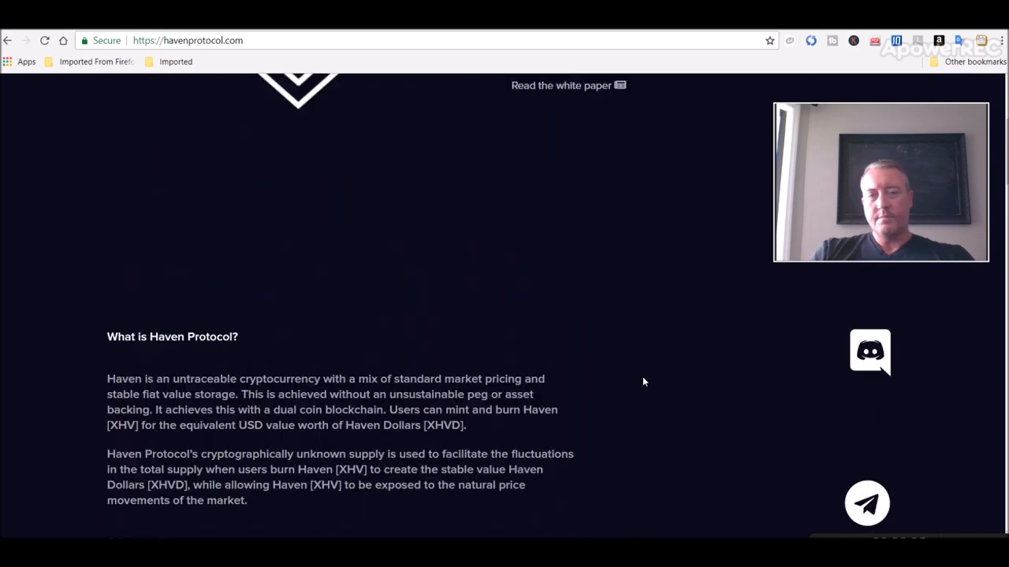
{"action": "scroll", "scroll_direction": "up", "scroll_amount": 3}
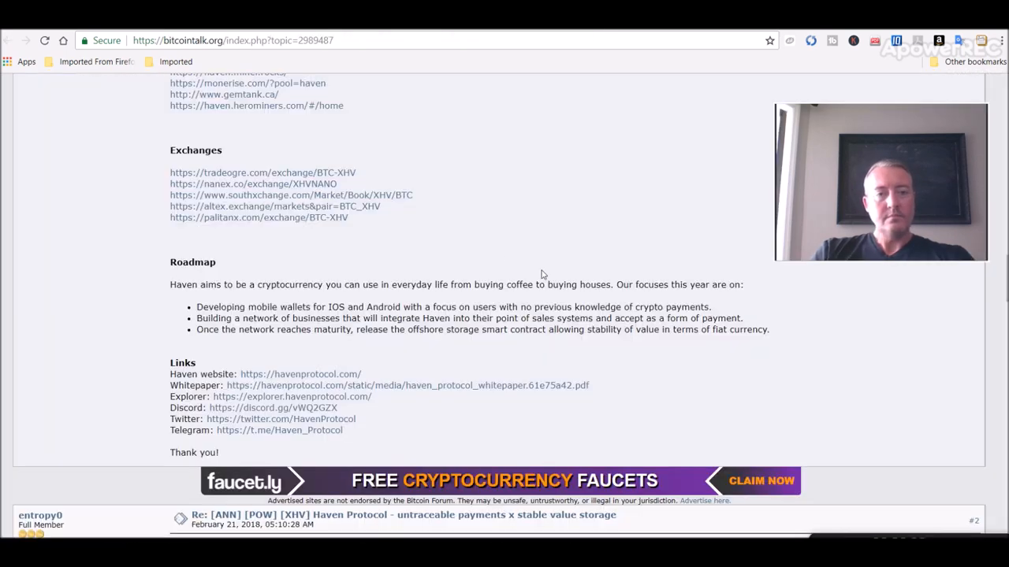
- Scroll the Haven [ANN] thread to its Downloads and Mining Pools lists
{"action": "scroll", "scroll_direction": "down", "scroll_amount": 3}
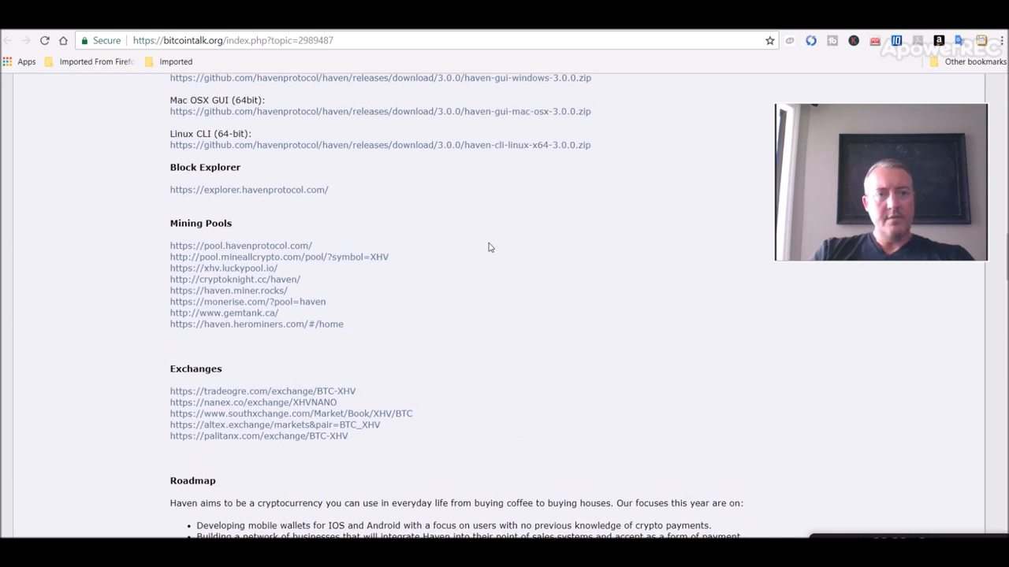
{"action": "scroll", "scroll_direction": "up", "scroll_amount": 3}
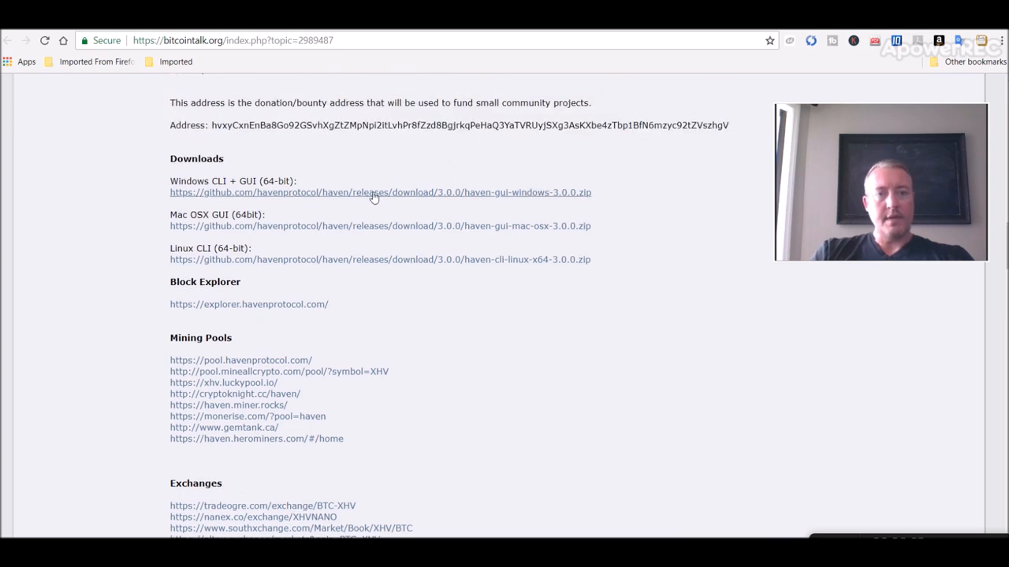
{"action": "mouse_move", "coordinate": [410, 161]}
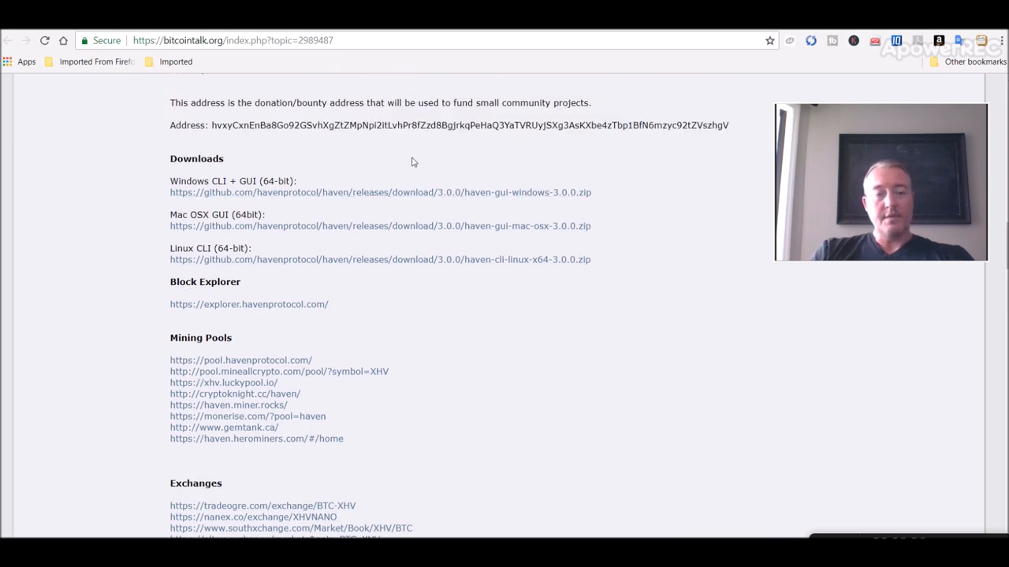
{"action": "mouse_move", "coordinate": [394, 322]}
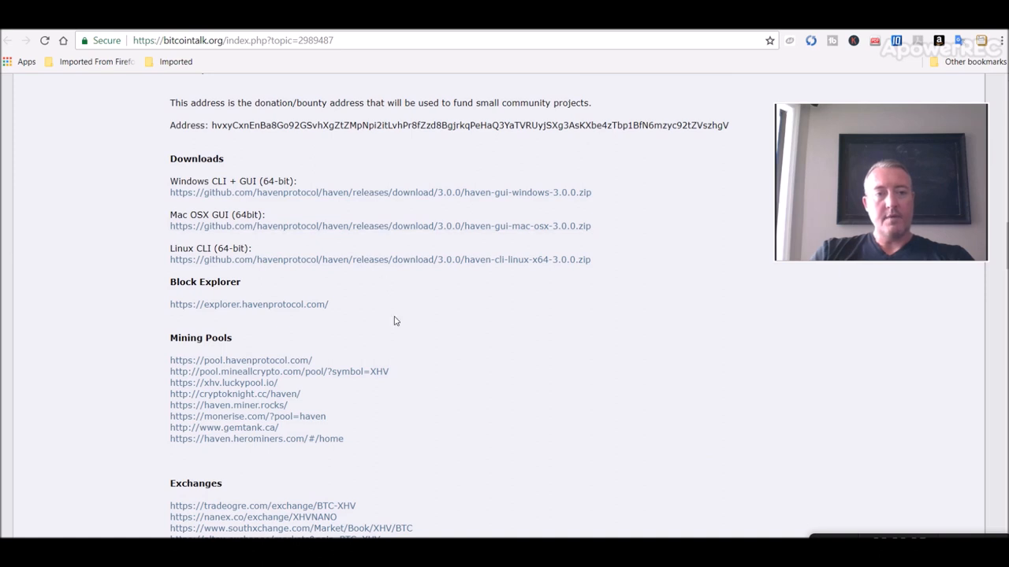
{"action": "mouse_move", "coordinate": [407, 298]}
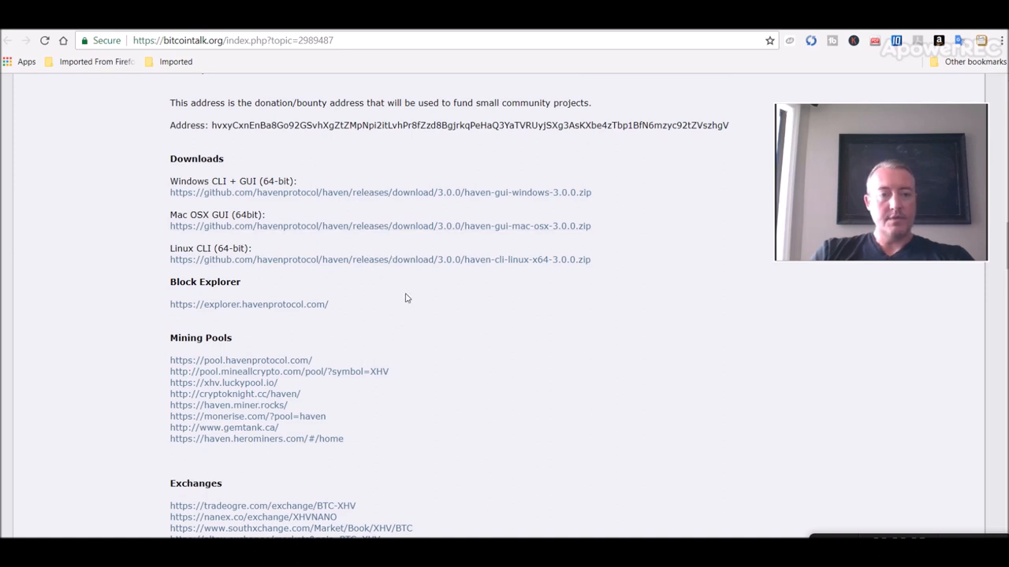
{"action": "scroll", "scroll_direction": "down", "scroll_amount": 3}
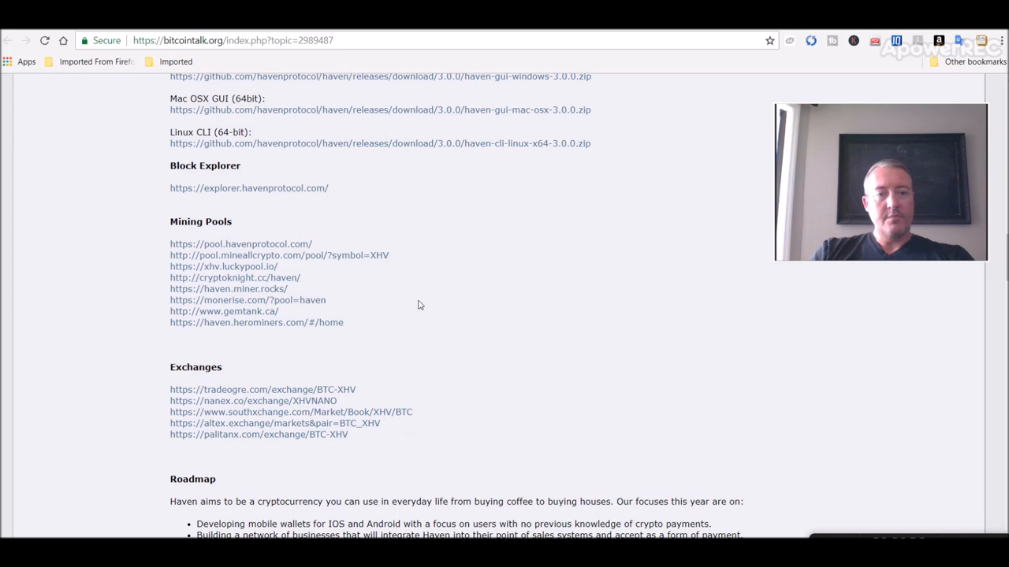
{"action": "scroll", "scroll_direction": "down", "scroll_amount": 3}
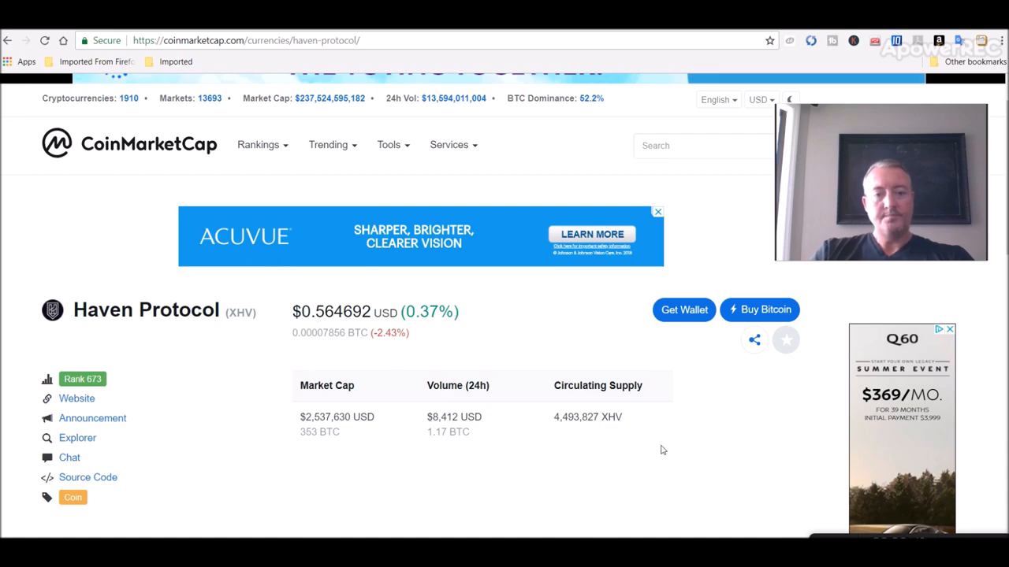
{"action": "mouse_move", "coordinate": [574, 431]}
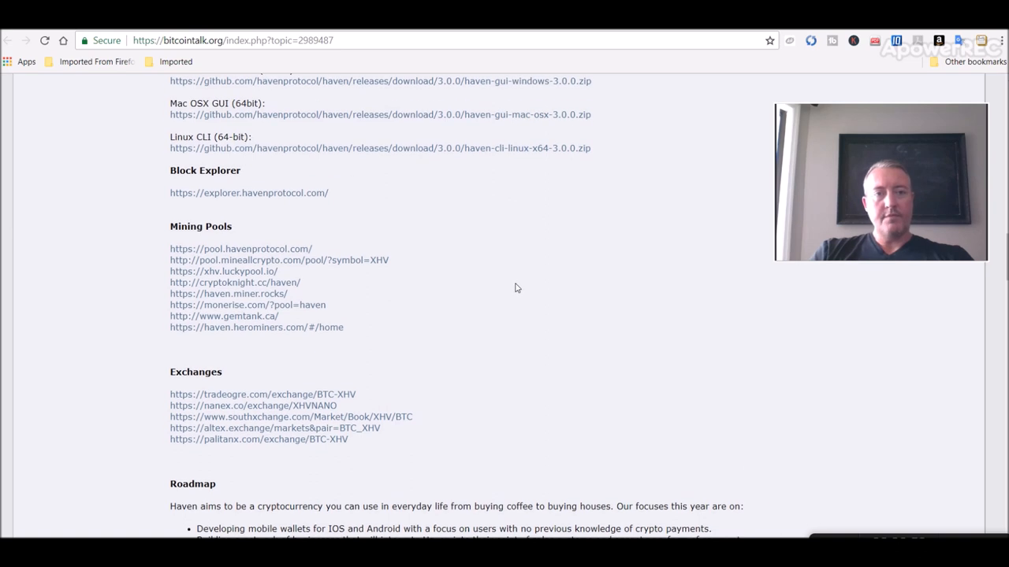
- Open haven-gui-windows-3.0.0 and its nested folder to reveal the wallet files
{"action": "scroll", "scroll_direction": "up", "scroll_amount": 3}
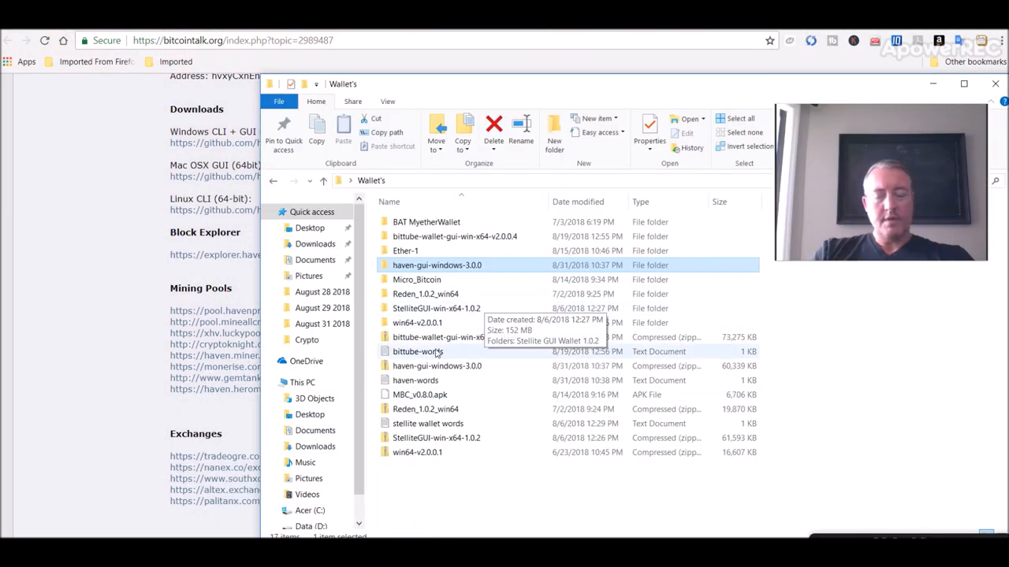
{"action": "mouse_move", "coordinate": [460, 375]}
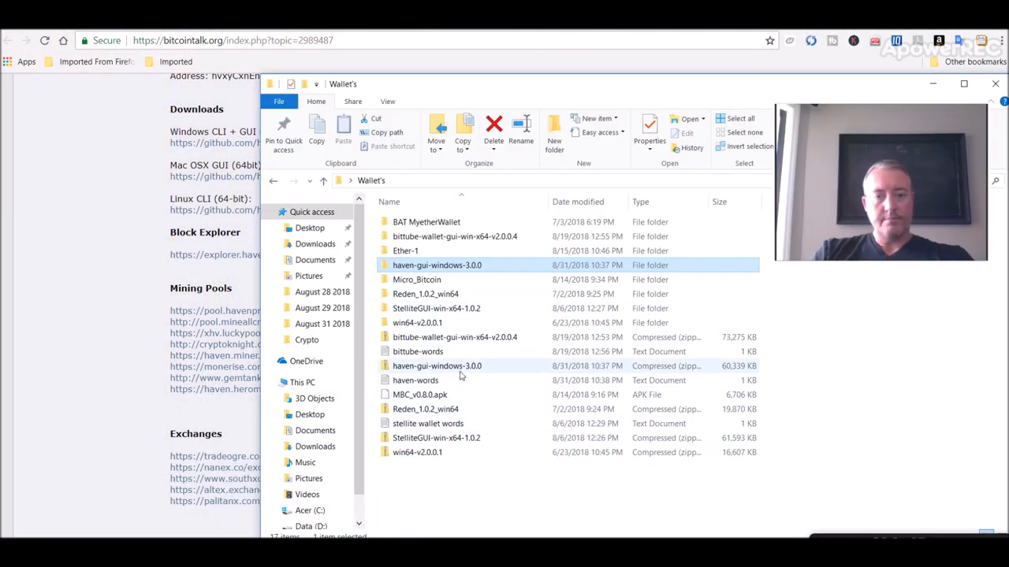
{"action": "mouse_move", "coordinate": [437, 366]}
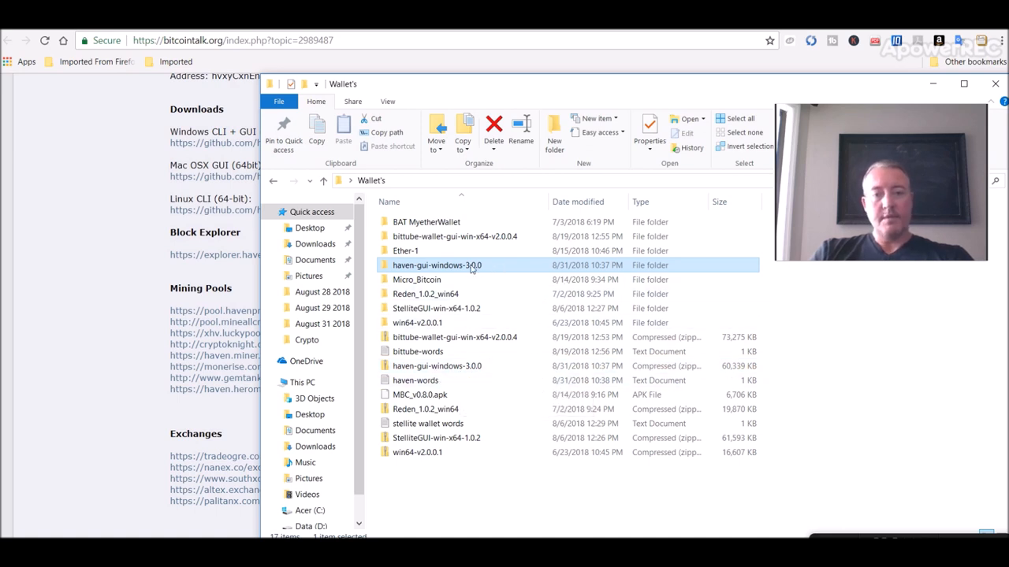
{"action": "double_click", "coordinate": [438, 265]}
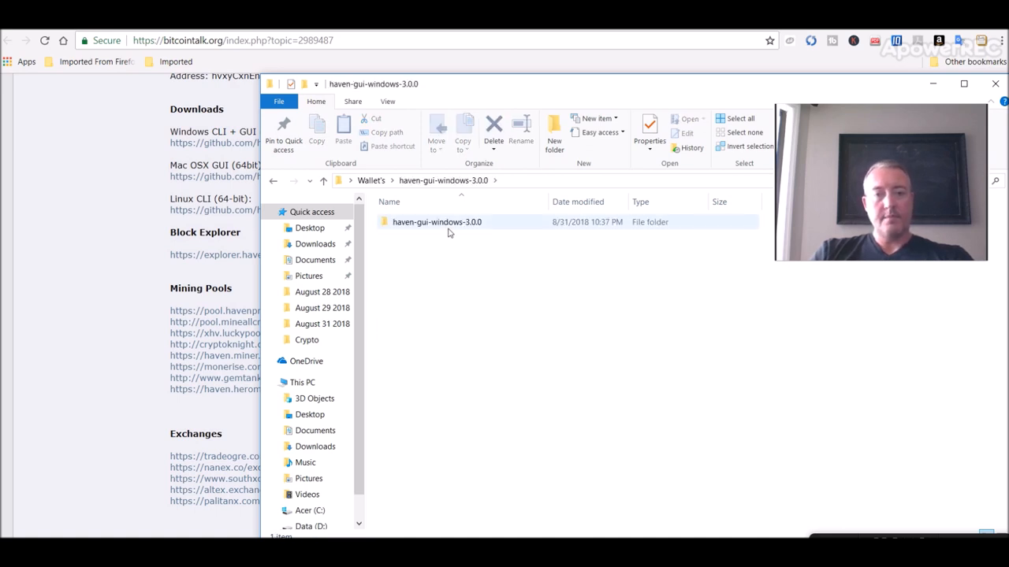
{"action": "double_click", "coordinate": [436, 221]}
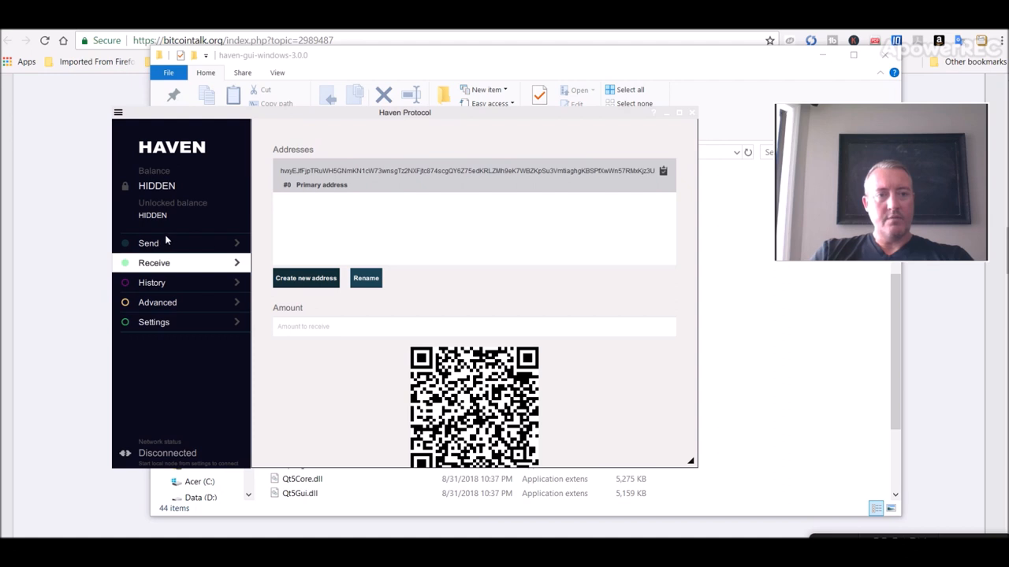
- Review the wallet's History, Send and Advanced > Mining pages, return to Receive, then close the wallet
{"action": "left_click", "coordinate": [151, 282]}
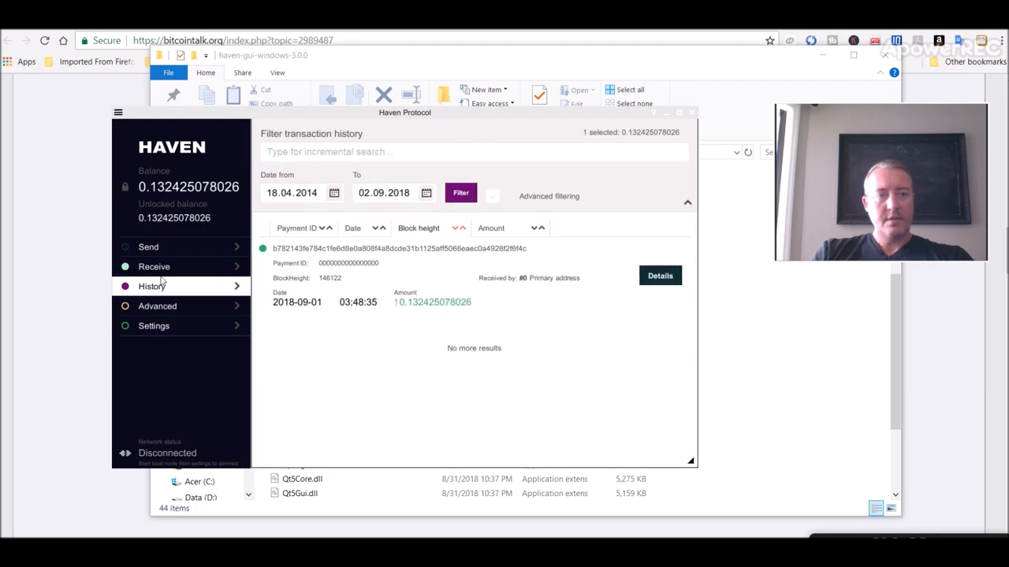
{"action": "left_click", "coordinate": [148, 246]}
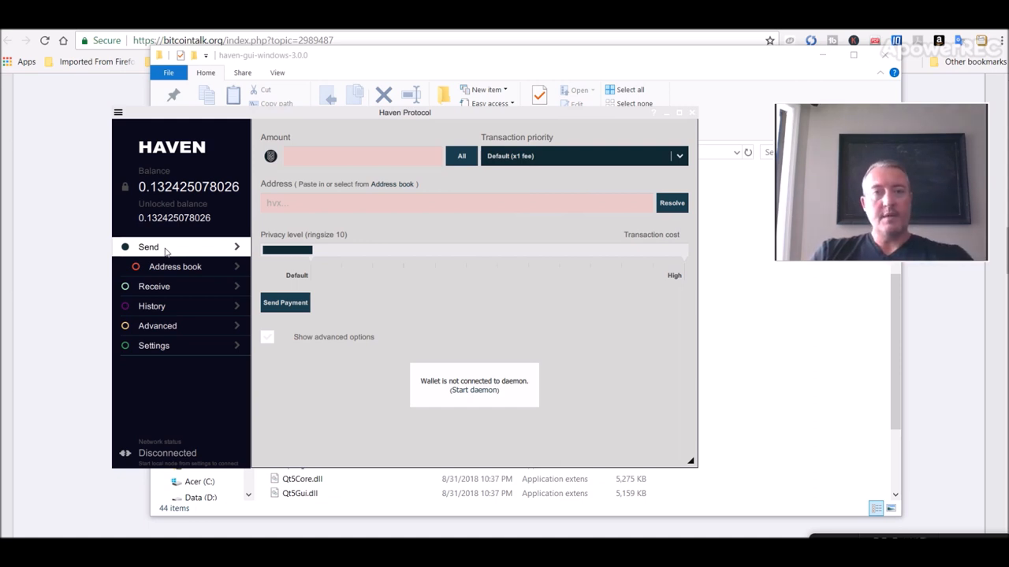
{"action": "left_click", "coordinate": [158, 306]}
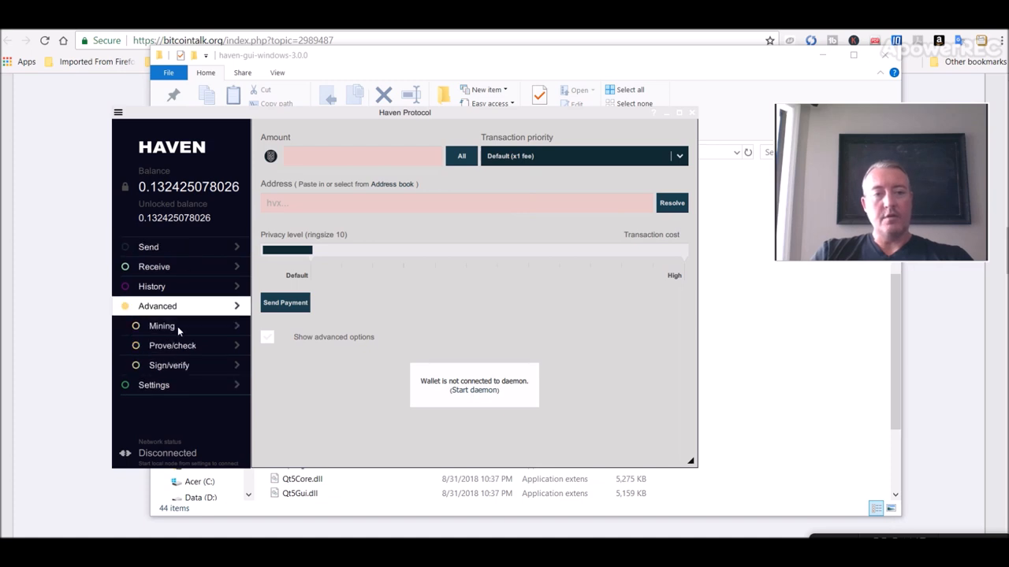
{"action": "left_click", "coordinate": [161, 325]}
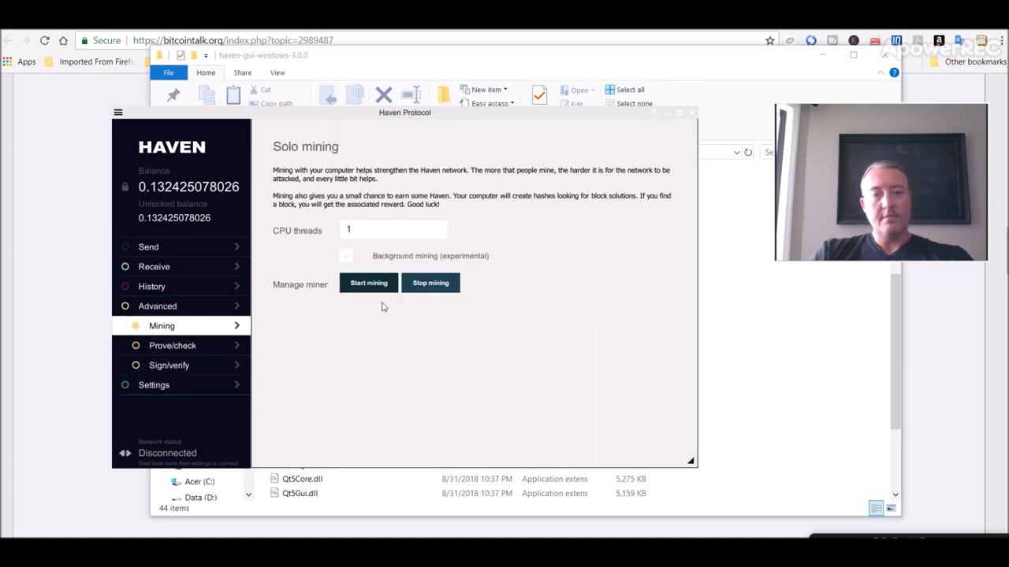
{"action": "mouse_move", "coordinate": [386, 340]}
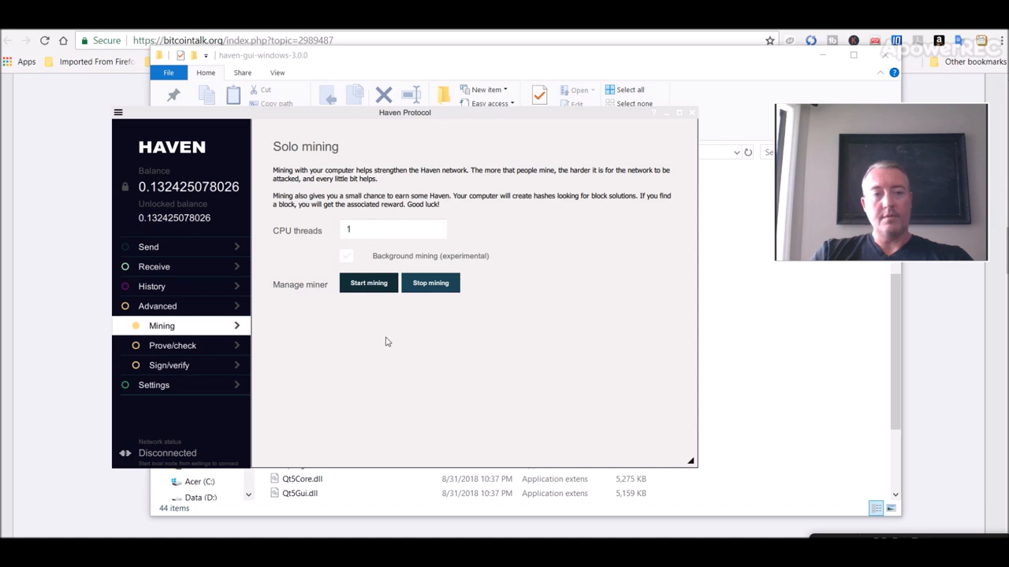
{"action": "left_click", "coordinate": [154, 267]}
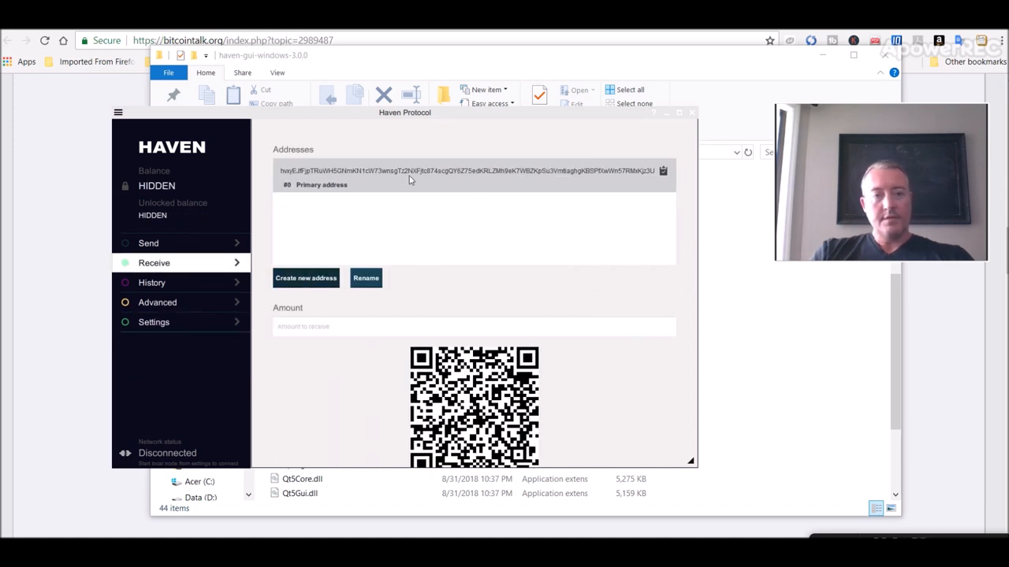
{"action": "mouse_move", "coordinate": [590, 239]}
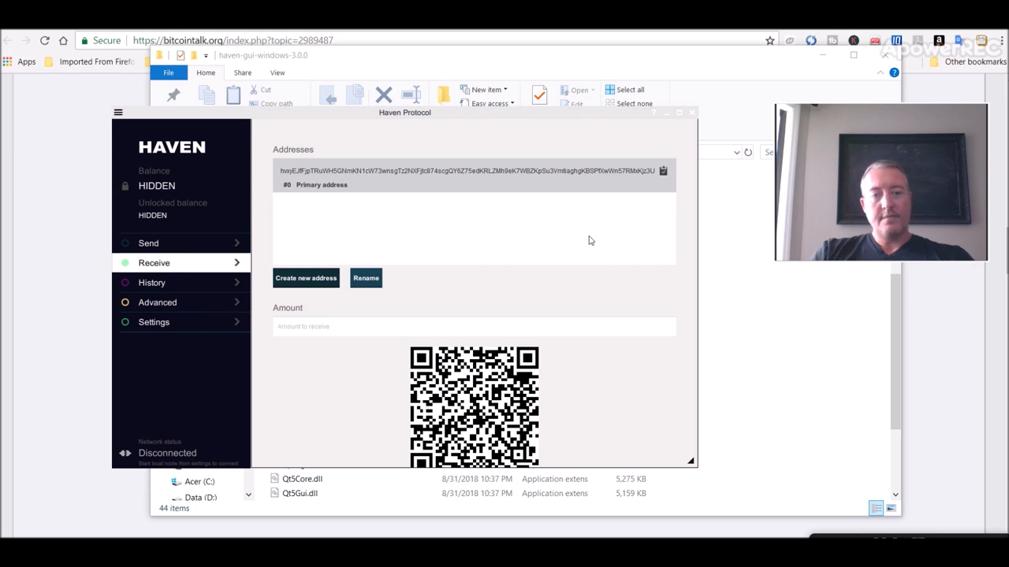
{"action": "mouse_move", "coordinate": [621, 236]}
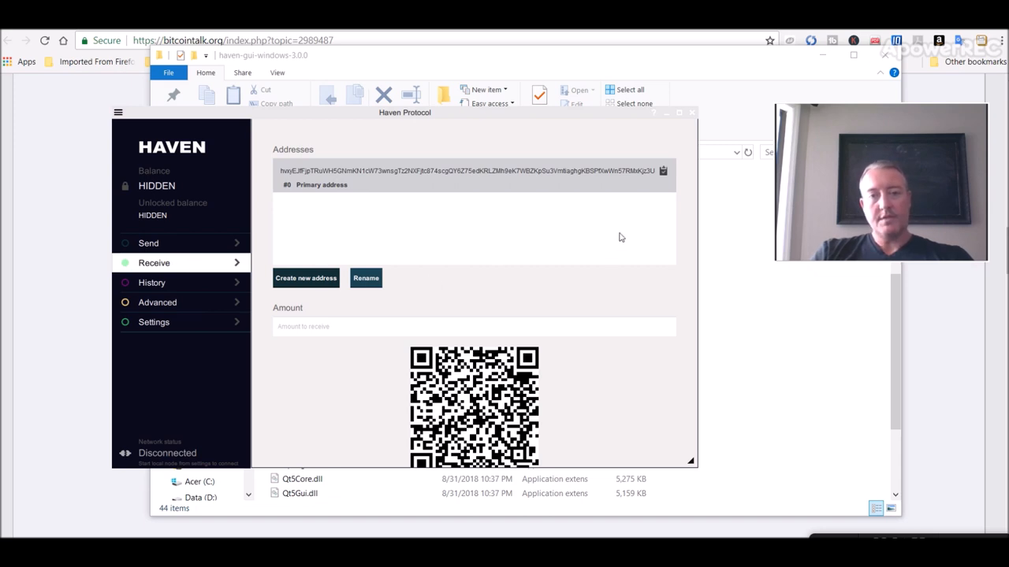
{"action": "left_click", "coordinate": [664, 170]}
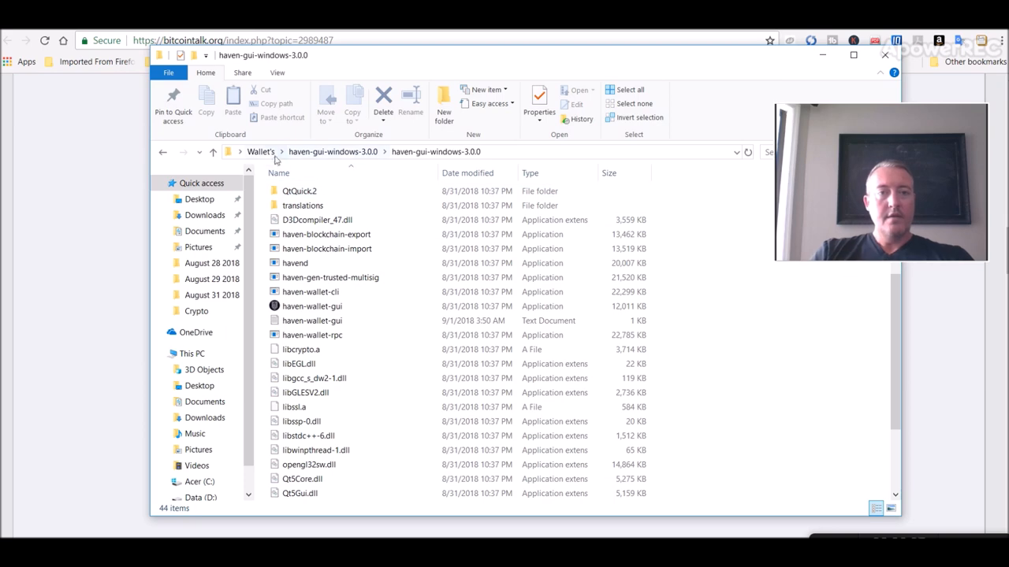
- Go back up to the Wallet's folder from the Haven wallet folder
{"action": "left_click", "coordinate": [260, 151]}
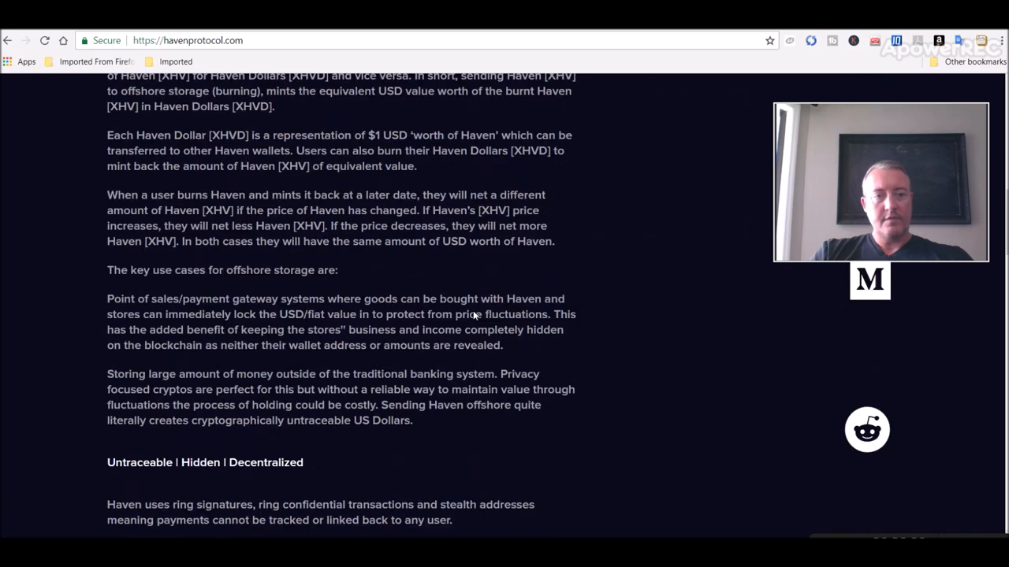
- Scroll past the offshore storage explanation and roadmap to the Haven Protocol Team section
{"action": "scroll", "scroll_direction": "down", "scroll_amount": 3}
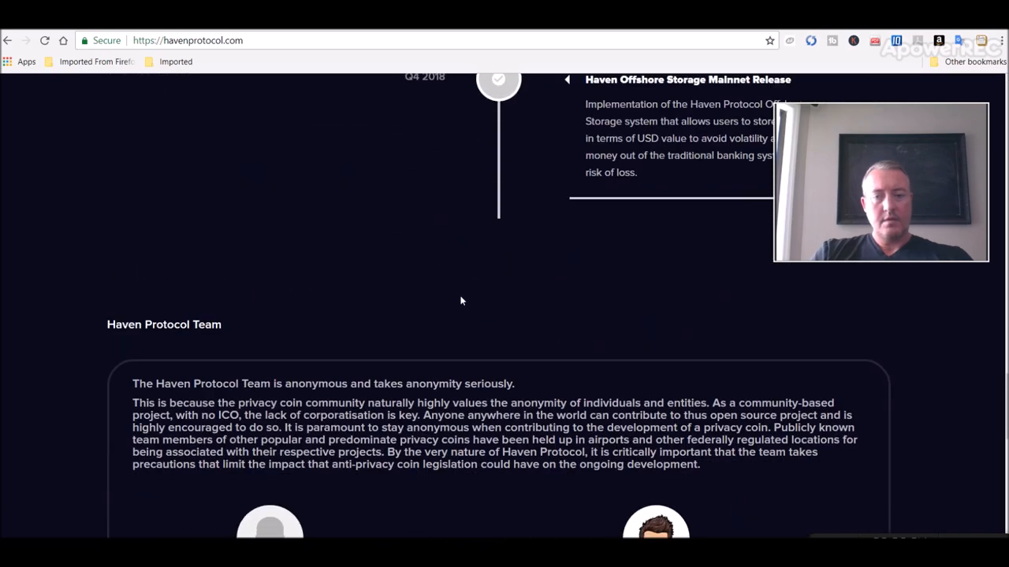
{"action": "scroll", "scroll_direction": "down", "scroll_amount": 3}
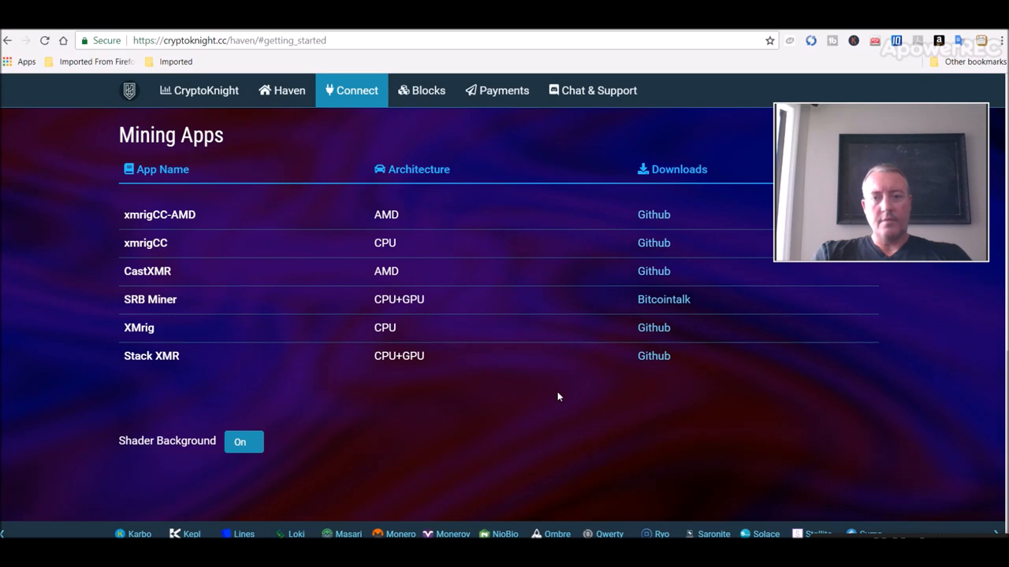
{"action": "mouse_move", "coordinate": [198, 375]}
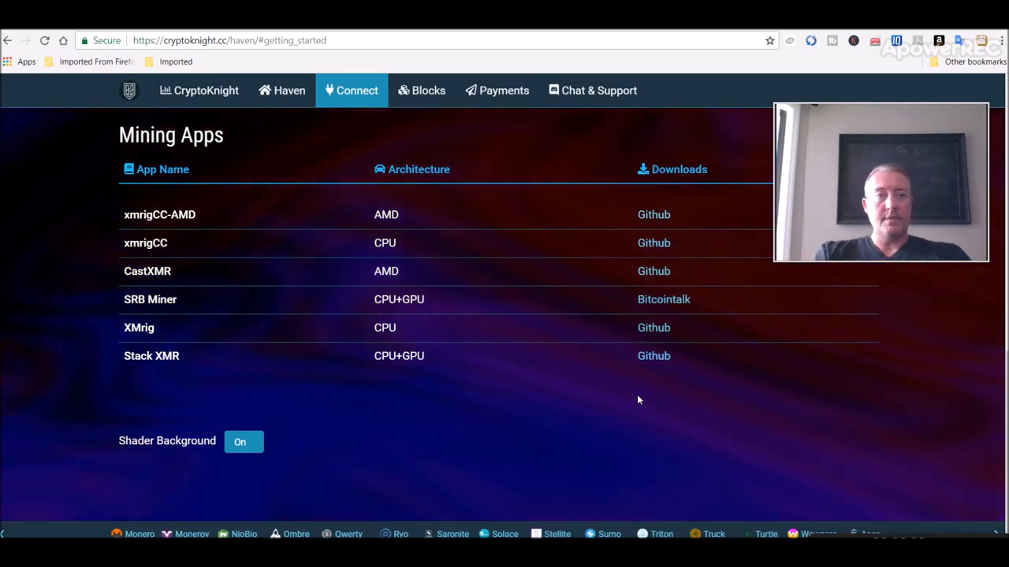
{"action": "mouse_move", "coordinate": [570, 357]}
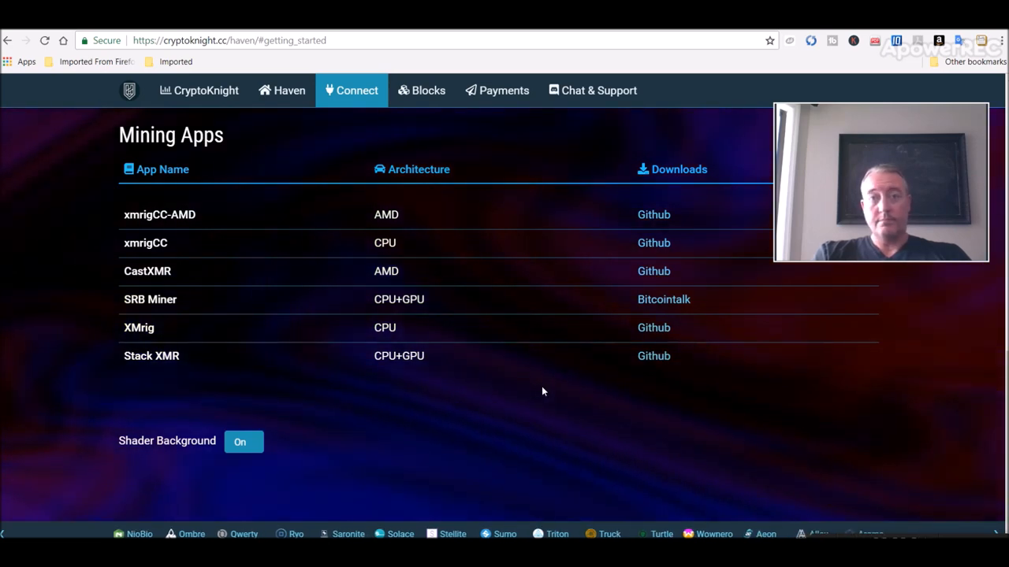
{"action": "mouse_move", "coordinate": [653, 357]}
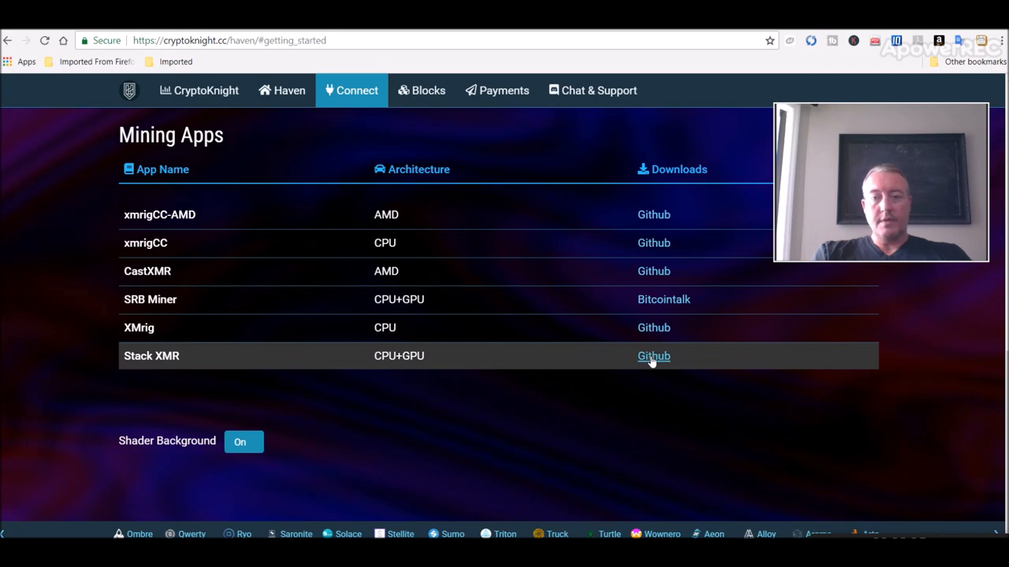
- Open the Stack XMR GitHub releases page and bring the xmr-stak-win64.zip asset into view
{"action": "left_click", "coordinate": [652, 356]}
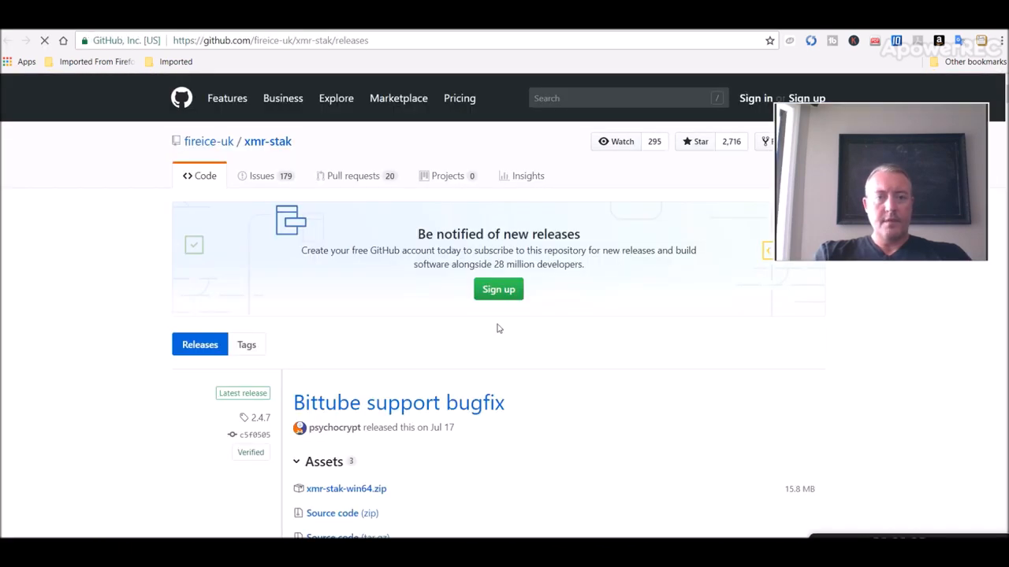
{"action": "scroll", "scroll_direction": "down", "scroll_amount": 3}
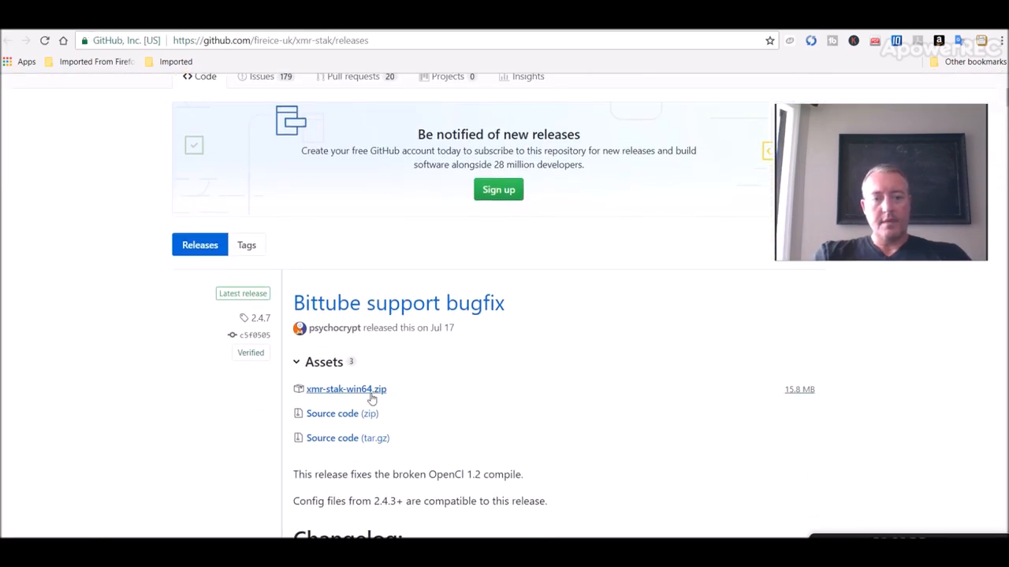
{"action": "mouse_move", "coordinate": [433, 341]}
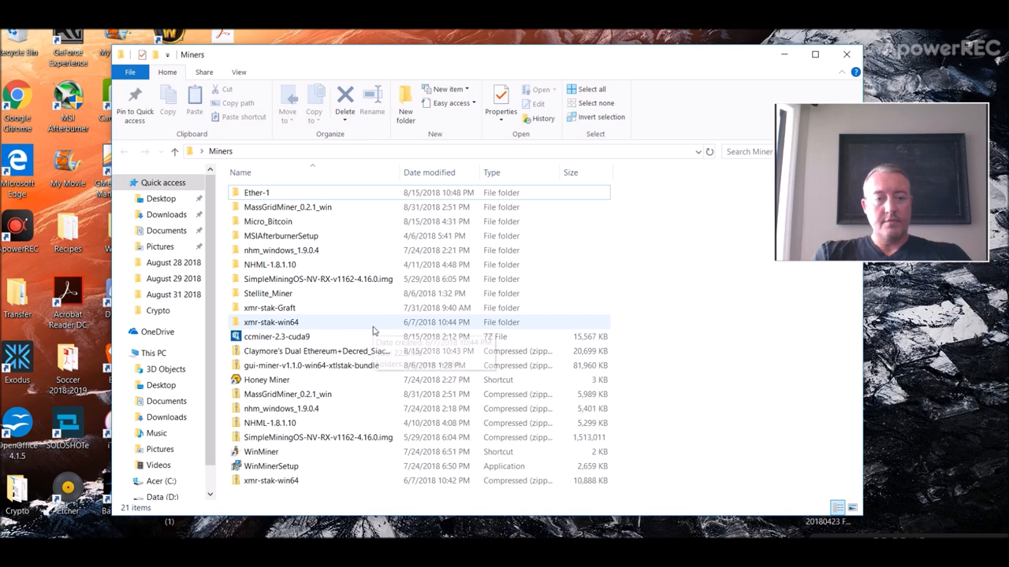
- Extract the xmr-stak-win64 zip archive into a new folder named Haven1
{"action": "left_click", "coordinate": [271, 481]}
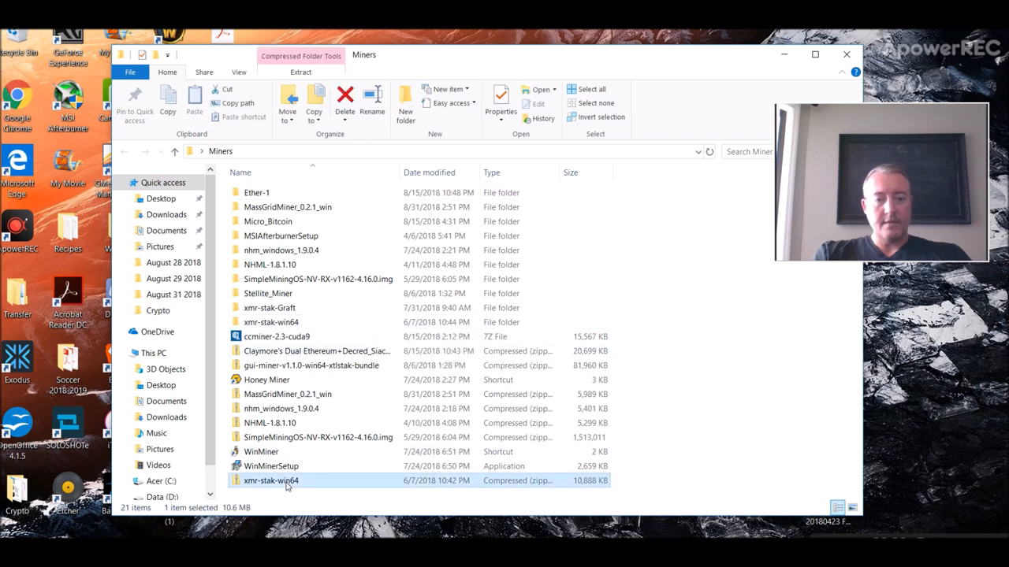
{"action": "right_click", "coordinate": [271, 481]}
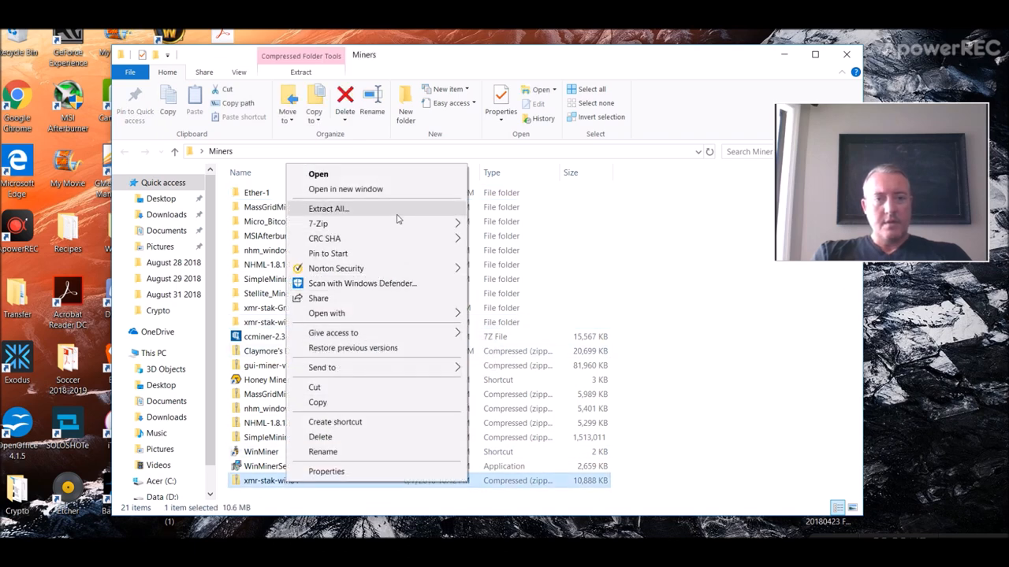
{"action": "left_click", "coordinate": [328, 209]}
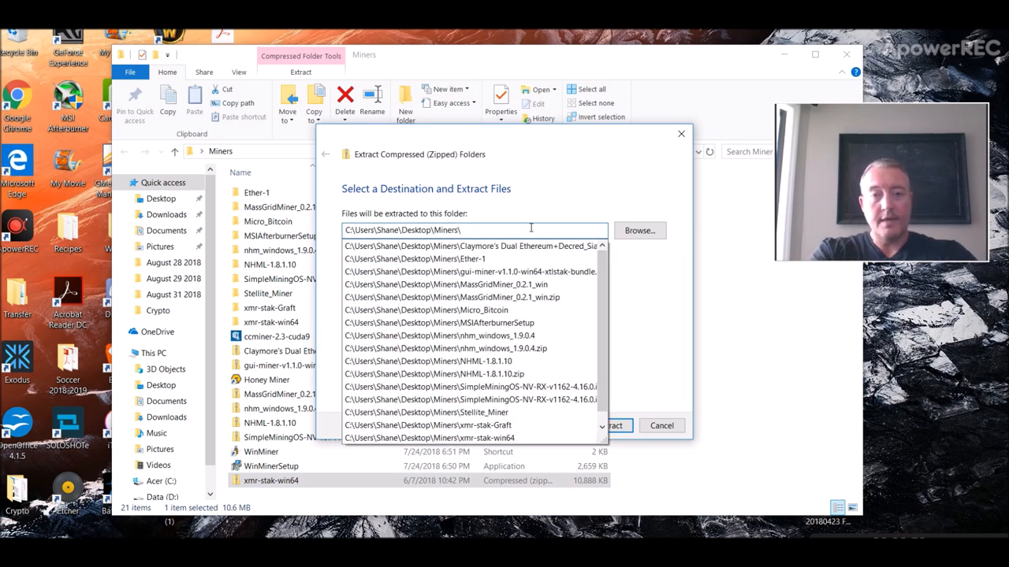
{"action": "type", "text": "Haven"}
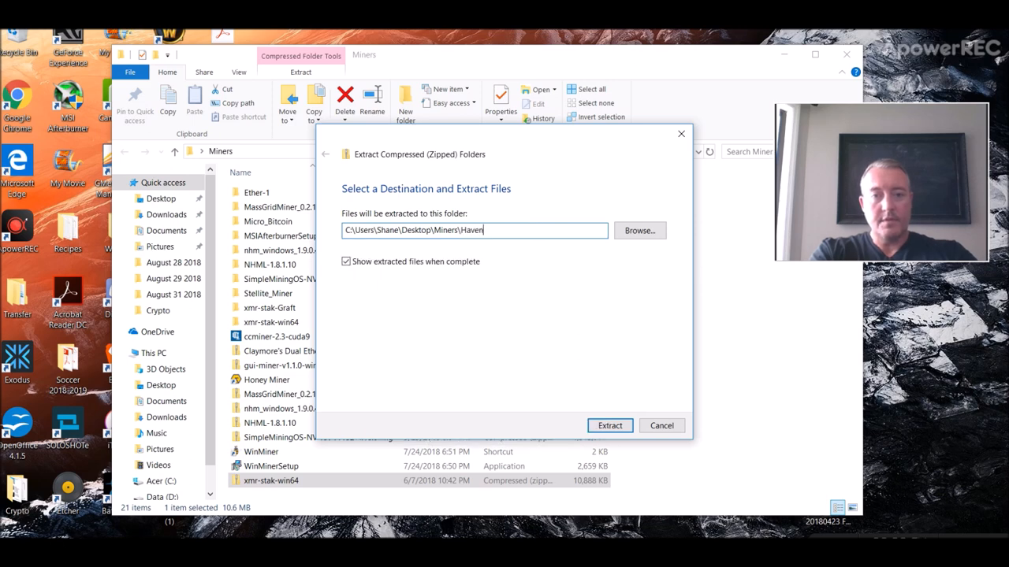
{"action": "type", "text": "1"}
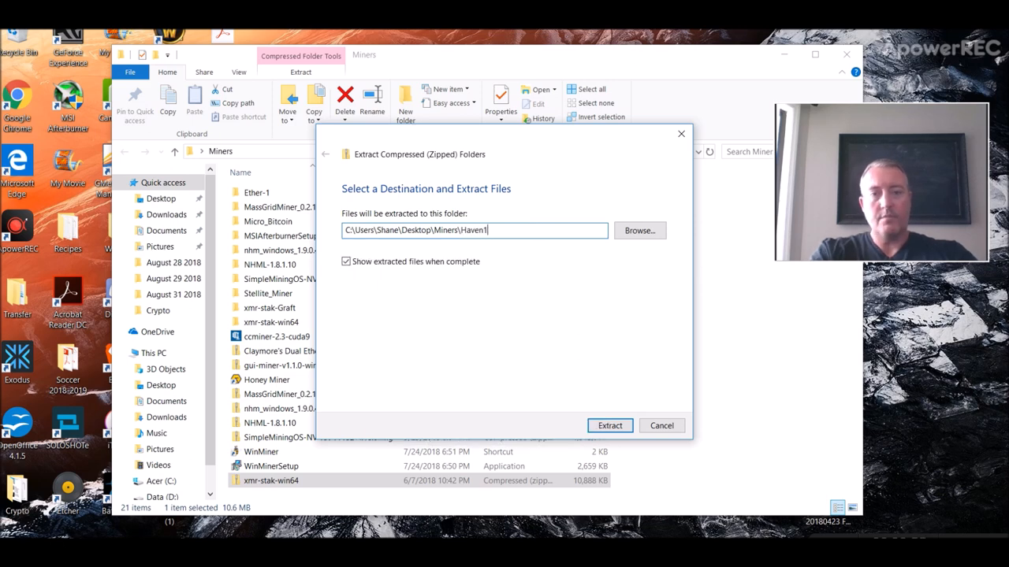
{"action": "left_click", "coordinate": [608, 425]}
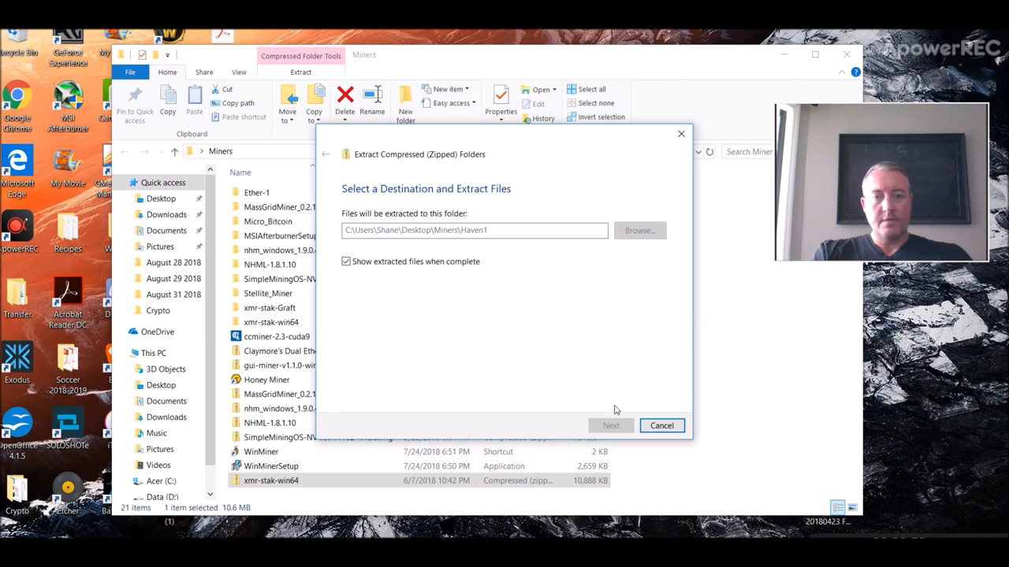
{"action": "left_click", "coordinate": [612, 425]}
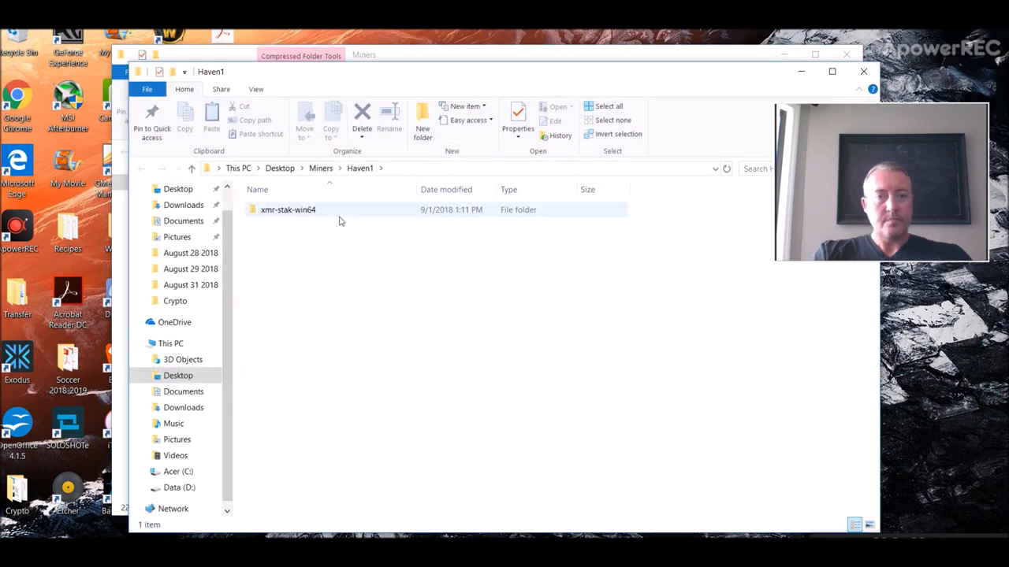
- Open the Haven1 folder and launch xmr-stak, bringing up the SmartScreen warning
{"action": "left_click", "coordinate": [191, 167]}
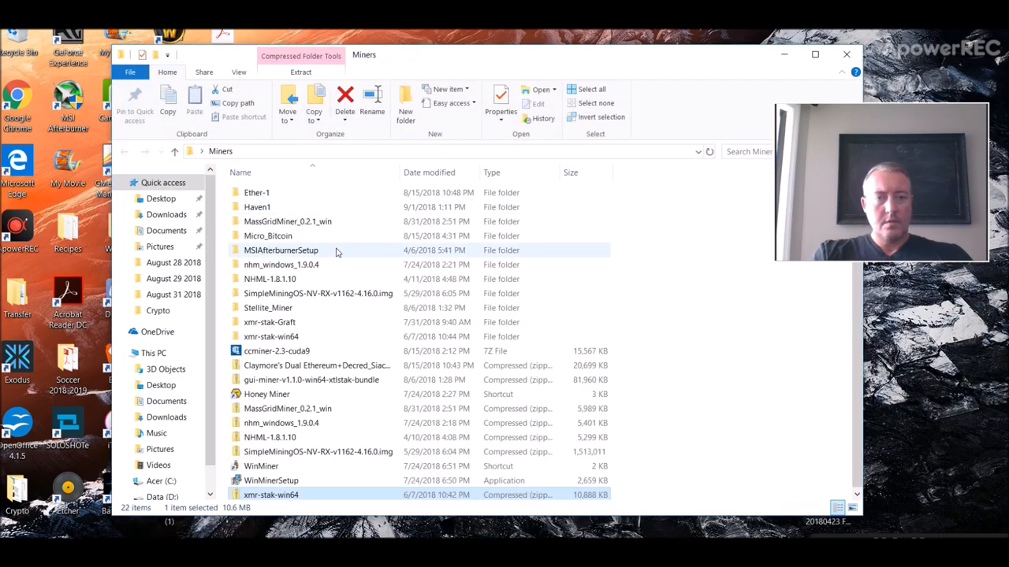
{"action": "left_click", "coordinate": [257, 207]}
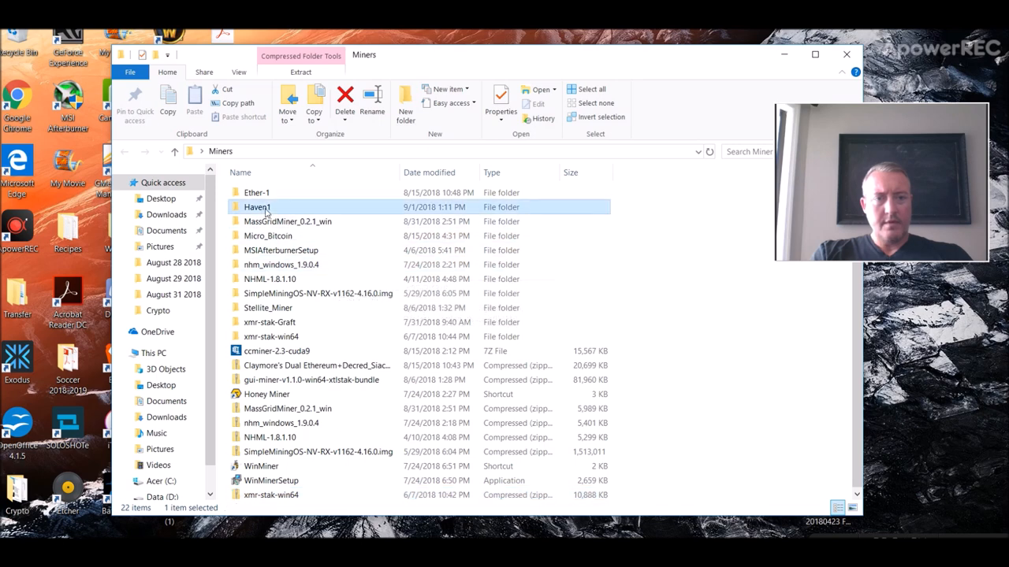
{"action": "double_click", "coordinate": [257, 206]}
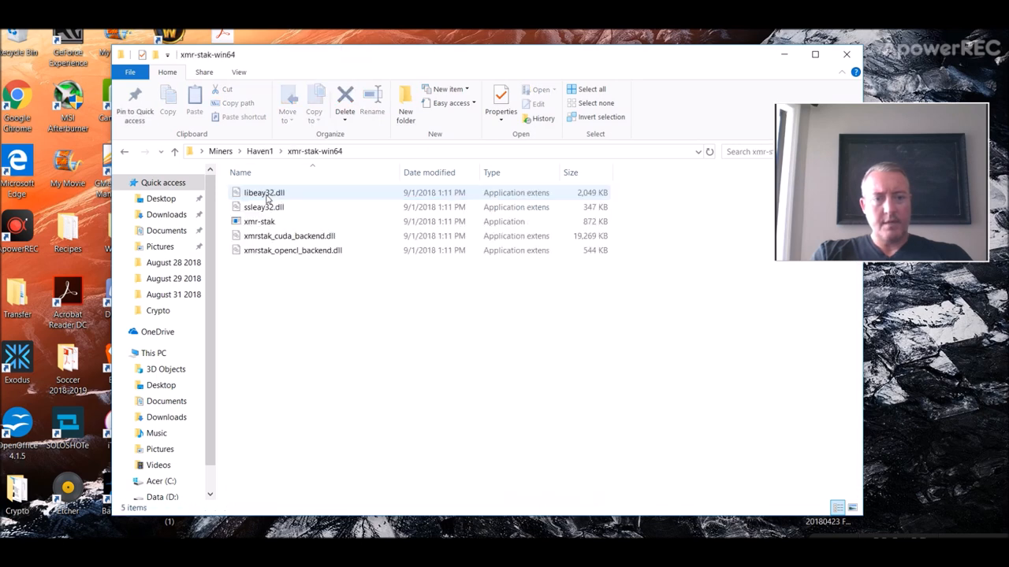
{"action": "left_click", "coordinate": [259, 221]}
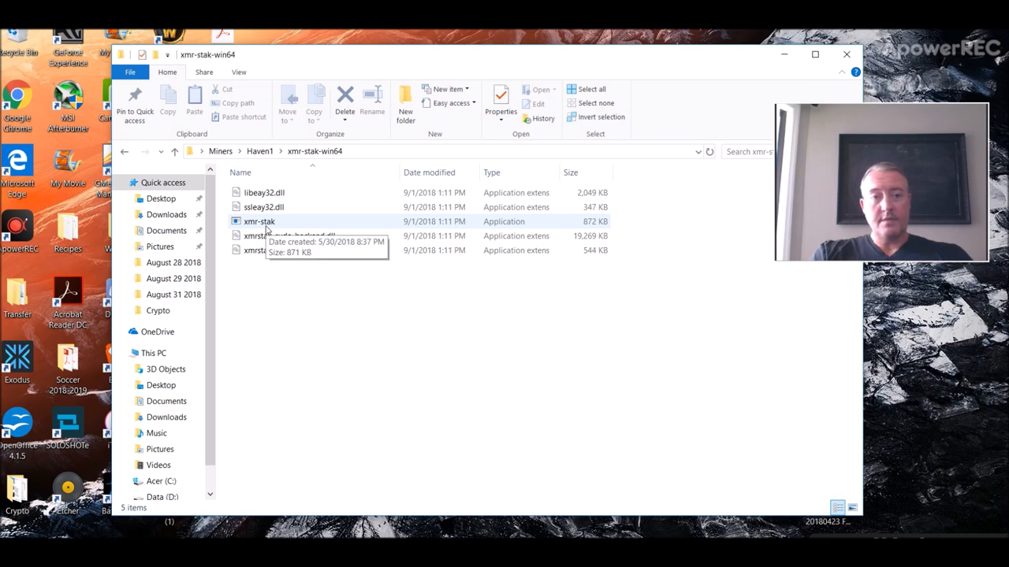
{"action": "double_click", "coordinate": [258, 221]}
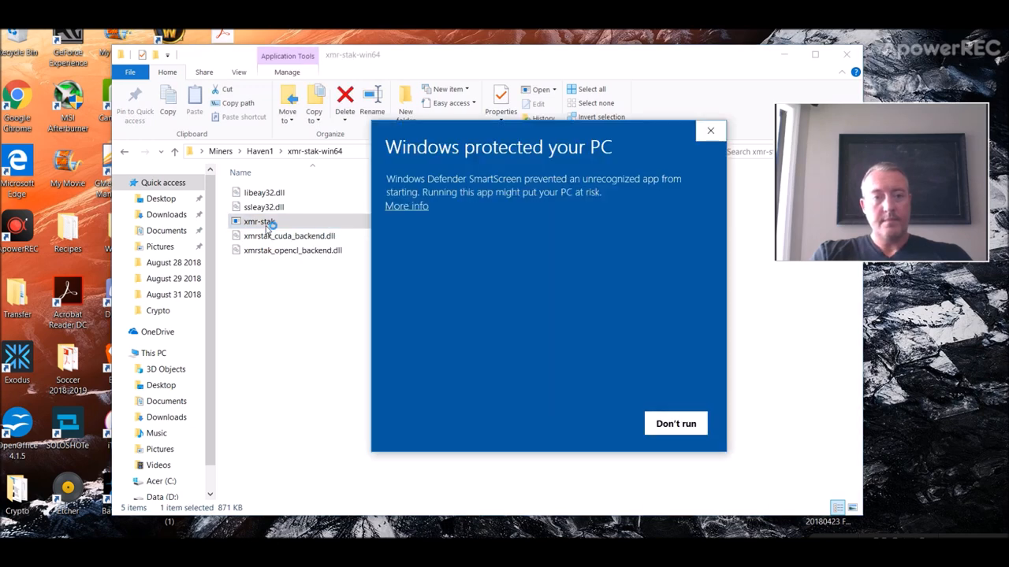
- Run xmr-stak past the warning, set HTTP port 0 and enter haven as the currency
{"action": "left_click", "coordinate": [407, 205]}
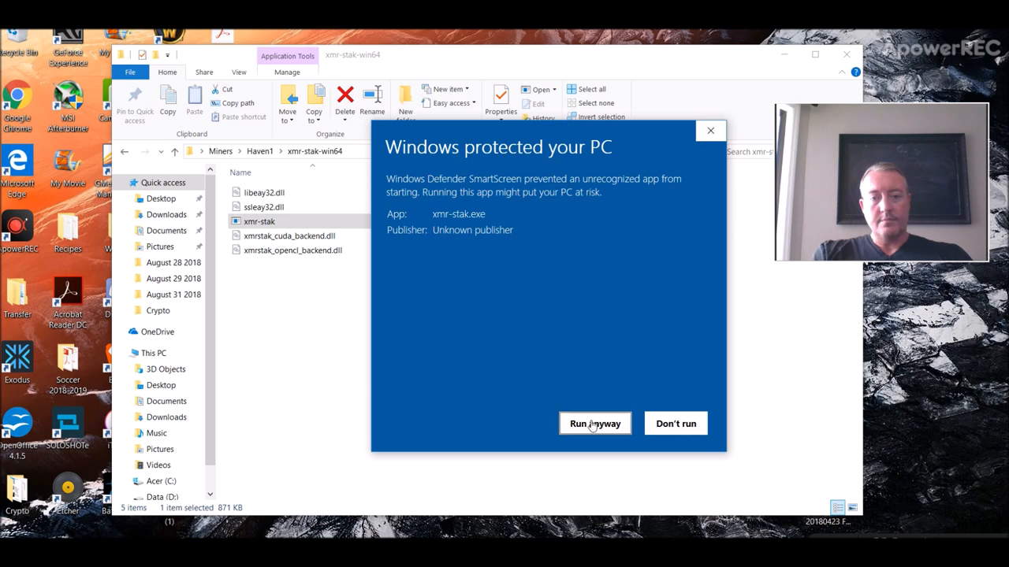
{"action": "left_click", "coordinate": [596, 423]}
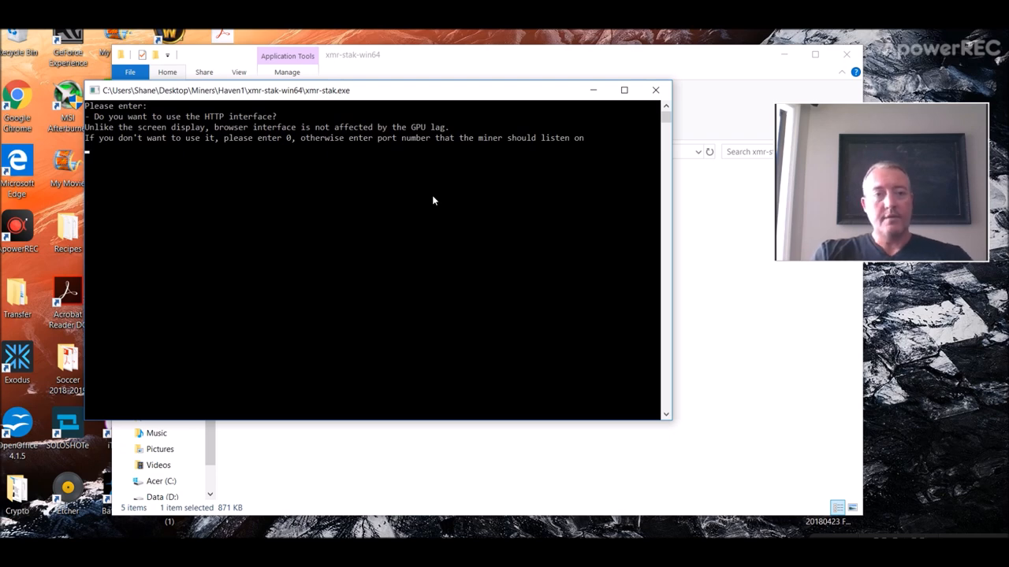
{"action": "mouse_move", "coordinate": [397, 211]}
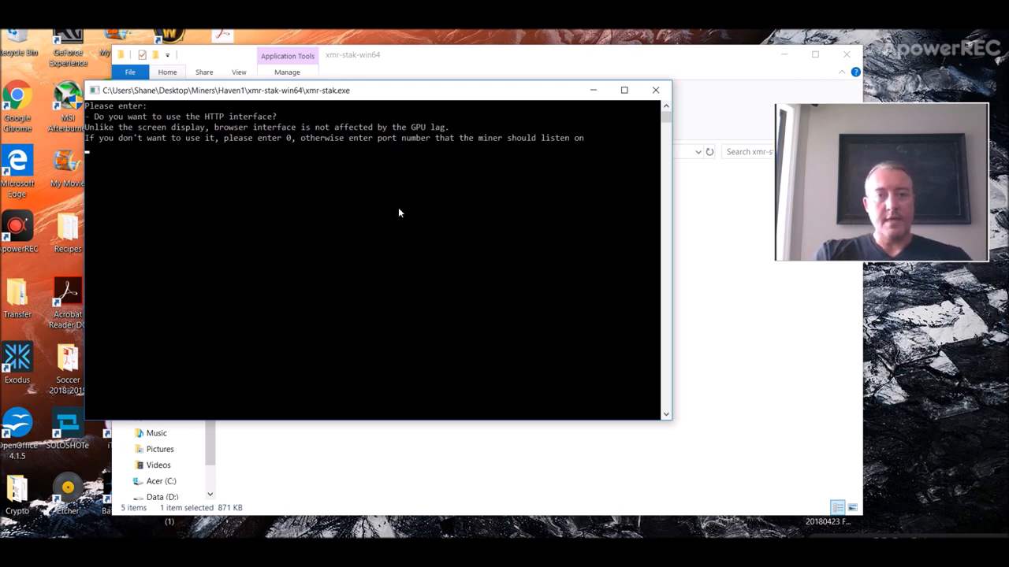
{"action": "mouse_move", "coordinate": [404, 215]}
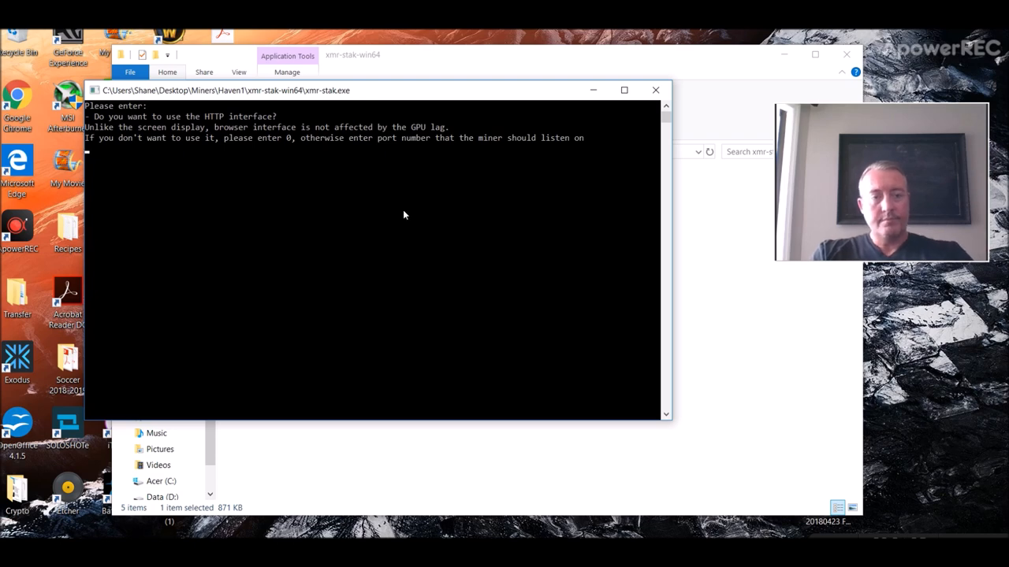
{"action": "type", "text": "0"}
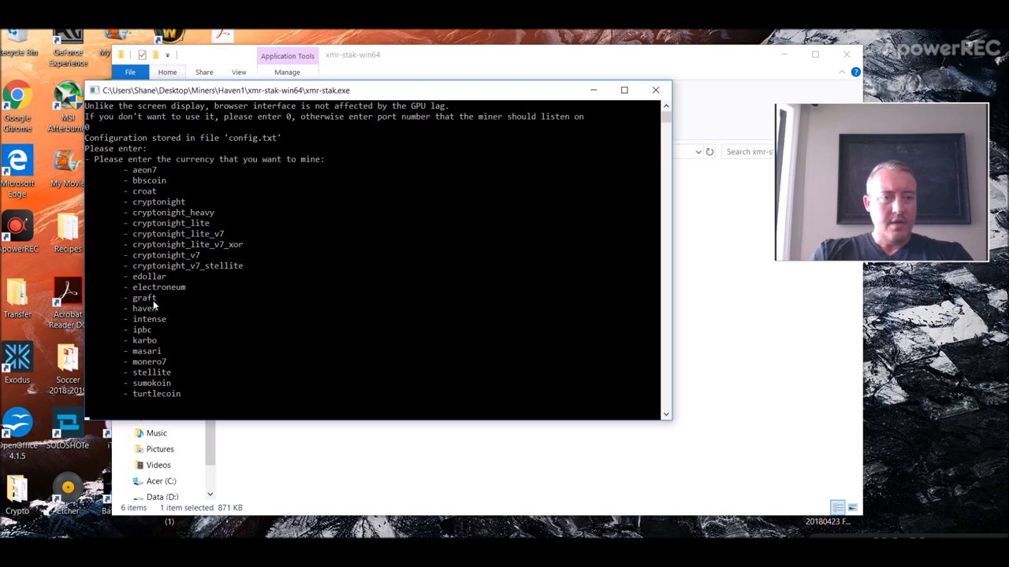
{"action": "mouse_move", "coordinate": [138, 419]}
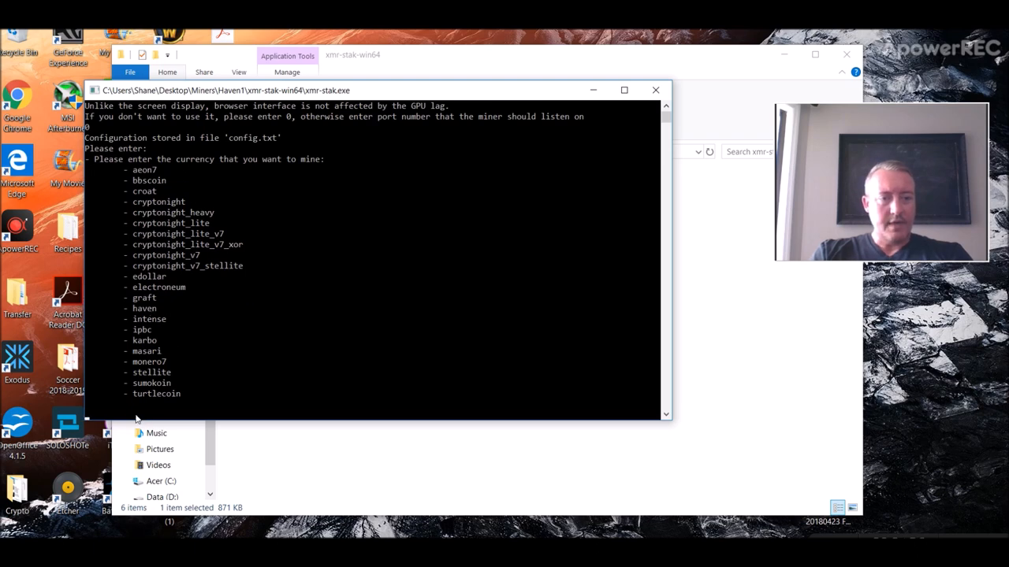
{"action": "type", "text": "haven"}
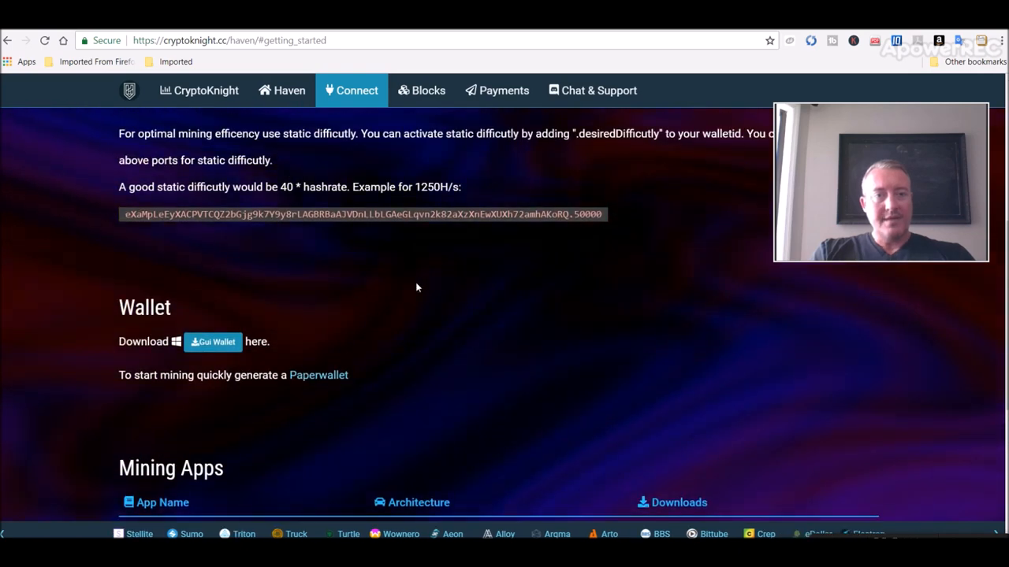
- Find the pool address in Connection Details and enter haven.ingest.cryptoknight.cc into xmr-stak
{"action": "scroll", "scroll_direction": "up", "scroll_amount": 3}
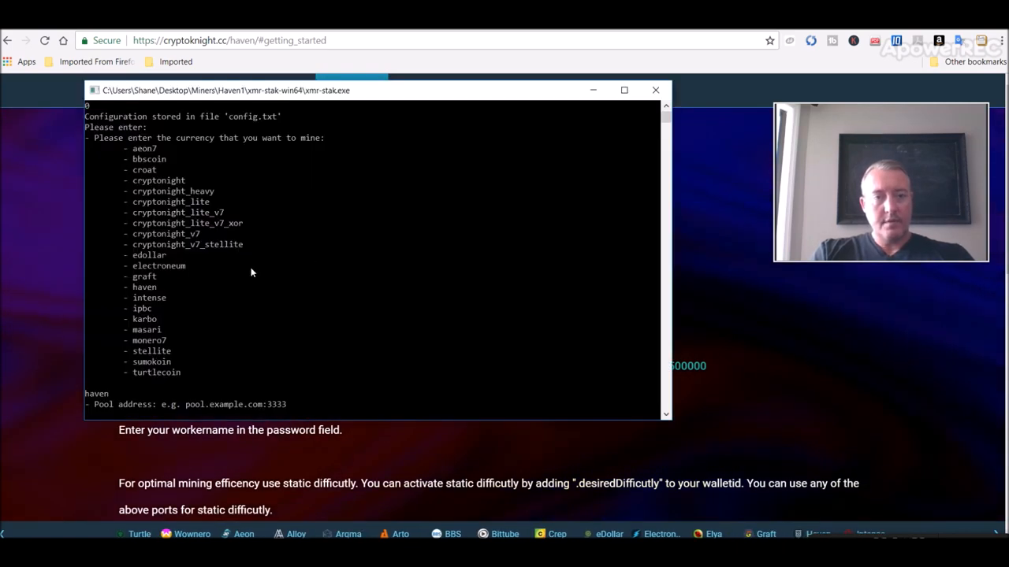
{"action": "type", "text": "haven.ingest.cryptoknight.cc"}
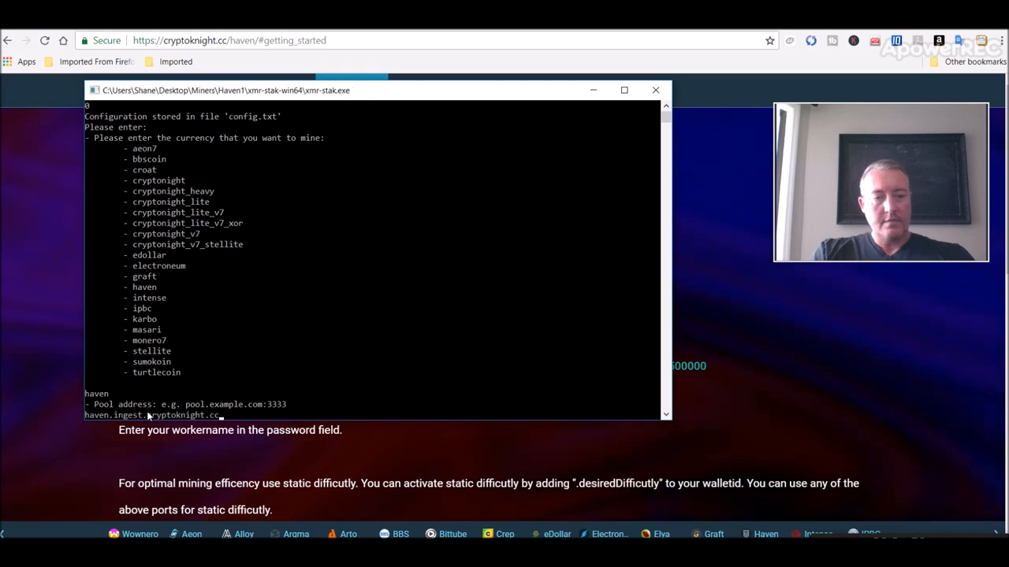
- Confirm haven.ingest.cryptoknight.cc as pool address and copy the wallet's primary address for the username
{"action": "key", "text": "enter"}
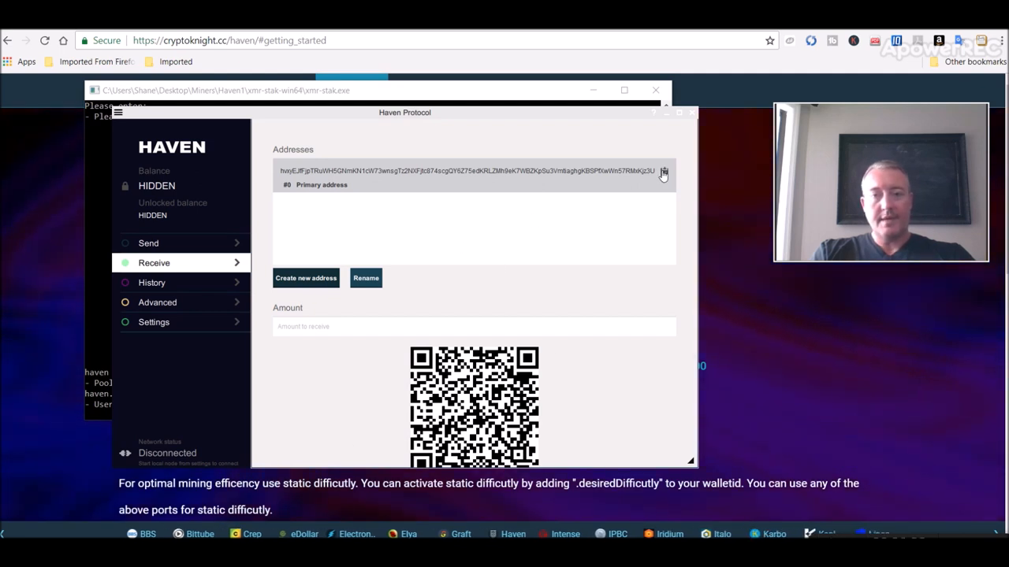
{"action": "left_click", "coordinate": [663, 170]}
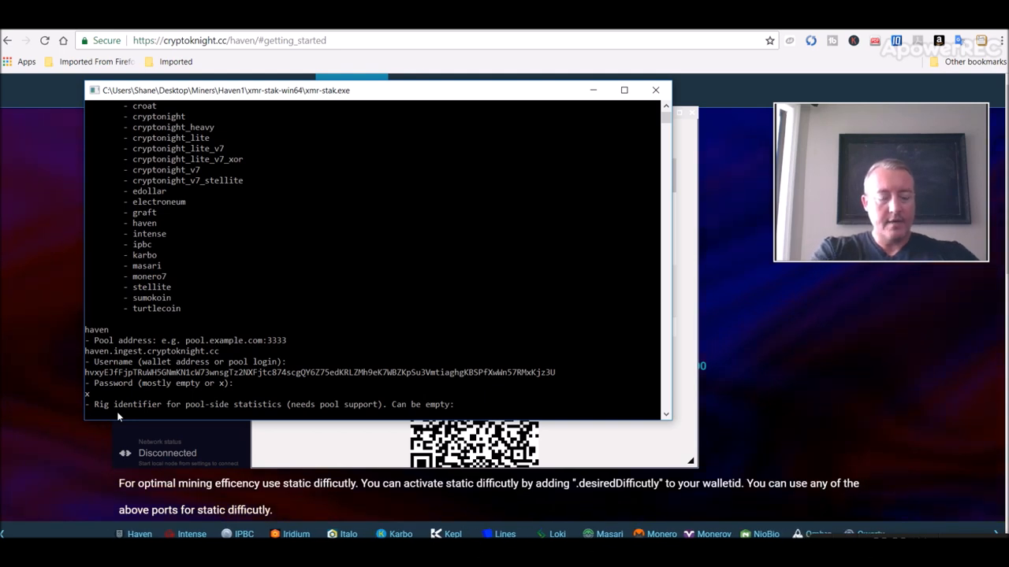
- Name the rig AcerLapto and answer n to both TLS and NiceHash so the miner starts
{"action": "type", "text": "AcerLap"}
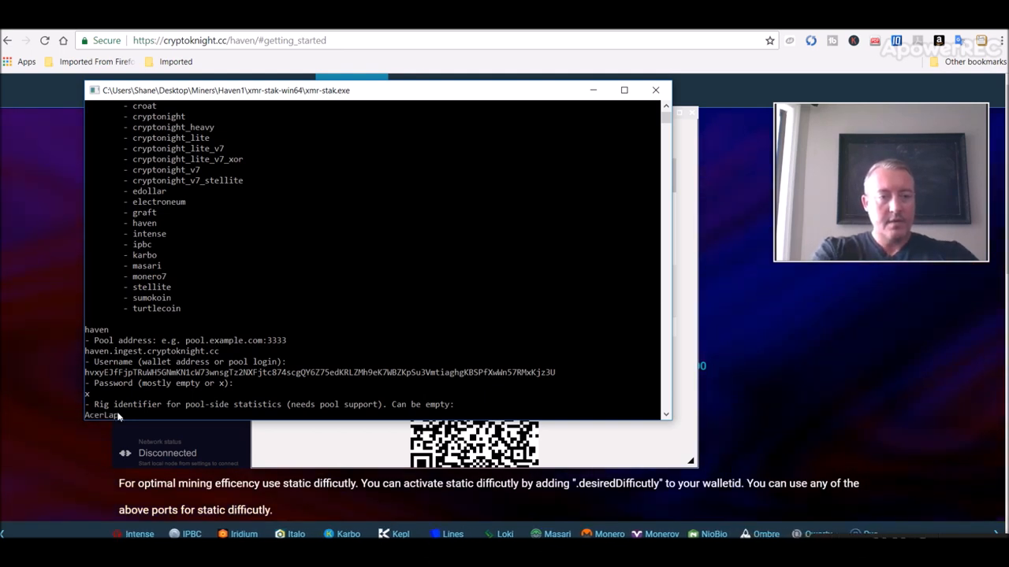
{"action": "type", "text": "to"}
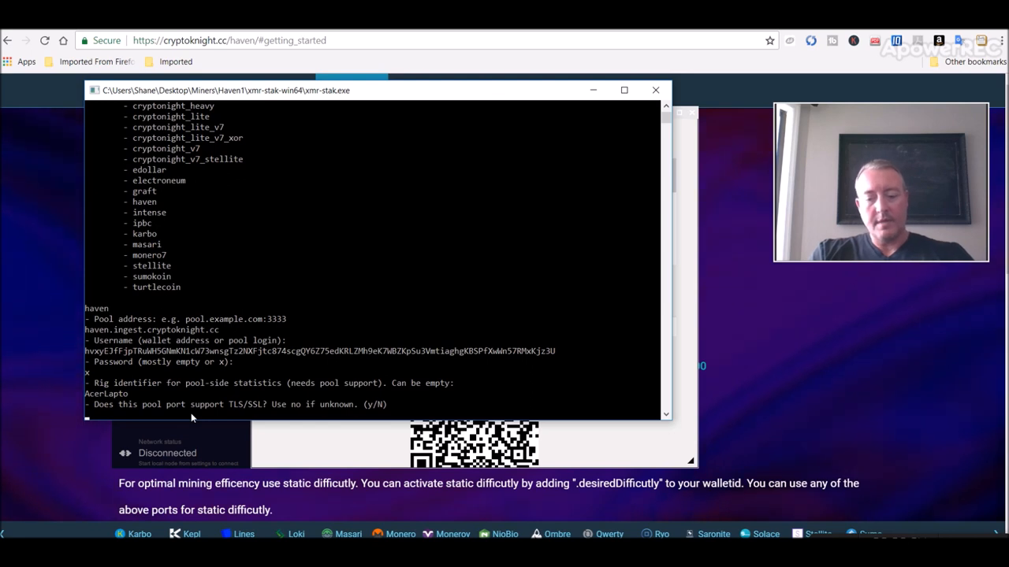
{"action": "type", "text": "n"}
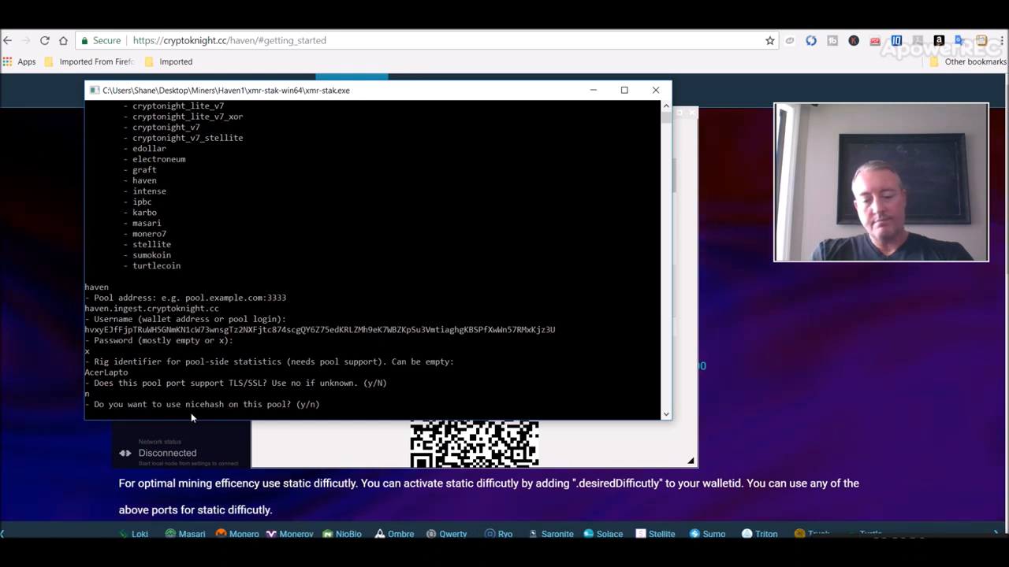
{"action": "type", "text": "n"}
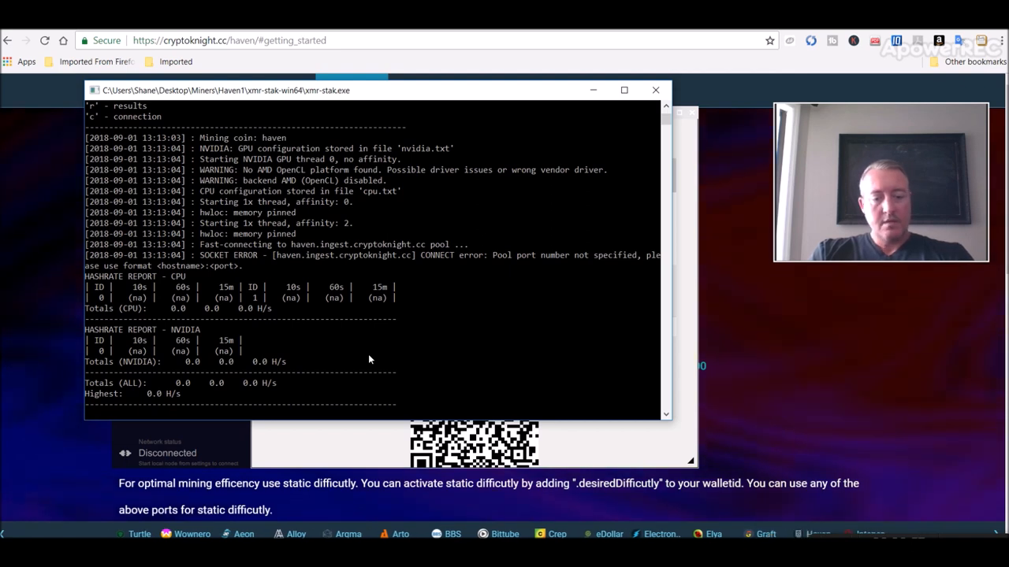
- Read the missing-port socket error in the console and close the xmr-stak window
{"action": "scroll", "scroll_direction": "down", "scroll_amount": 3}
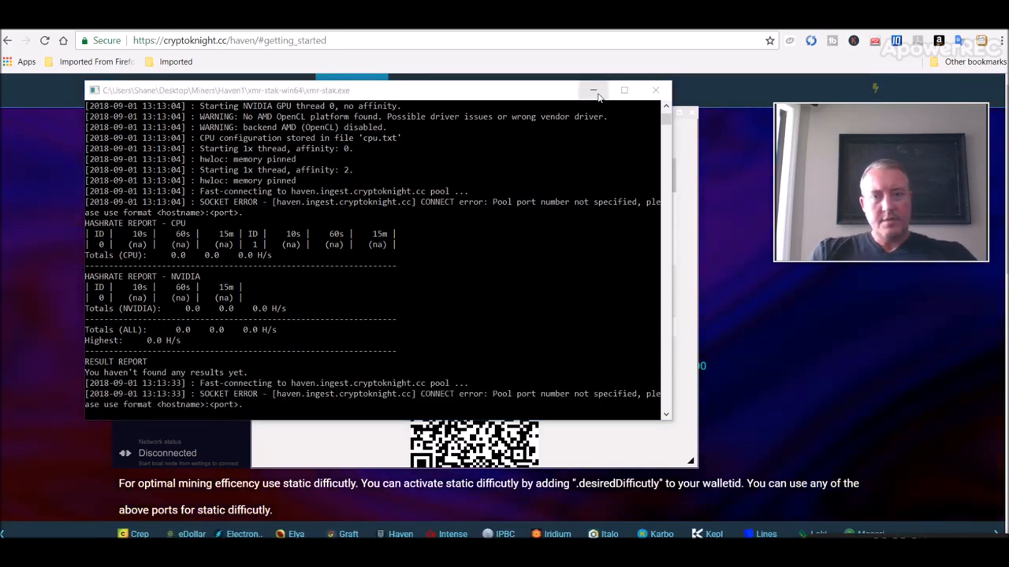
{"action": "left_click", "coordinate": [592, 89]}
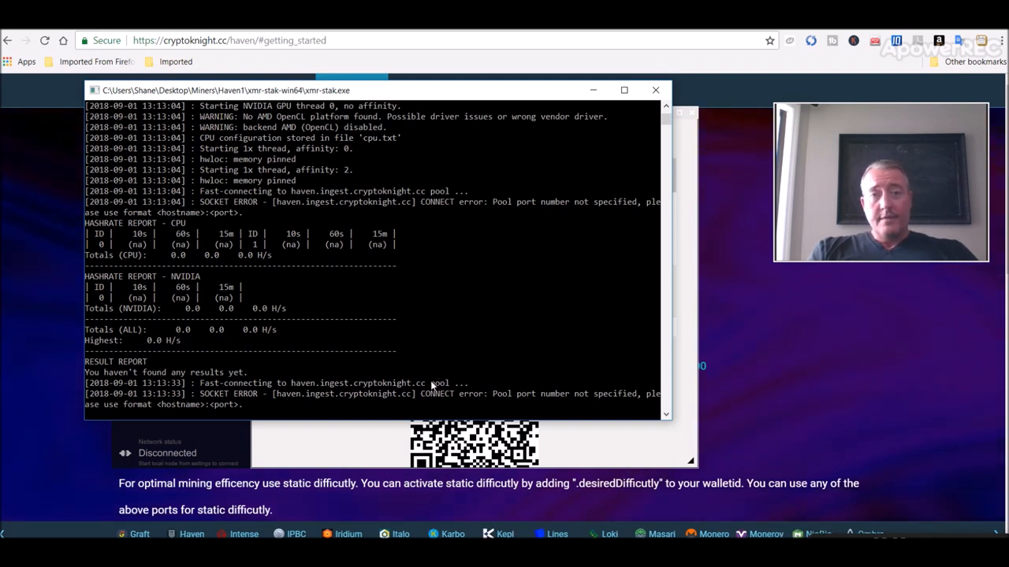
{"action": "mouse_move", "coordinate": [426, 407]}
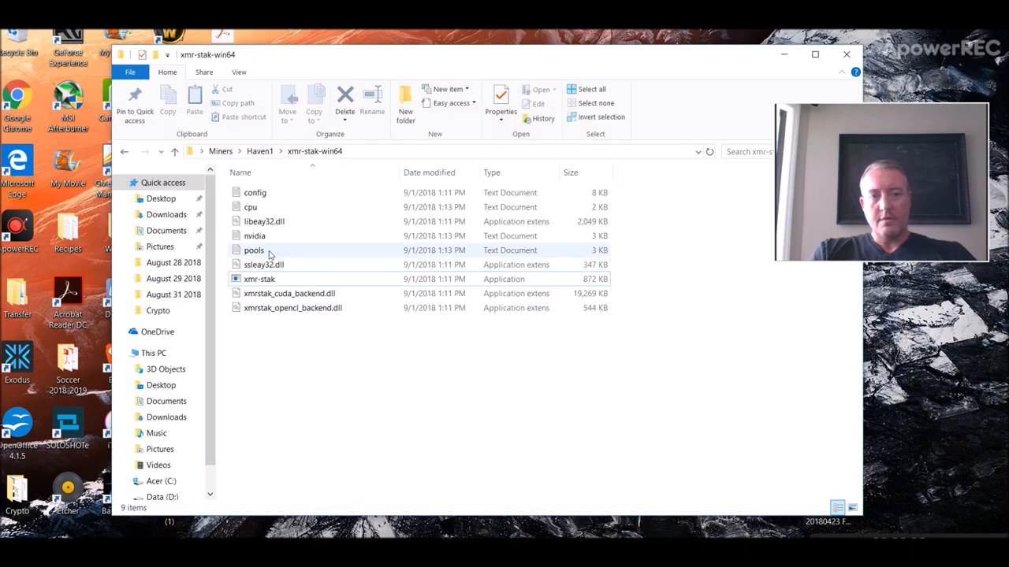
- In the xmr-stak-win64 folder, bring up the context menu for pools.txt
{"action": "left_click", "coordinate": [259, 279]}
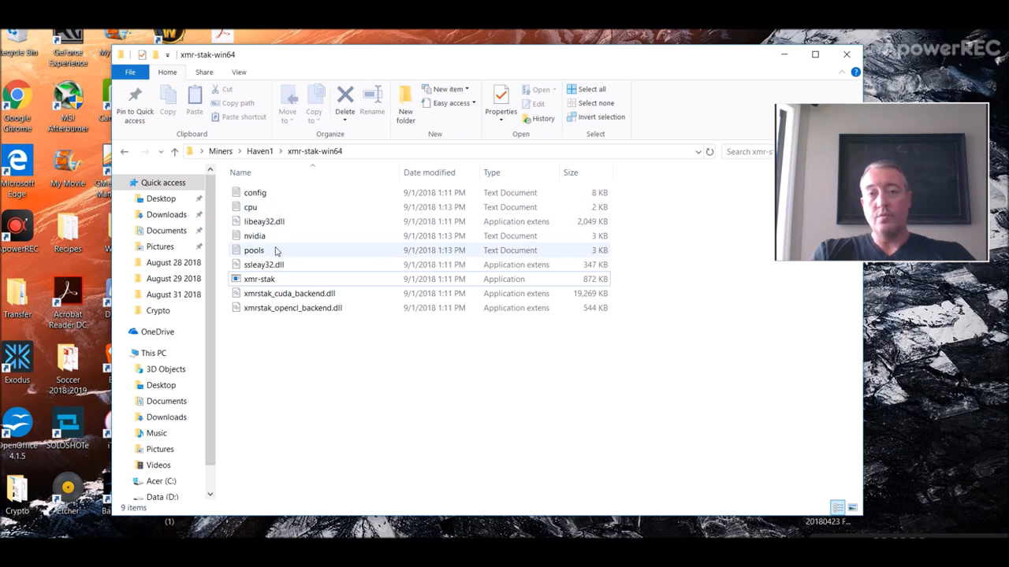
{"action": "mouse_move", "coordinate": [254, 249]}
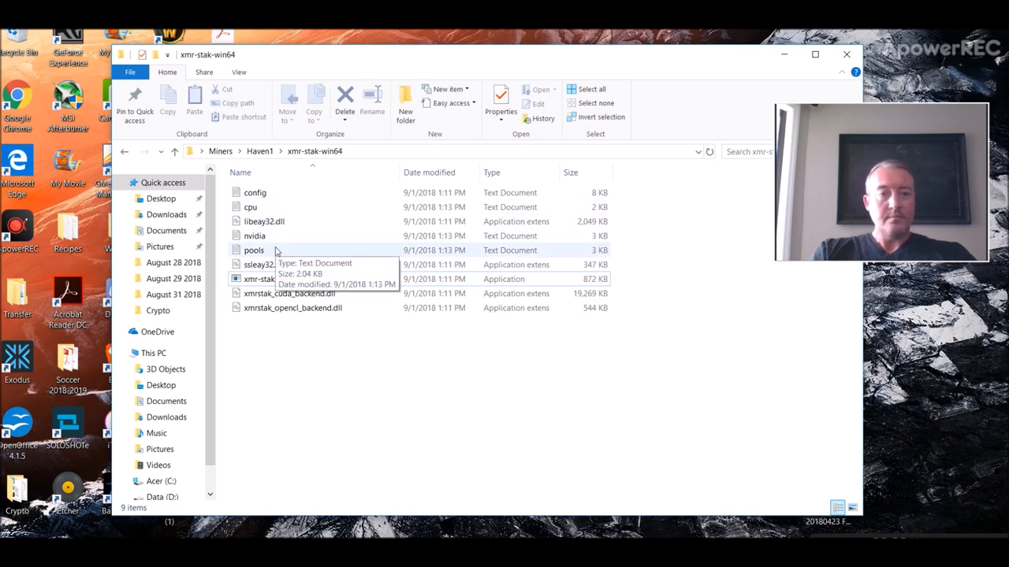
{"action": "right_click", "coordinate": [254, 249]}
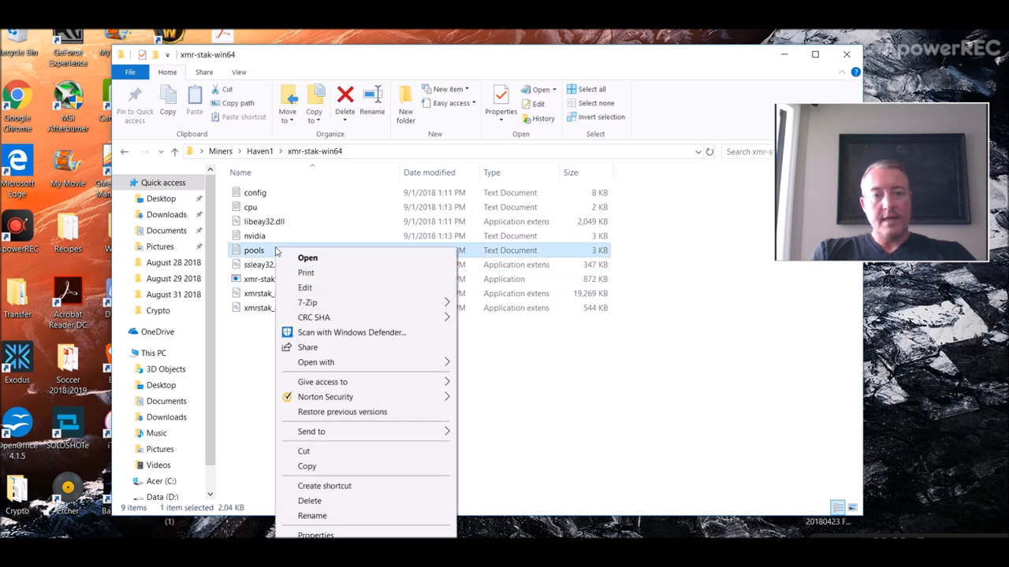
- Open pools.txt for editing and select port 5832 on the CryptoKnight Haven page
{"action": "left_click", "coordinate": [307, 258]}
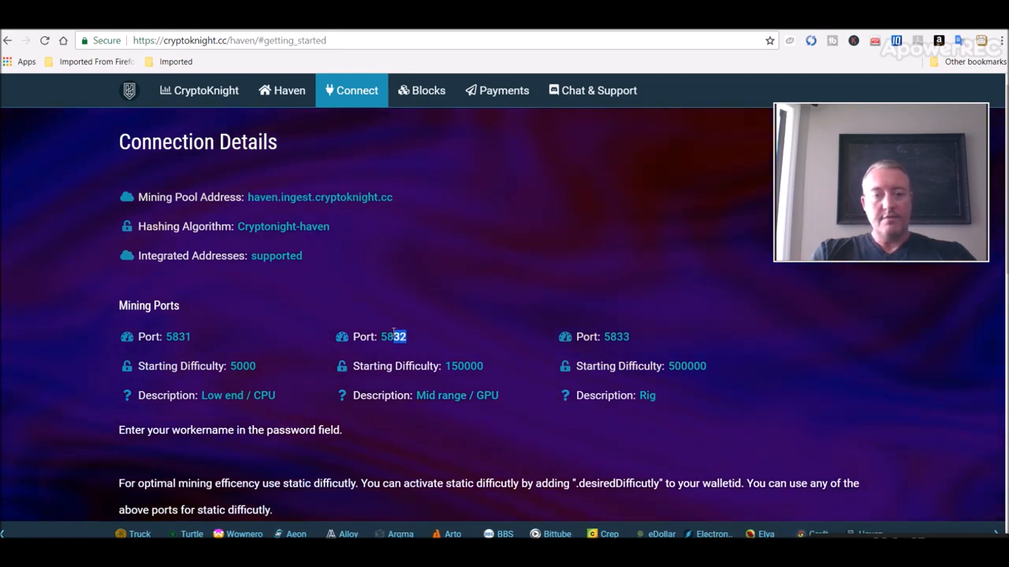
{"action": "double_click", "coordinate": [392, 338]}
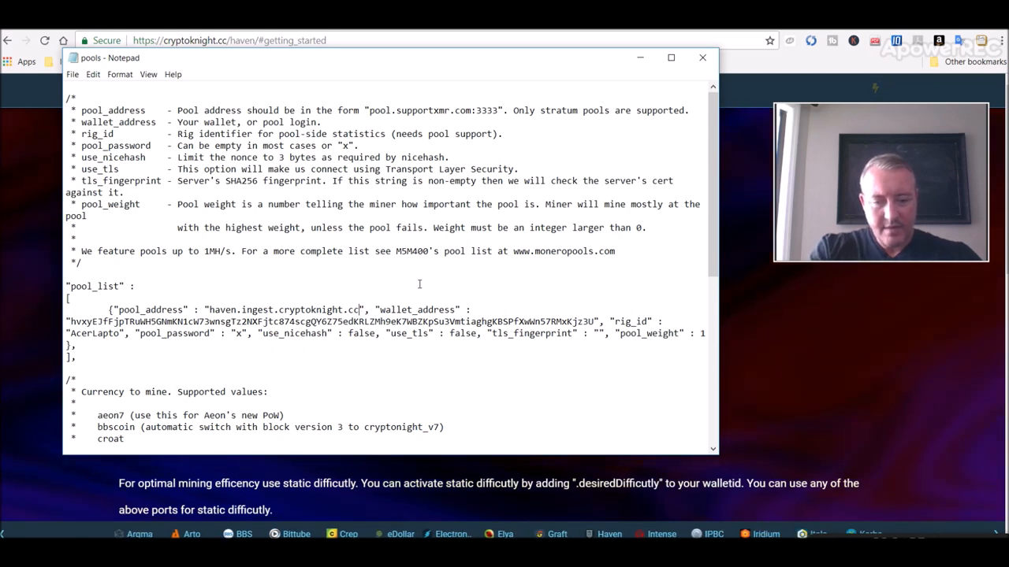
- Append :5832 to the haven.ingest.cryptoknight.cc pool_address, save pools.txt and close Notepad
{"action": "type", "text": ":"}
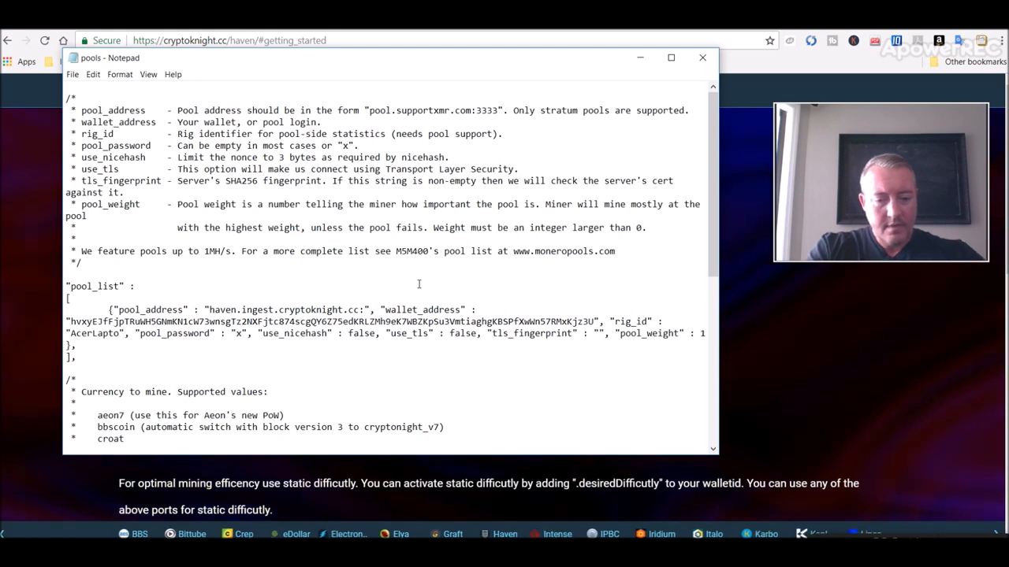
{"action": "type", "text": "5832"}
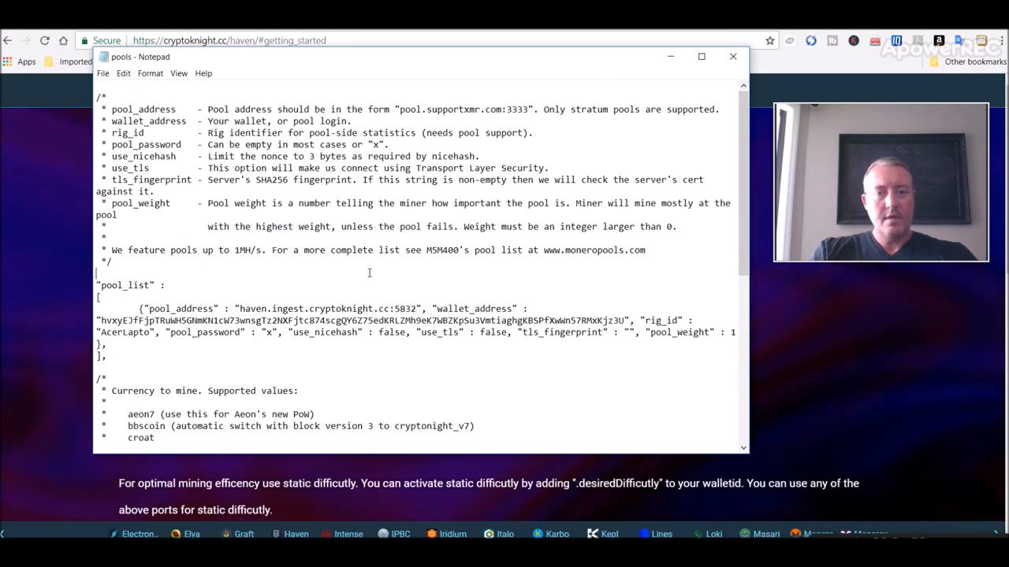
{"action": "left_click", "coordinate": [102, 74]}
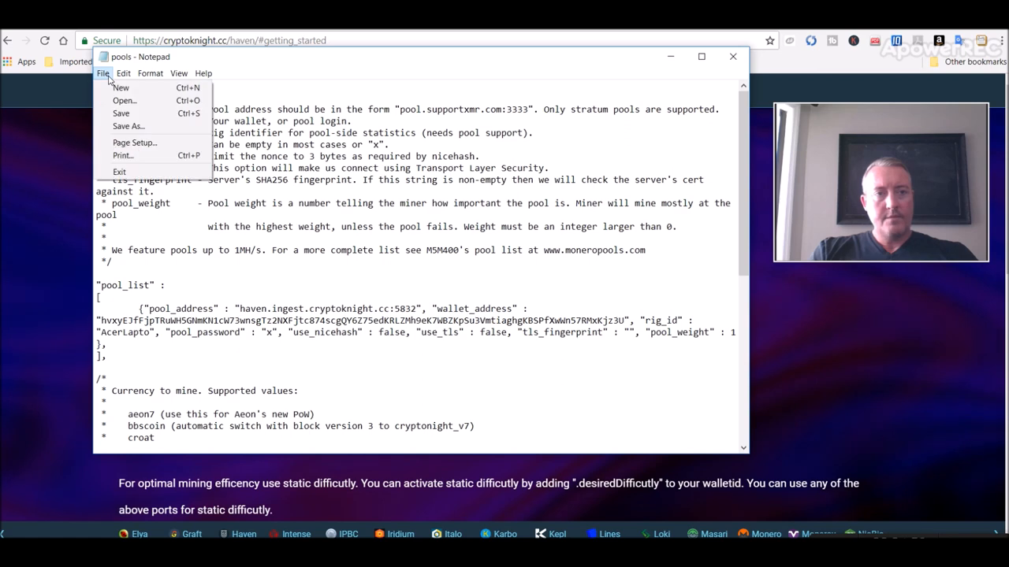
{"action": "left_click", "coordinate": [102, 74]}
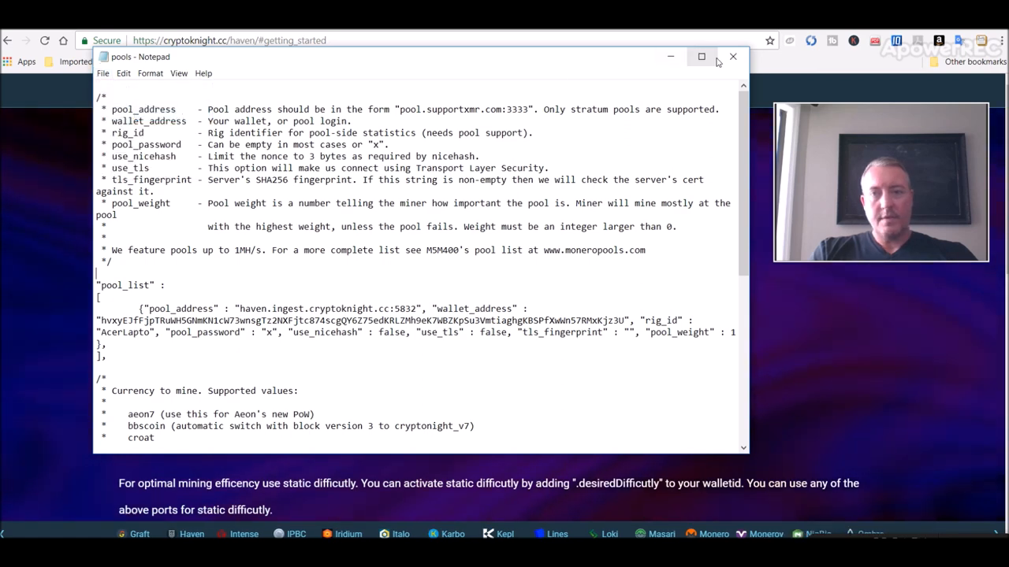
{"action": "left_click", "coordinate": [731, 57]}
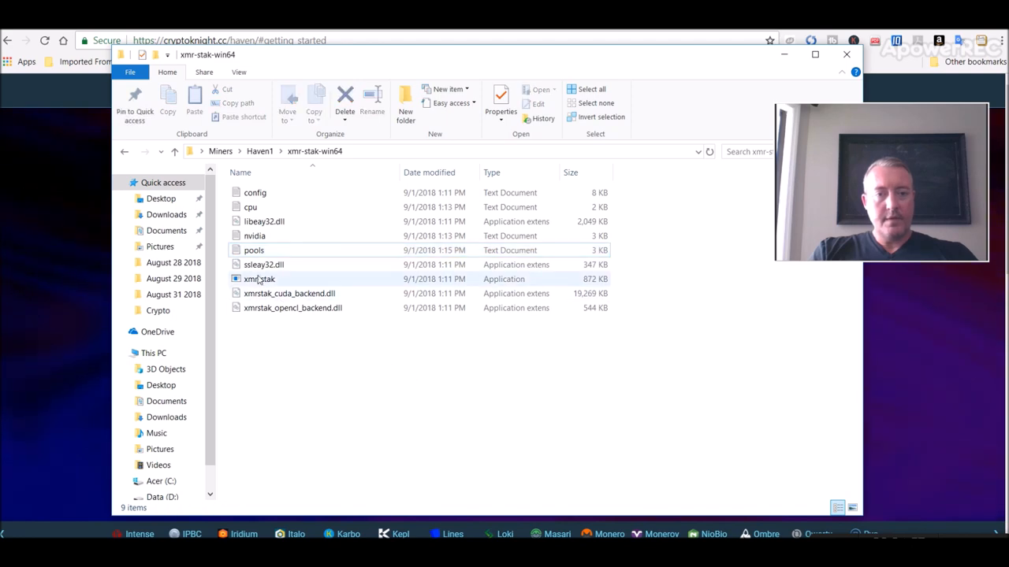
- Relaunch xmr-stak.exe so it logs into the Haven pool at about 145 H/s, repositioning its console
{"action": "double_click", "coordinate": [260, 279]}
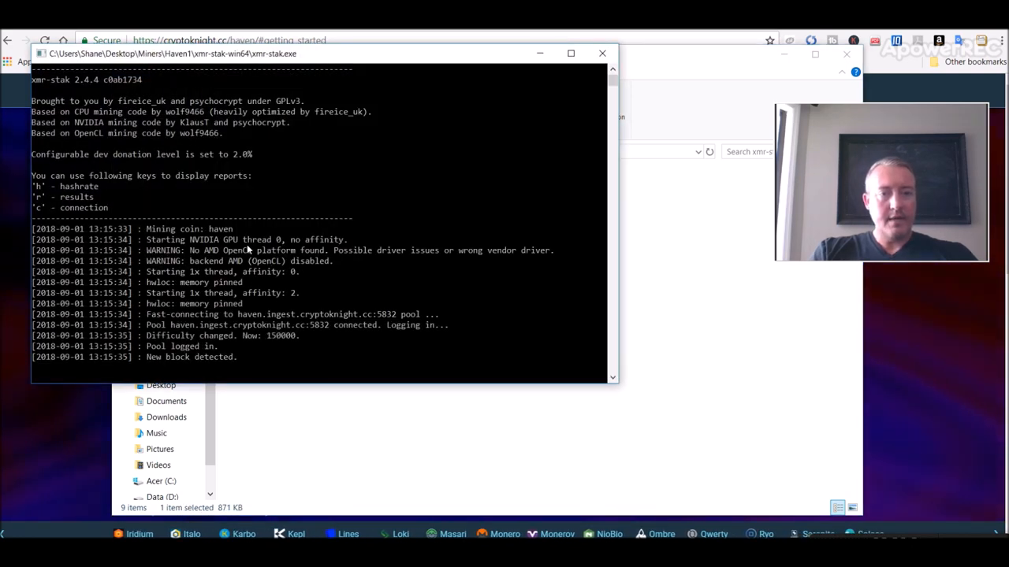
{"action": "mouse_move", "coordinate": [384, 335]}
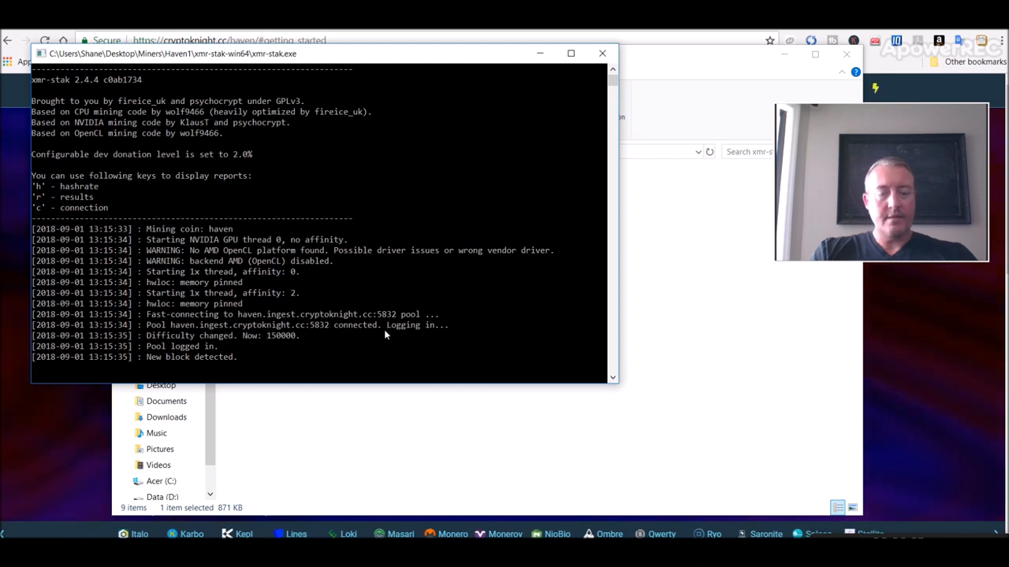
{"action": "mouse_move", "coordinate": [580, 284]}
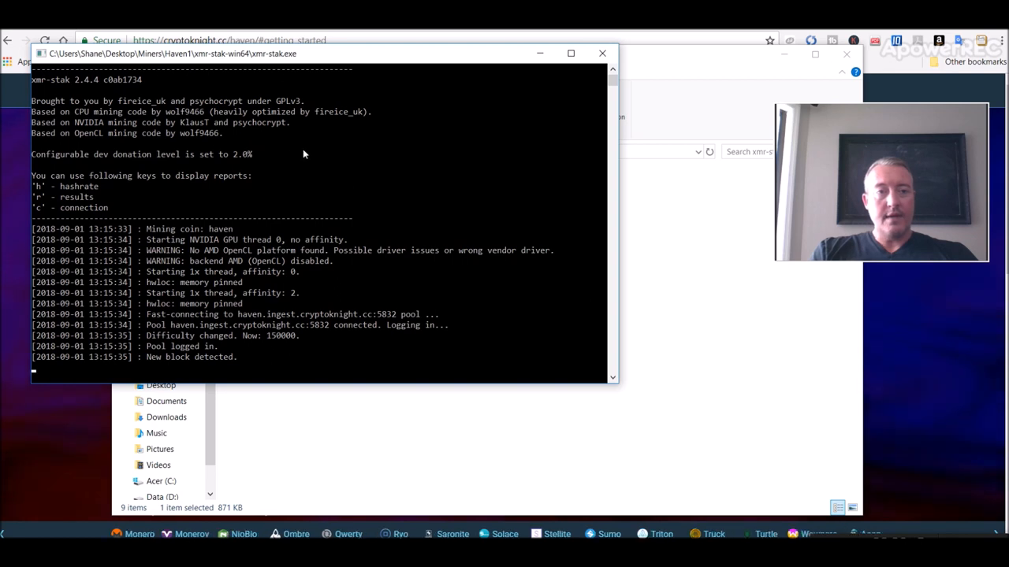
{"action": "mouse_move", "coordinate": [334, 66]}
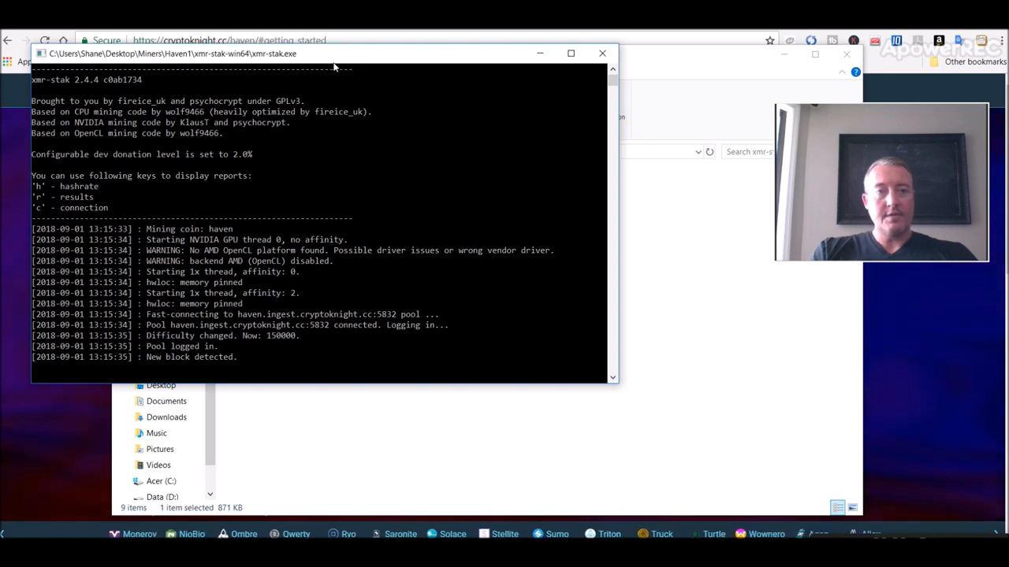
{"action": "left_click_drag", "start_coordinate": [334, 54], "coordinate": [424, 66]}
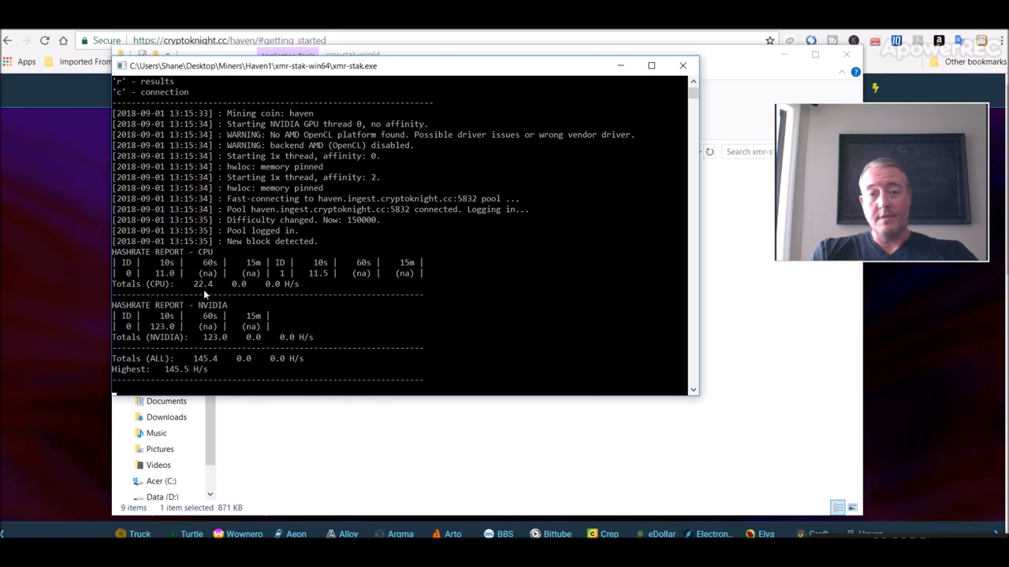
{"action": "mouse_move", "coordinate": [353, 312]}
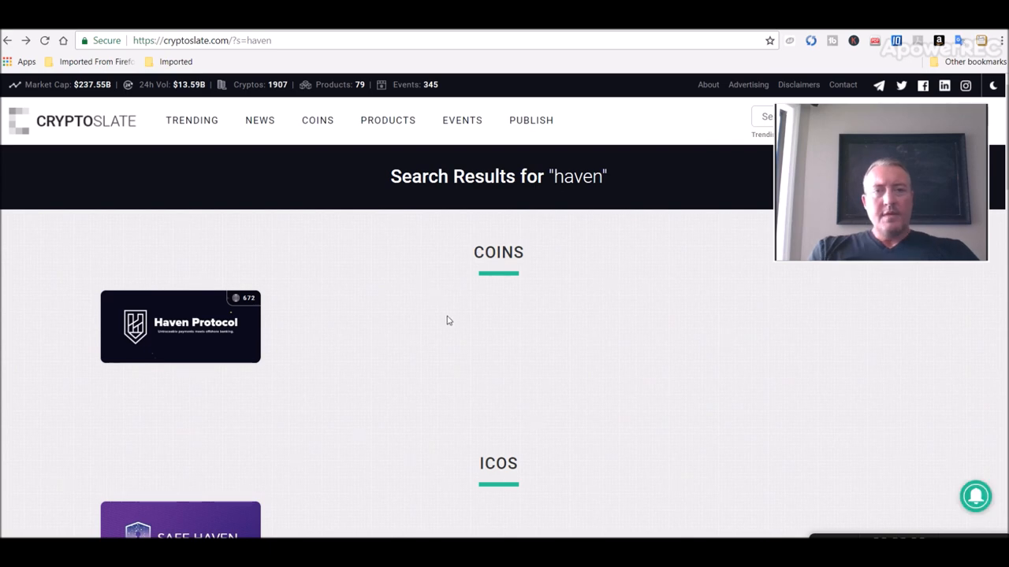
{"action": "mouse_move", "coordinate": [448, 323]}
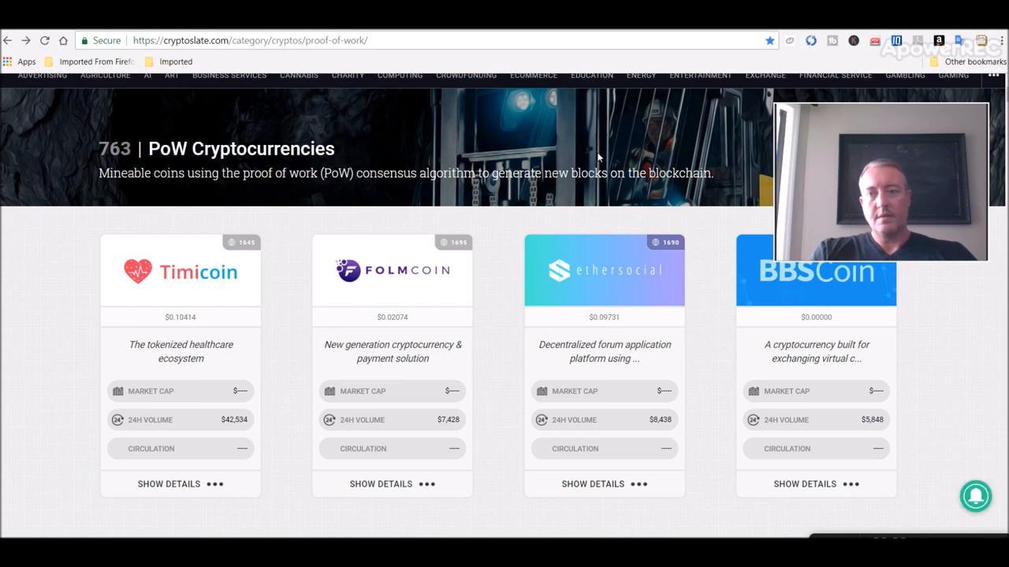
{"action": "mouse_move", "coordinate": [266, 219]}
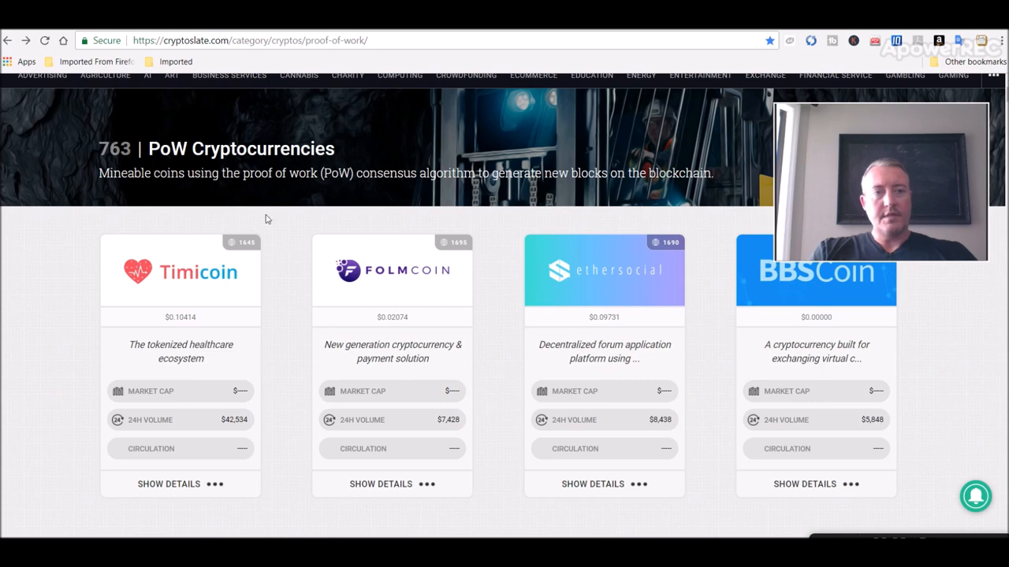
- From CryptoSlate's PoW cryptocurrencies list, open CottonCoin's details and community links
{"action": "scroll", "scroll_direction": "down", "scroll_amount": 3}
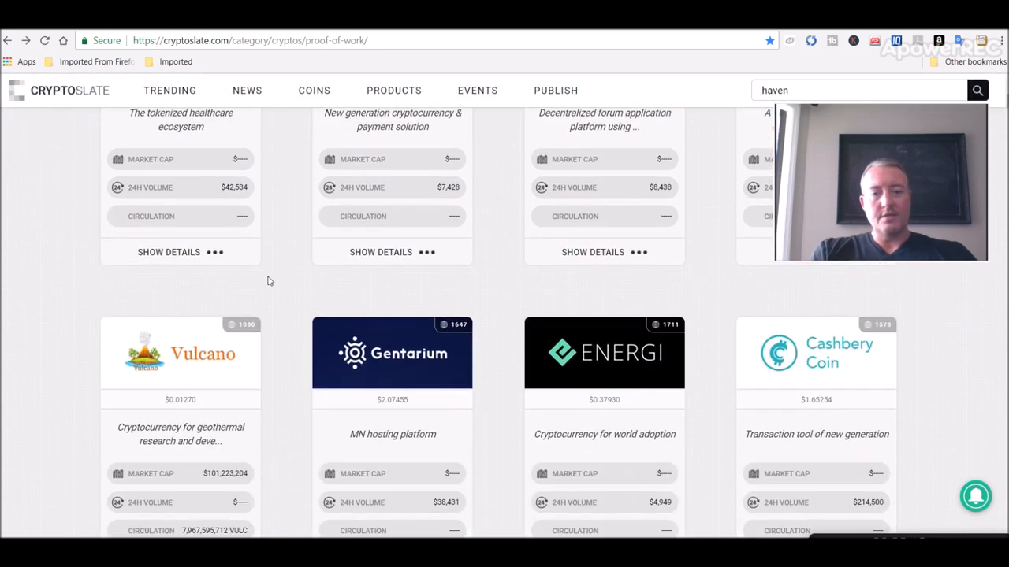
{"action": "scroll", "scroll_direction": "down", "scroll_amount": 3}
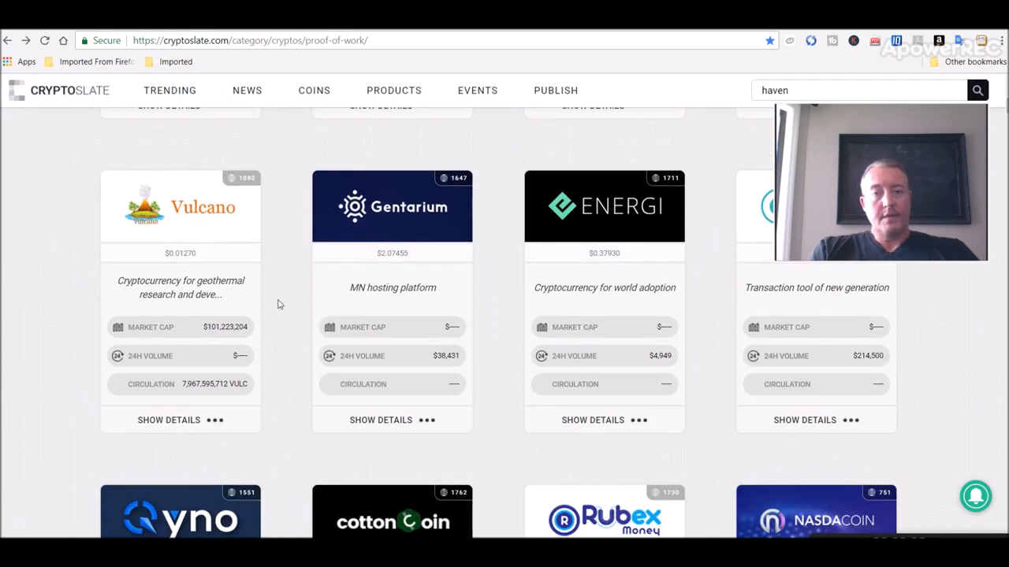
{"action": "scroll", "scroll_direction": "down", "scroll_amount": 3}
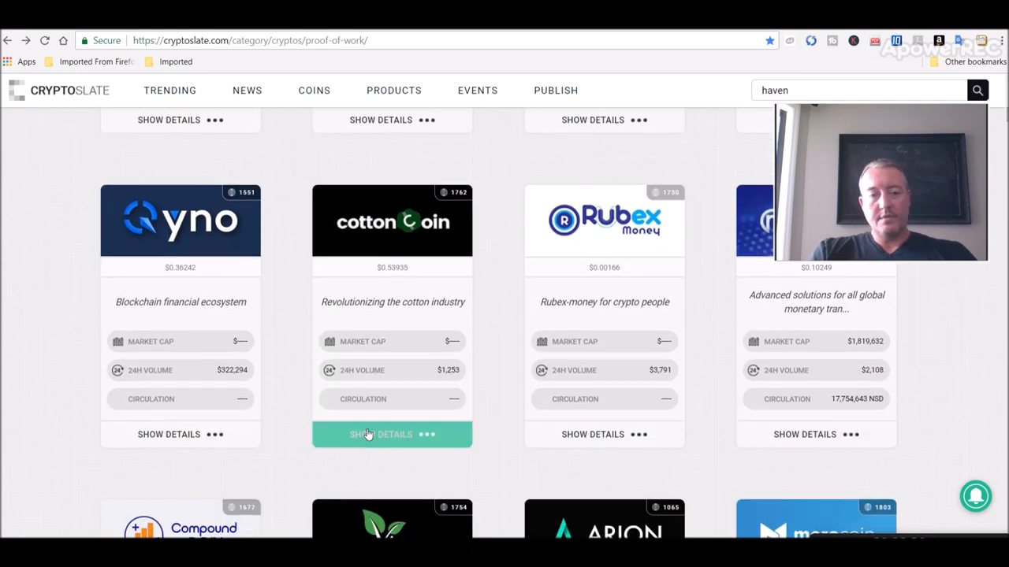
{"action": "left_click", "coordinate": [382, 435]}
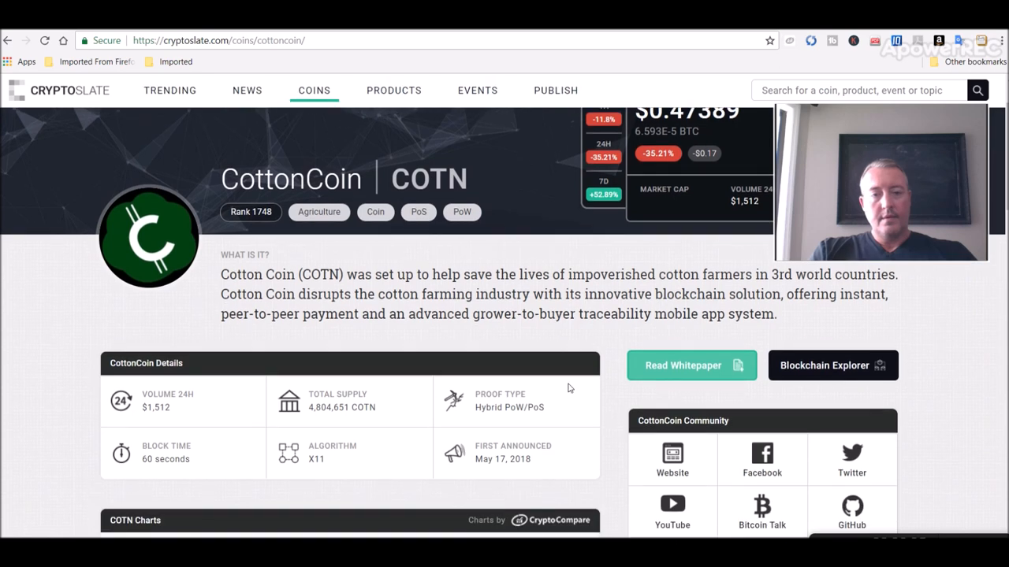
{"action": "scroll", "scroll_direction": "down", "scroll_amount": 3}
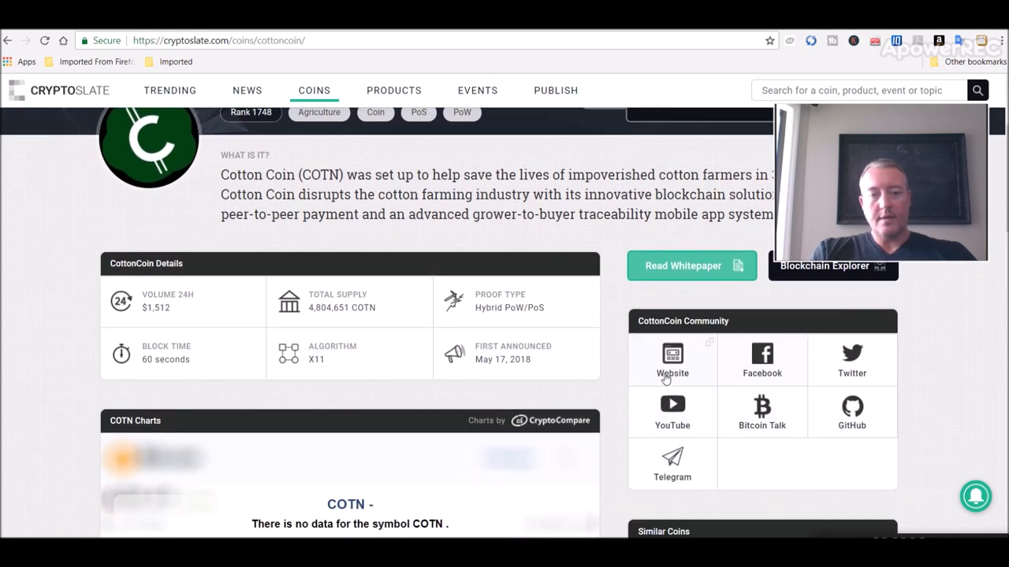
{"action": "mouse_move", "coordinate": [386, 312]}
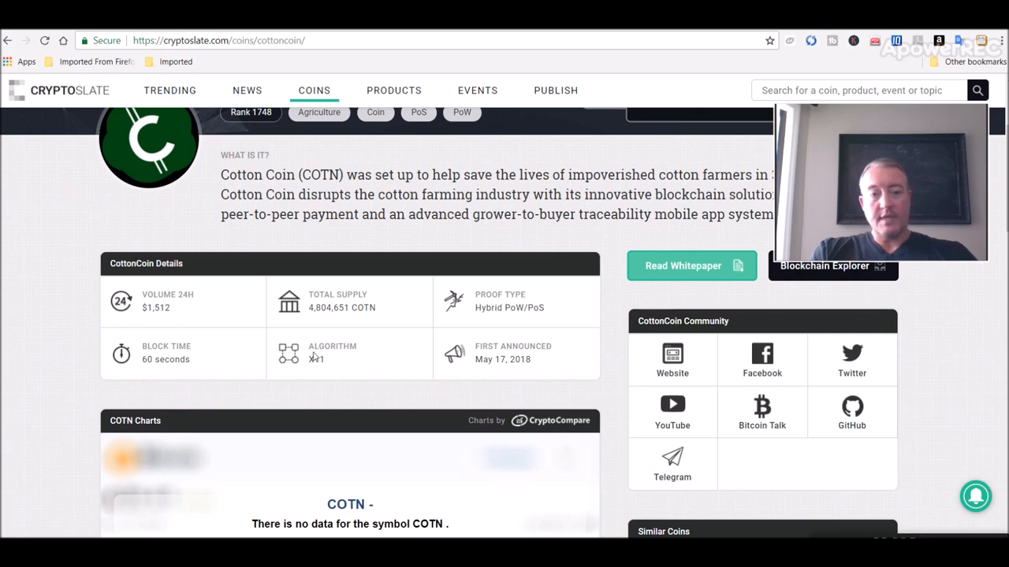
{"action": "mouse_move", "coordinate": [589, 353]}
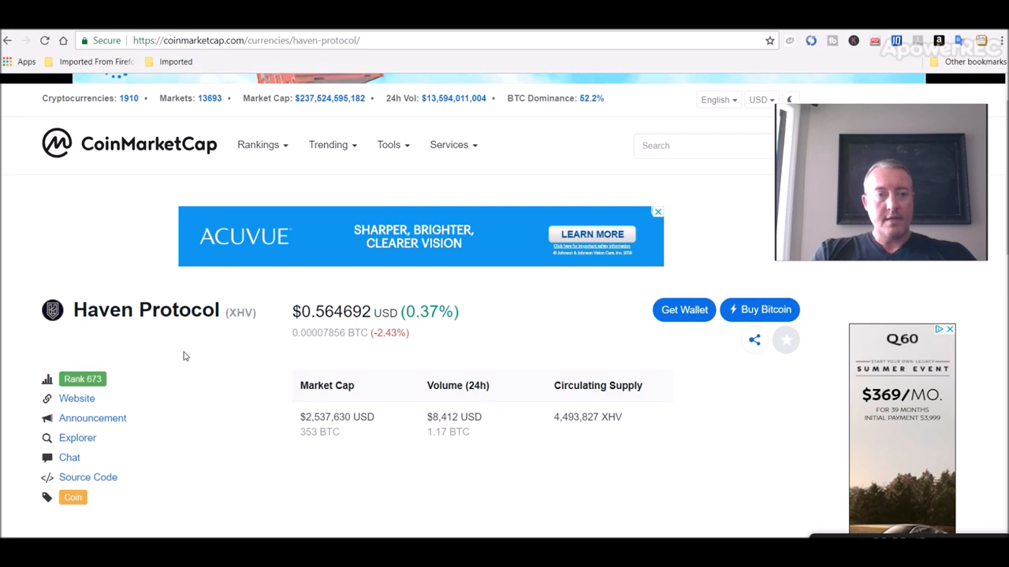
- Review Haven Protocol's full-history price and market cap charts on CoinMarketCap
{"action": "scroll", "scroll_direction": "down", "scroll_amount": 3}
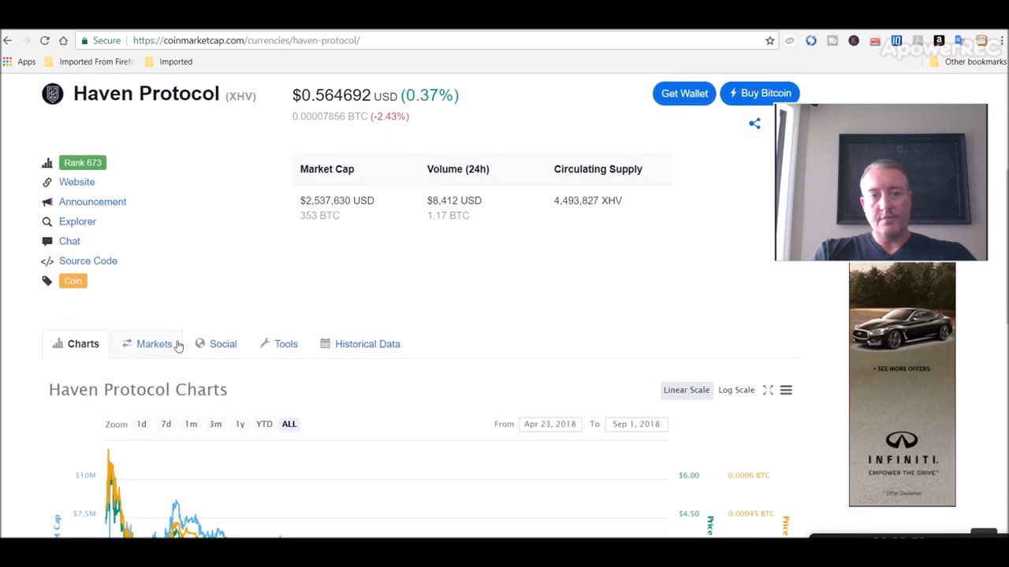
{"action": "scroll", "scroll_direction": "down", "scroll_amount": 3}
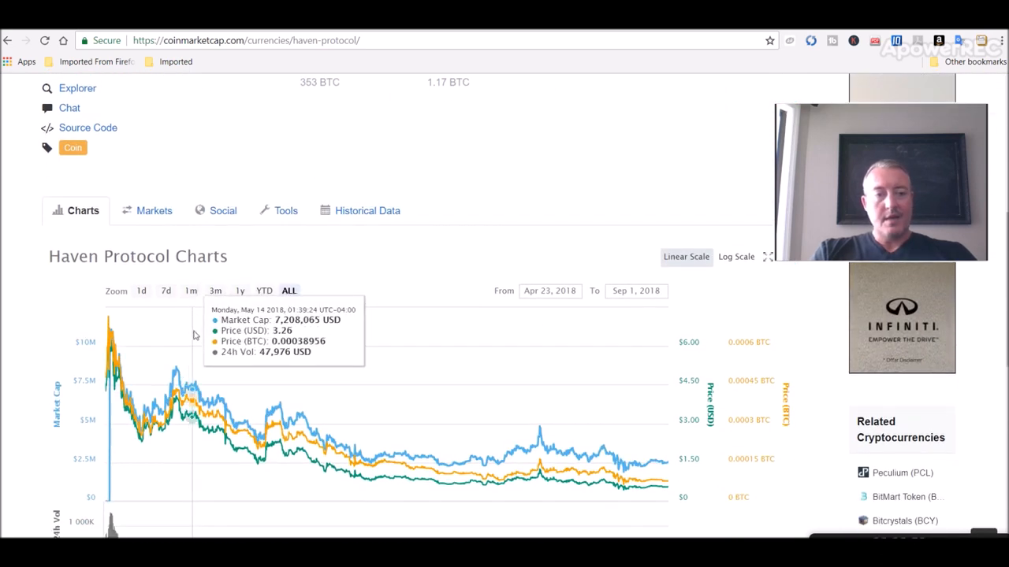
{"action": "mouse_move", "coordinate": [110, 350]}
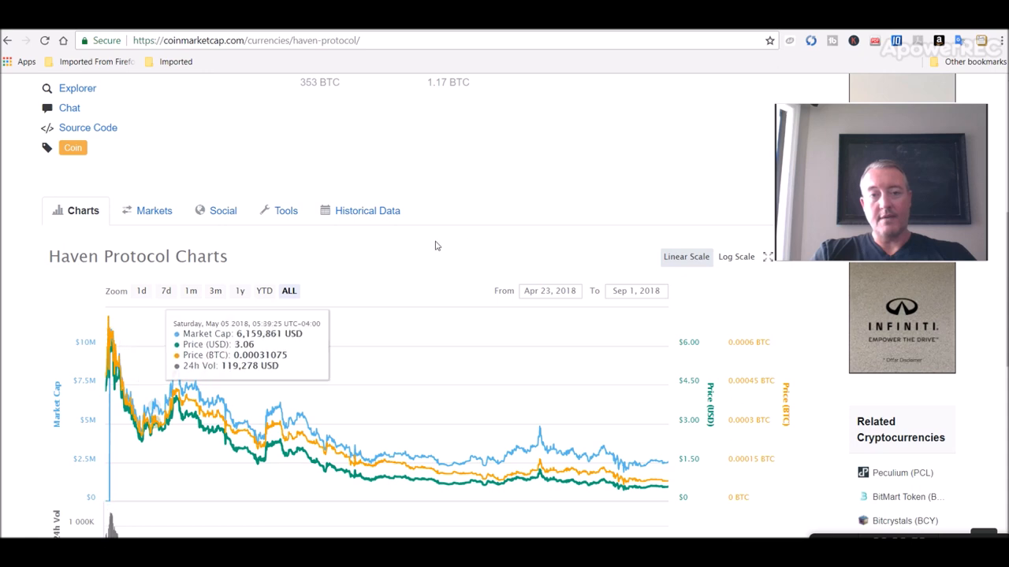
{"action": "mouse_move", "coordinate": [655, 459]}
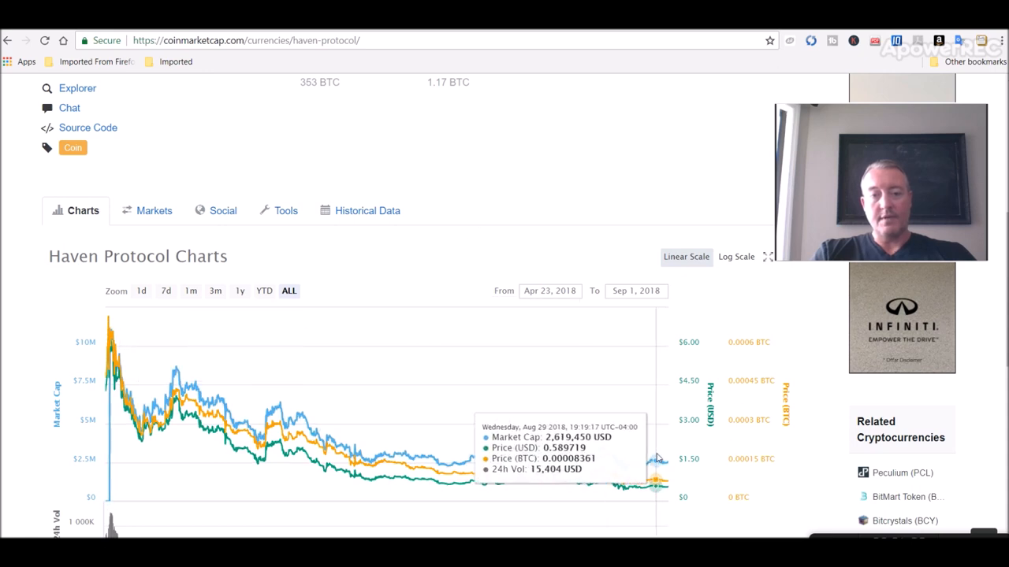
{"action": "mouse_move", "coordinate": [665, 463]}
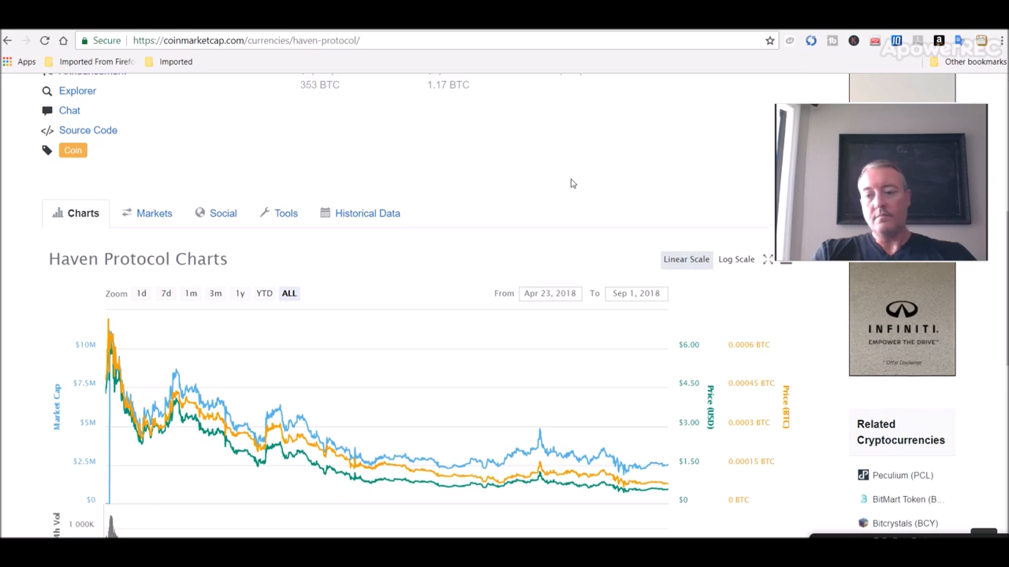
{"action": "scroll", "scroll_direction": "up", "scroll_amount": 3}
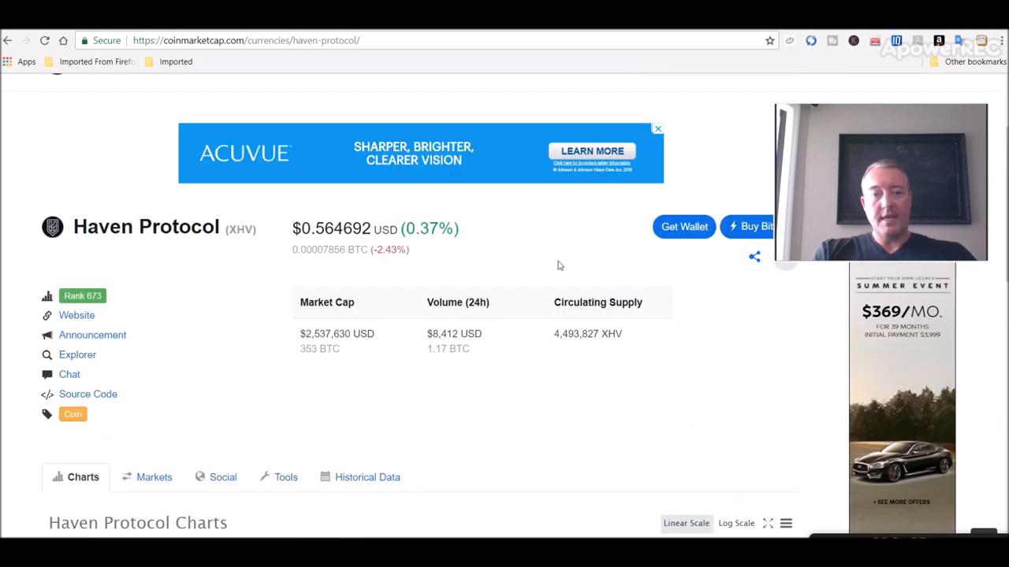
{"action": "scroll", "scroll_direction": "up", "scroll_amount": 3}
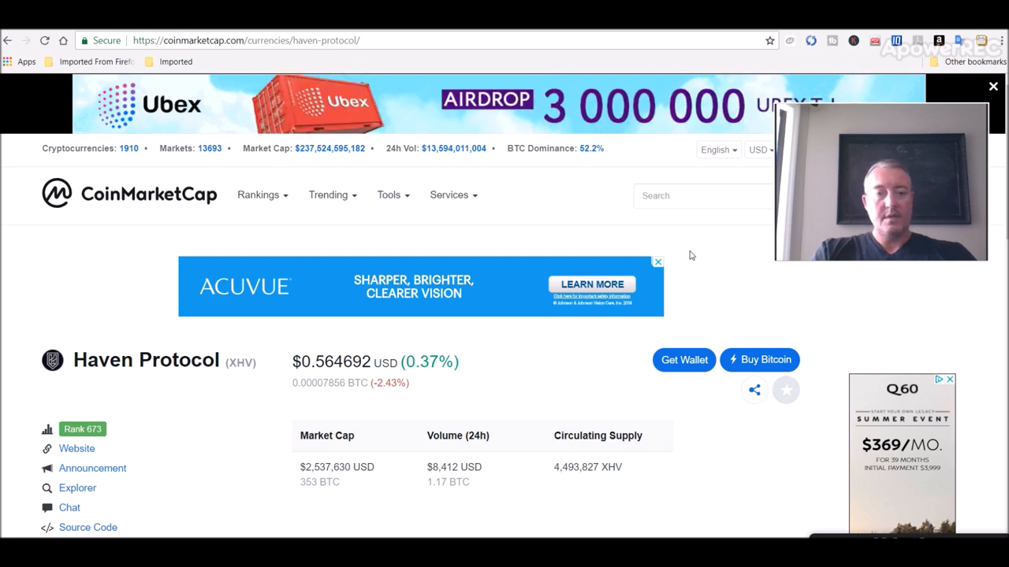
{"action": "mouse_move", "coordinate": [699, 264]}
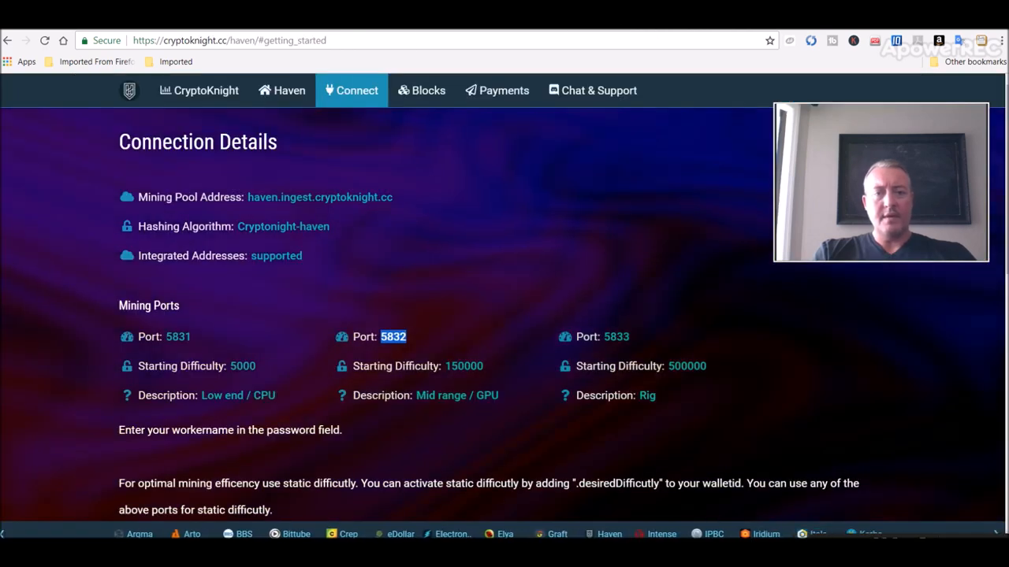
- On CryptoKnight's Haven page, estimate profits for 1000 H/s: about 1.53 XHV ($0.87) per day
{"action": "left_click", "coordinate": [280, 90]}
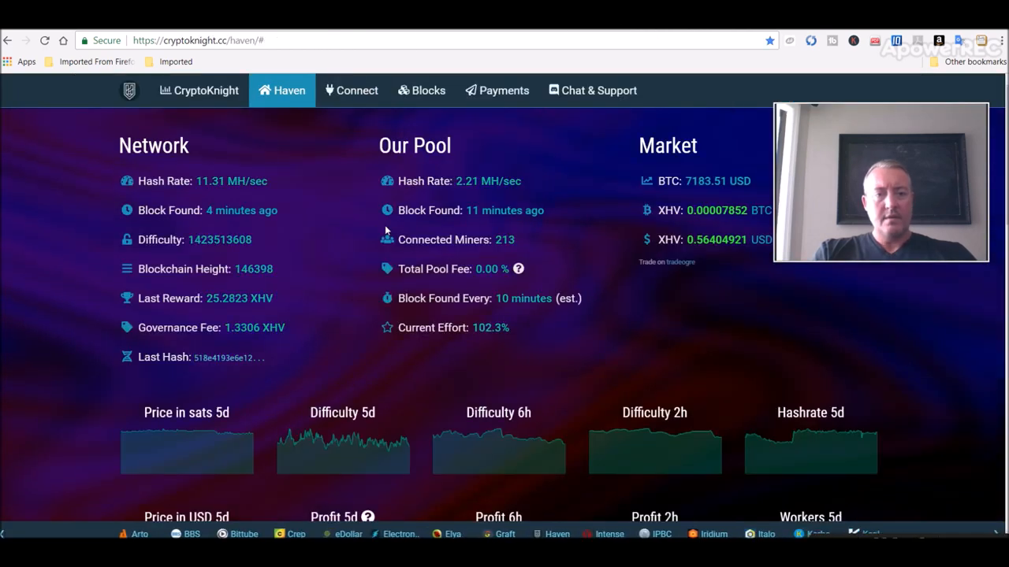
{"action": "scroll", "scroll_direction": "down", "scroll_amount": 3}
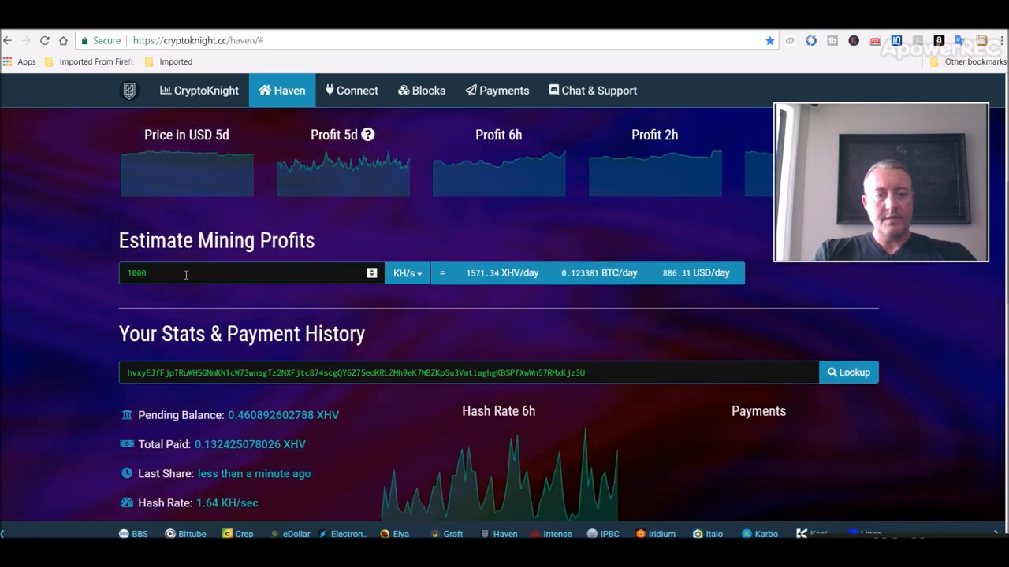
{"action": "left_click", "coordinate": [407, 273]}
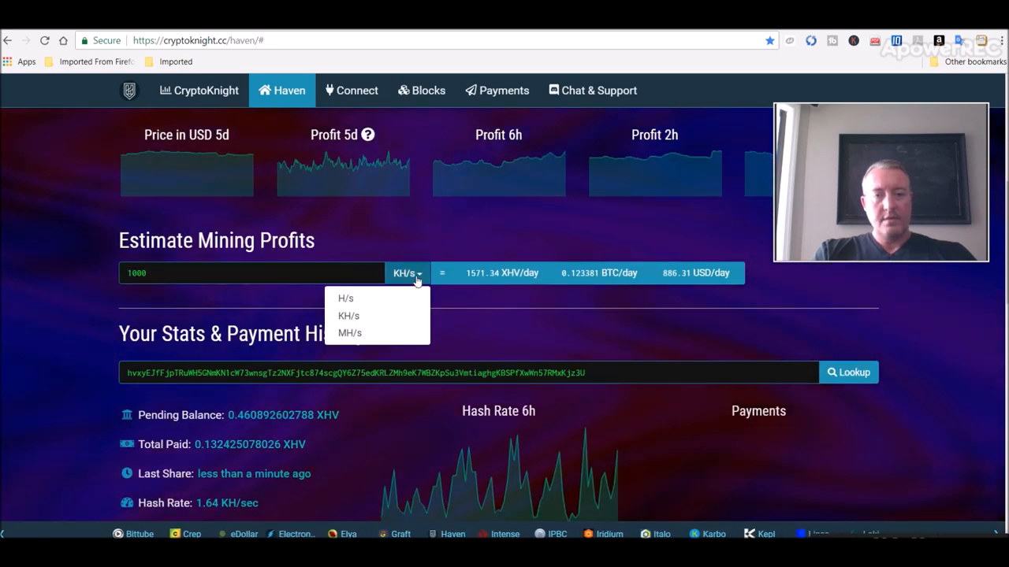
{"action": "left_click", "coordinate": [345, 298]}
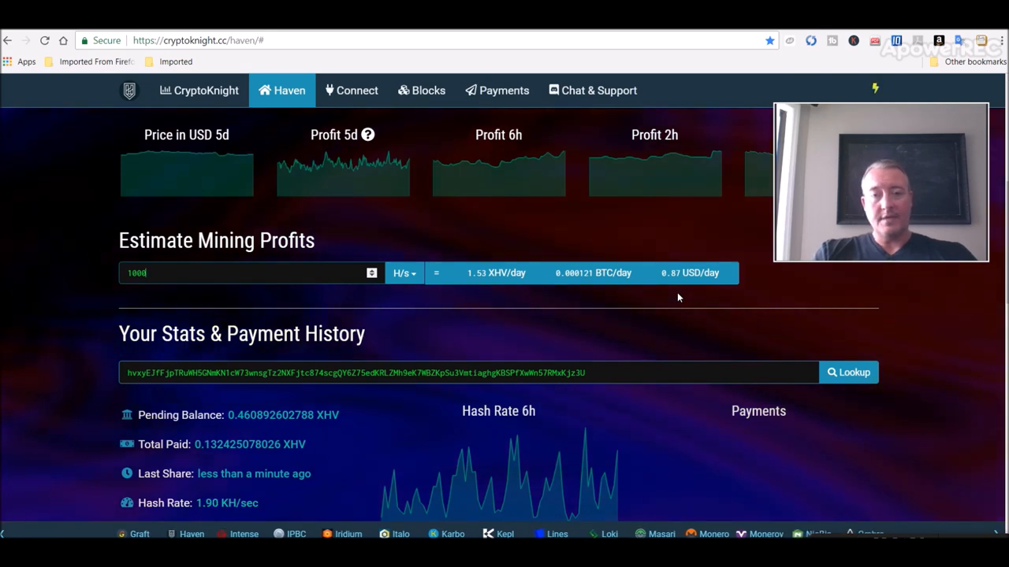
{"action": "mouse_move", "coordinate": [481, 284]}
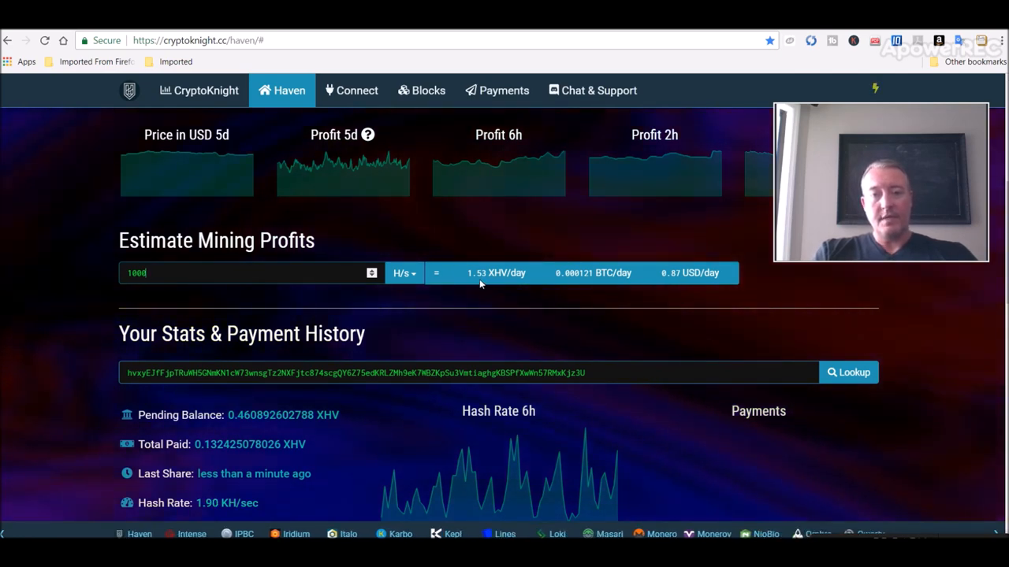
{"action": "mouse_move", "coordinate": [487, 297]}
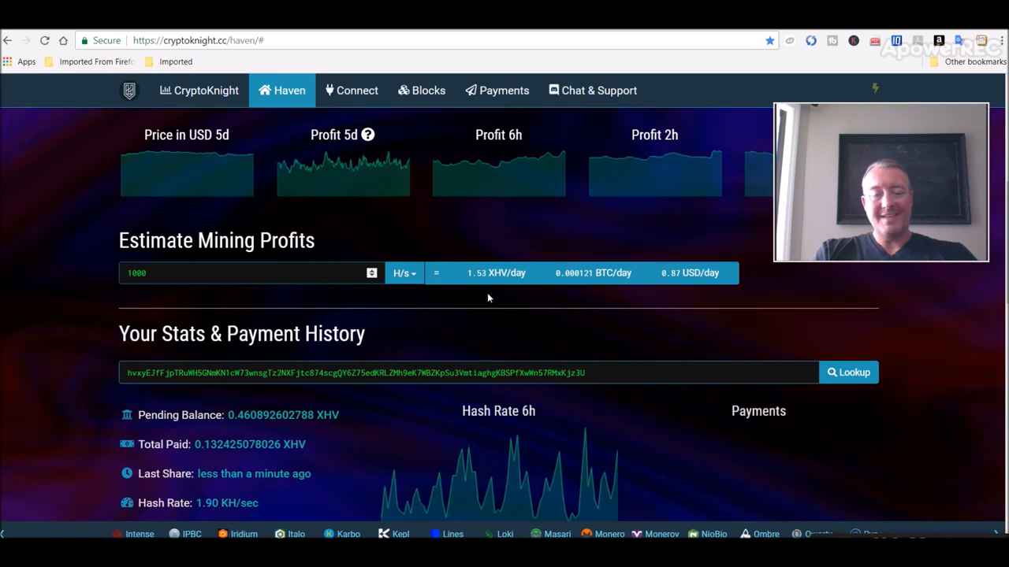